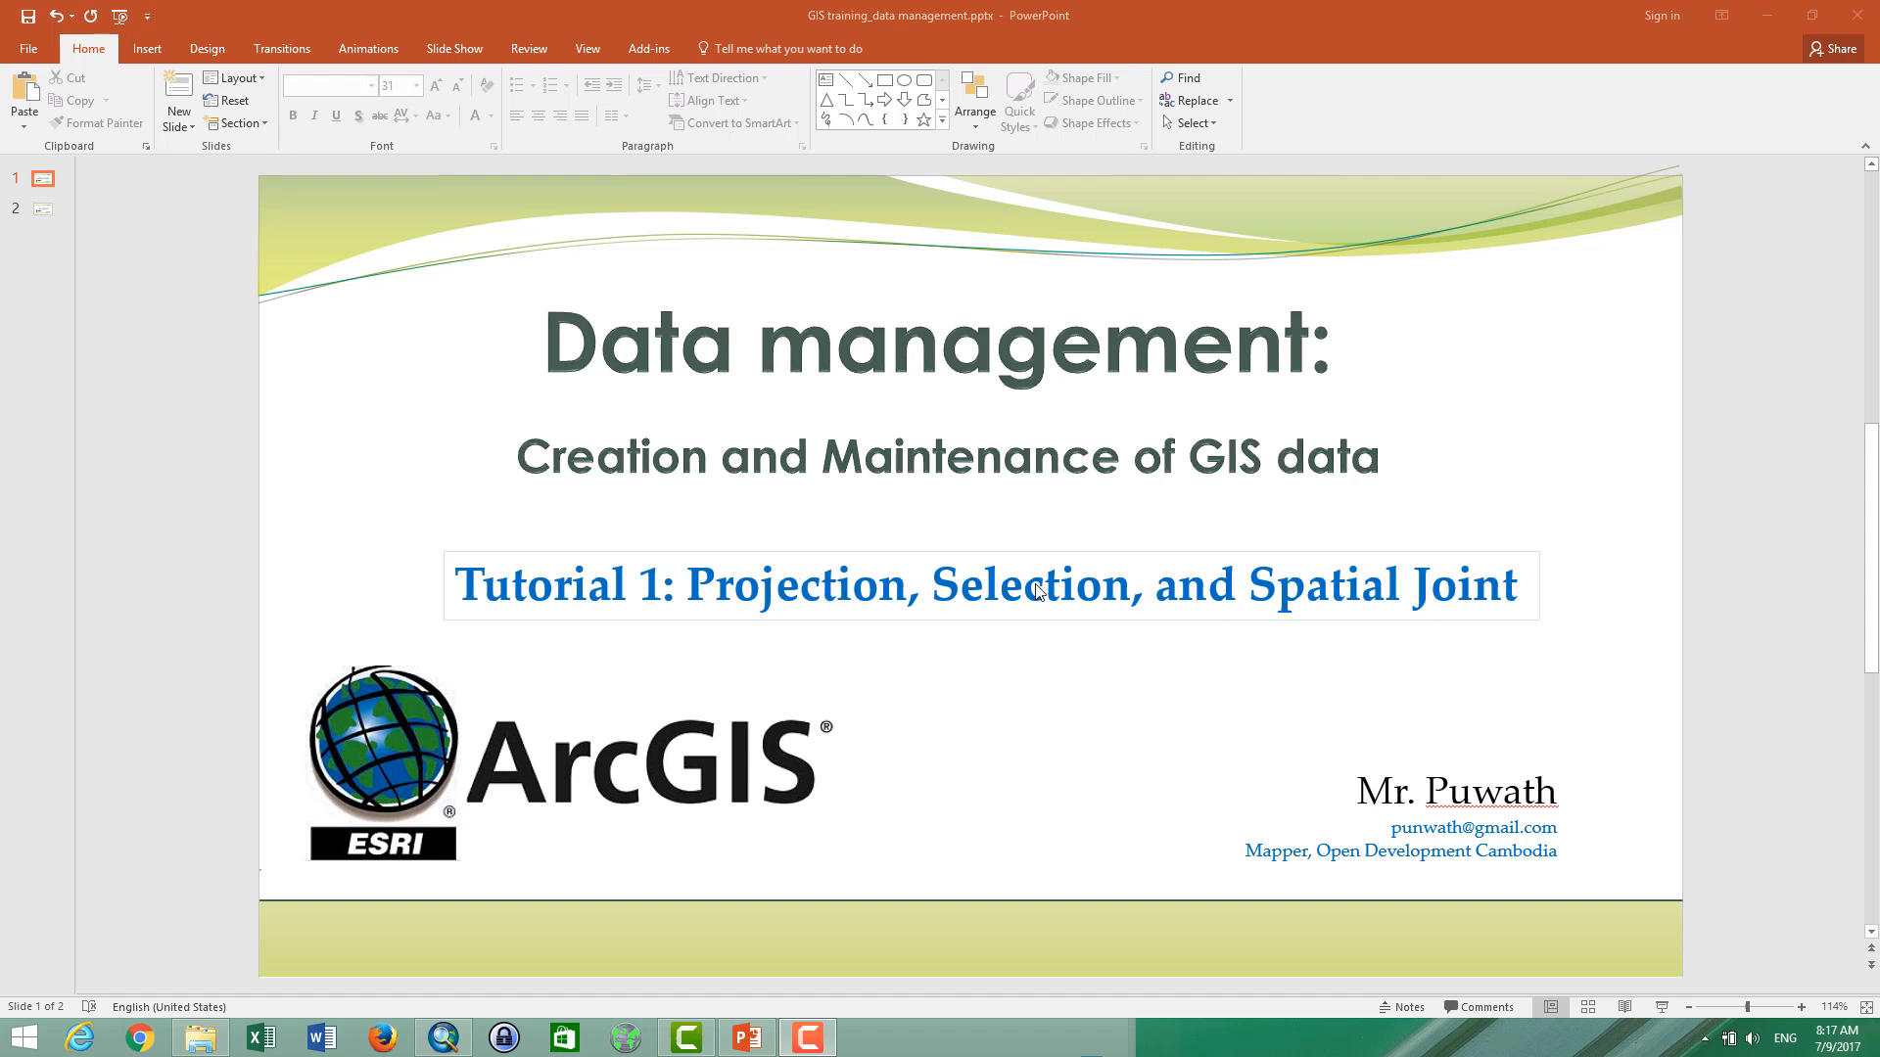
mouse_move(1141, 607)
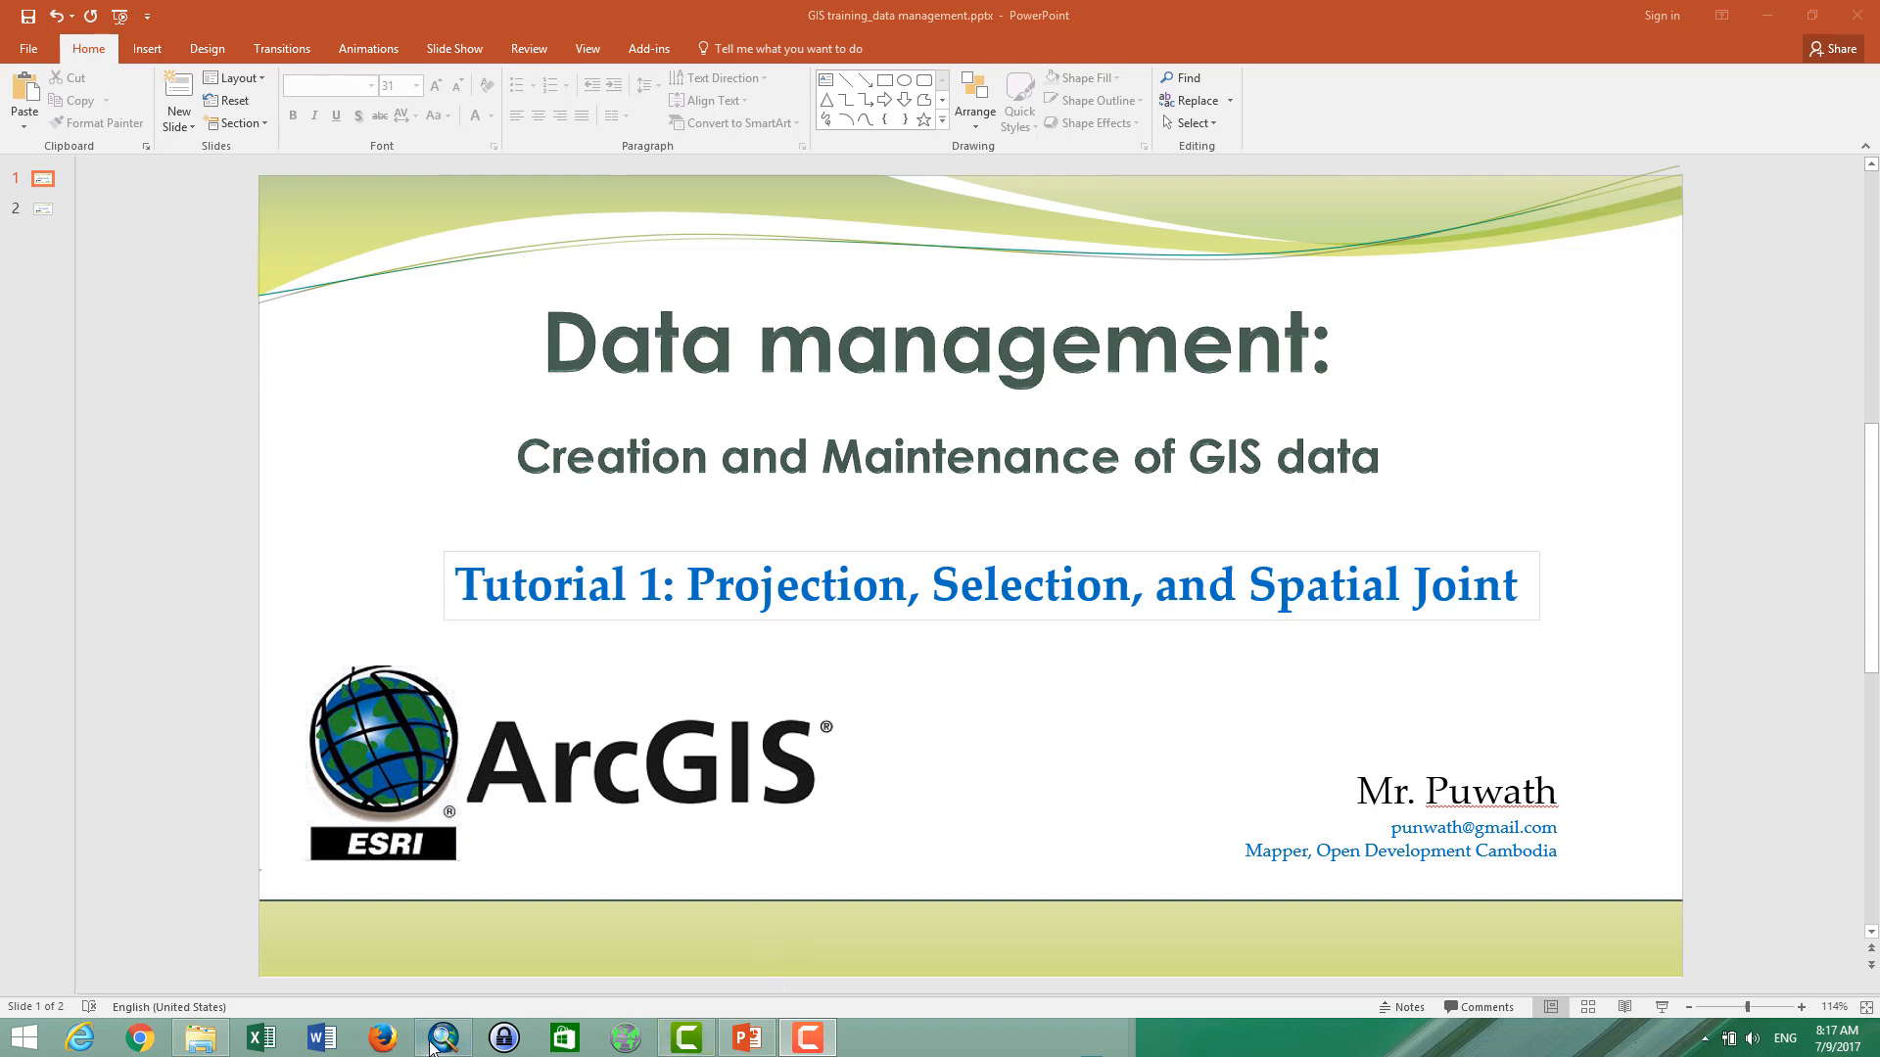
- Switch from the PowerPoint tutorial slide to the empty ArcMap map window
click(442, 1038)
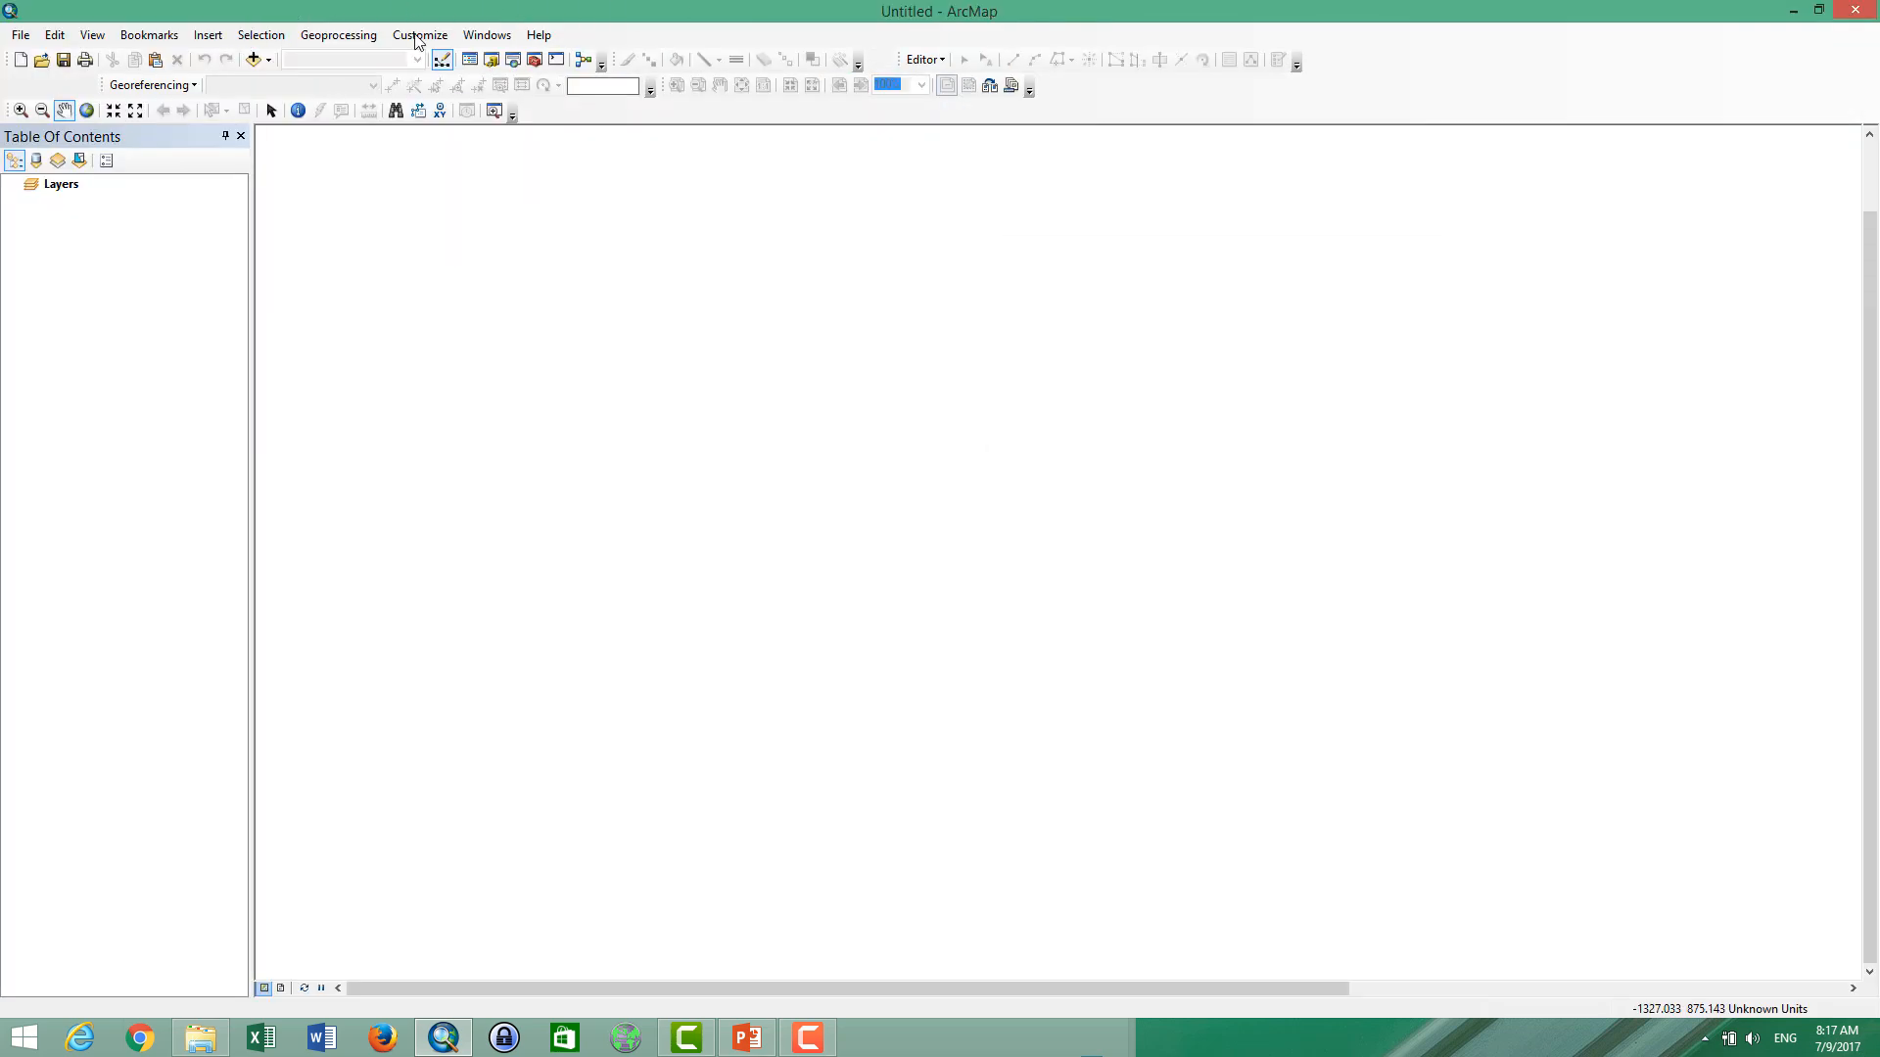
- Dismiss the Add Data window and shrink ArcMap beside the Data management folder
click(252, 60)
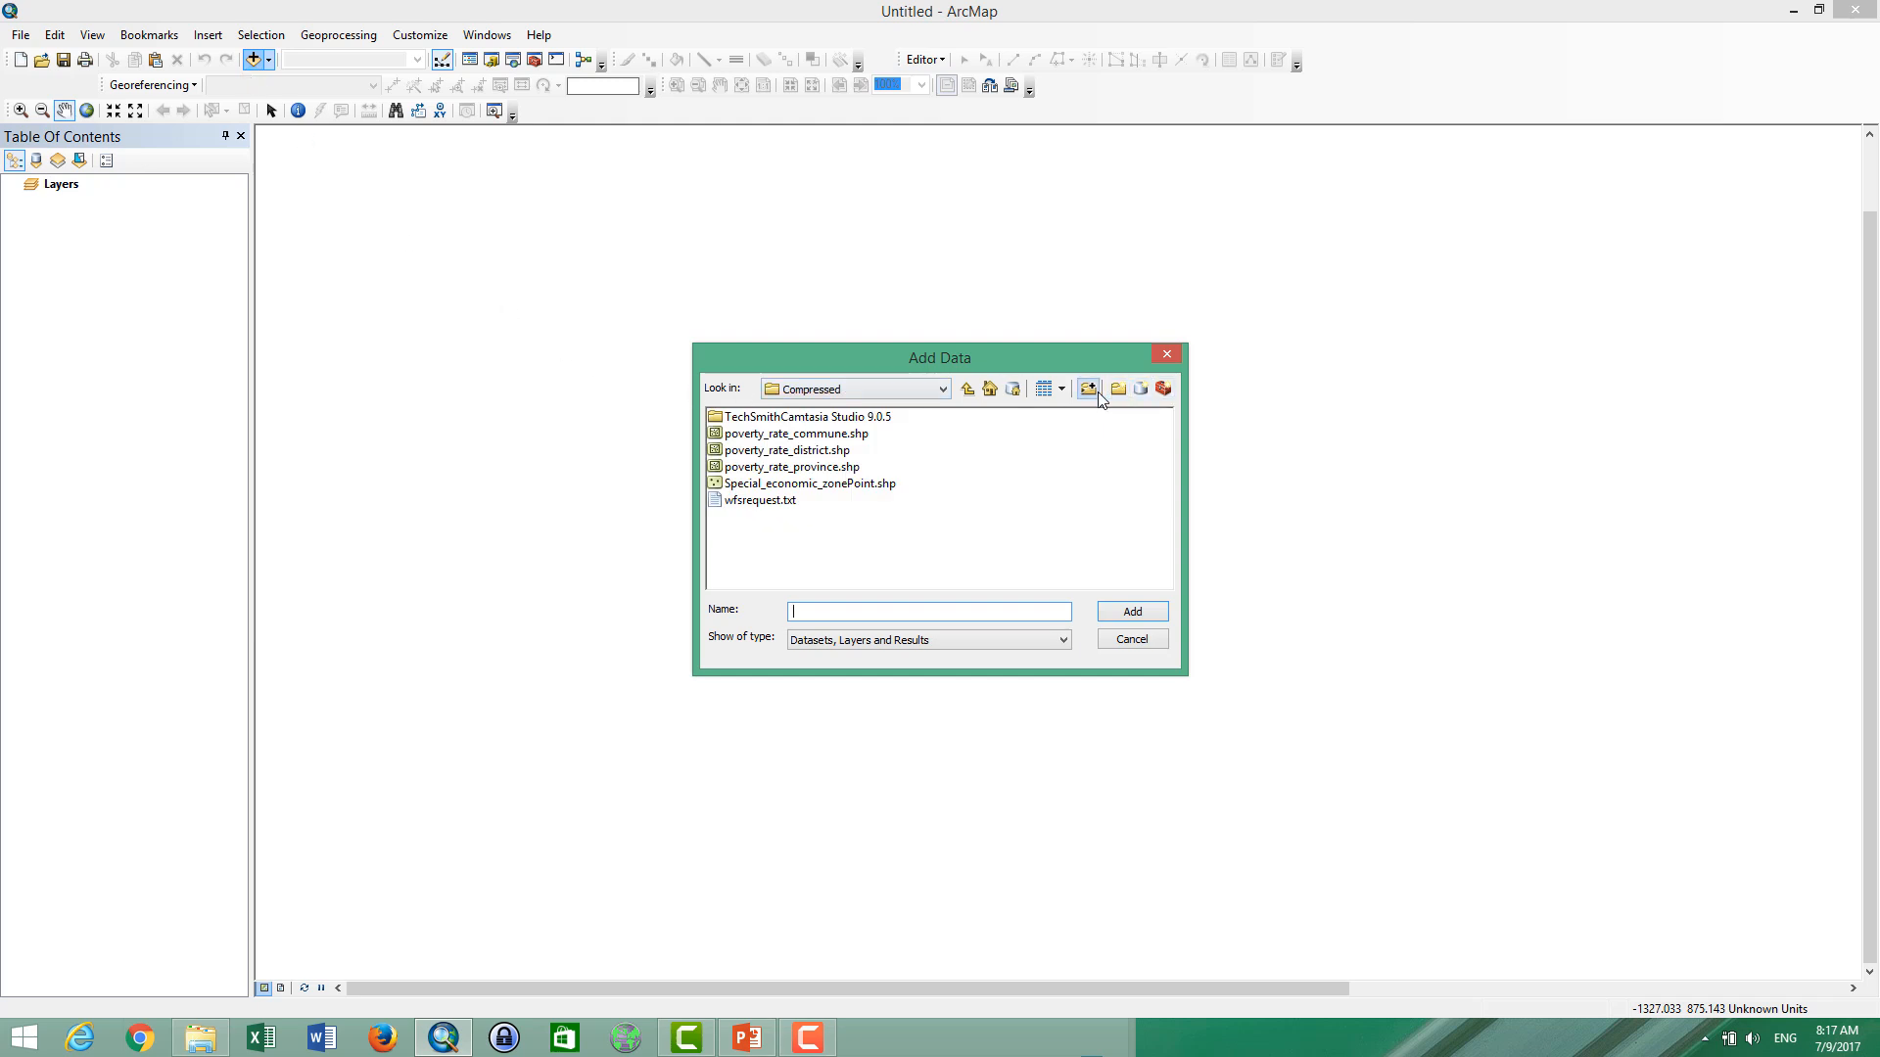
click(1089, 387)
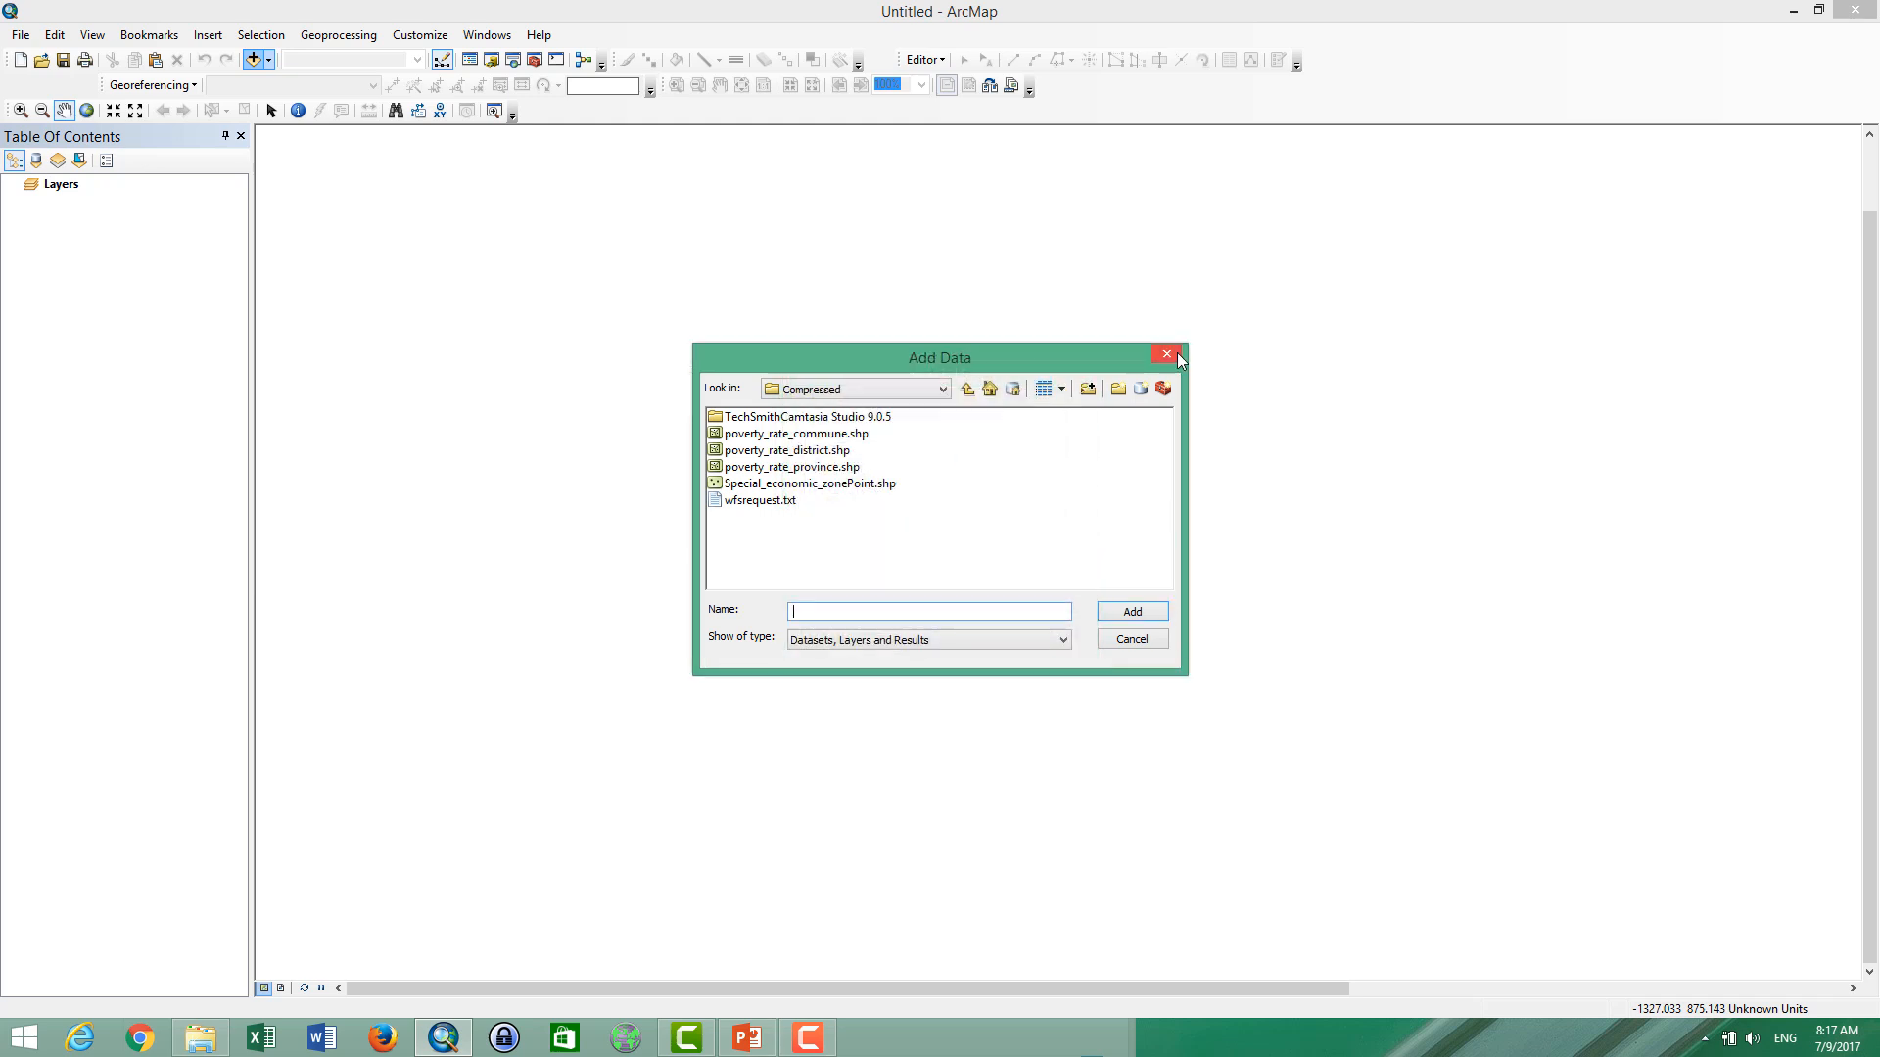
click(1163, 354)
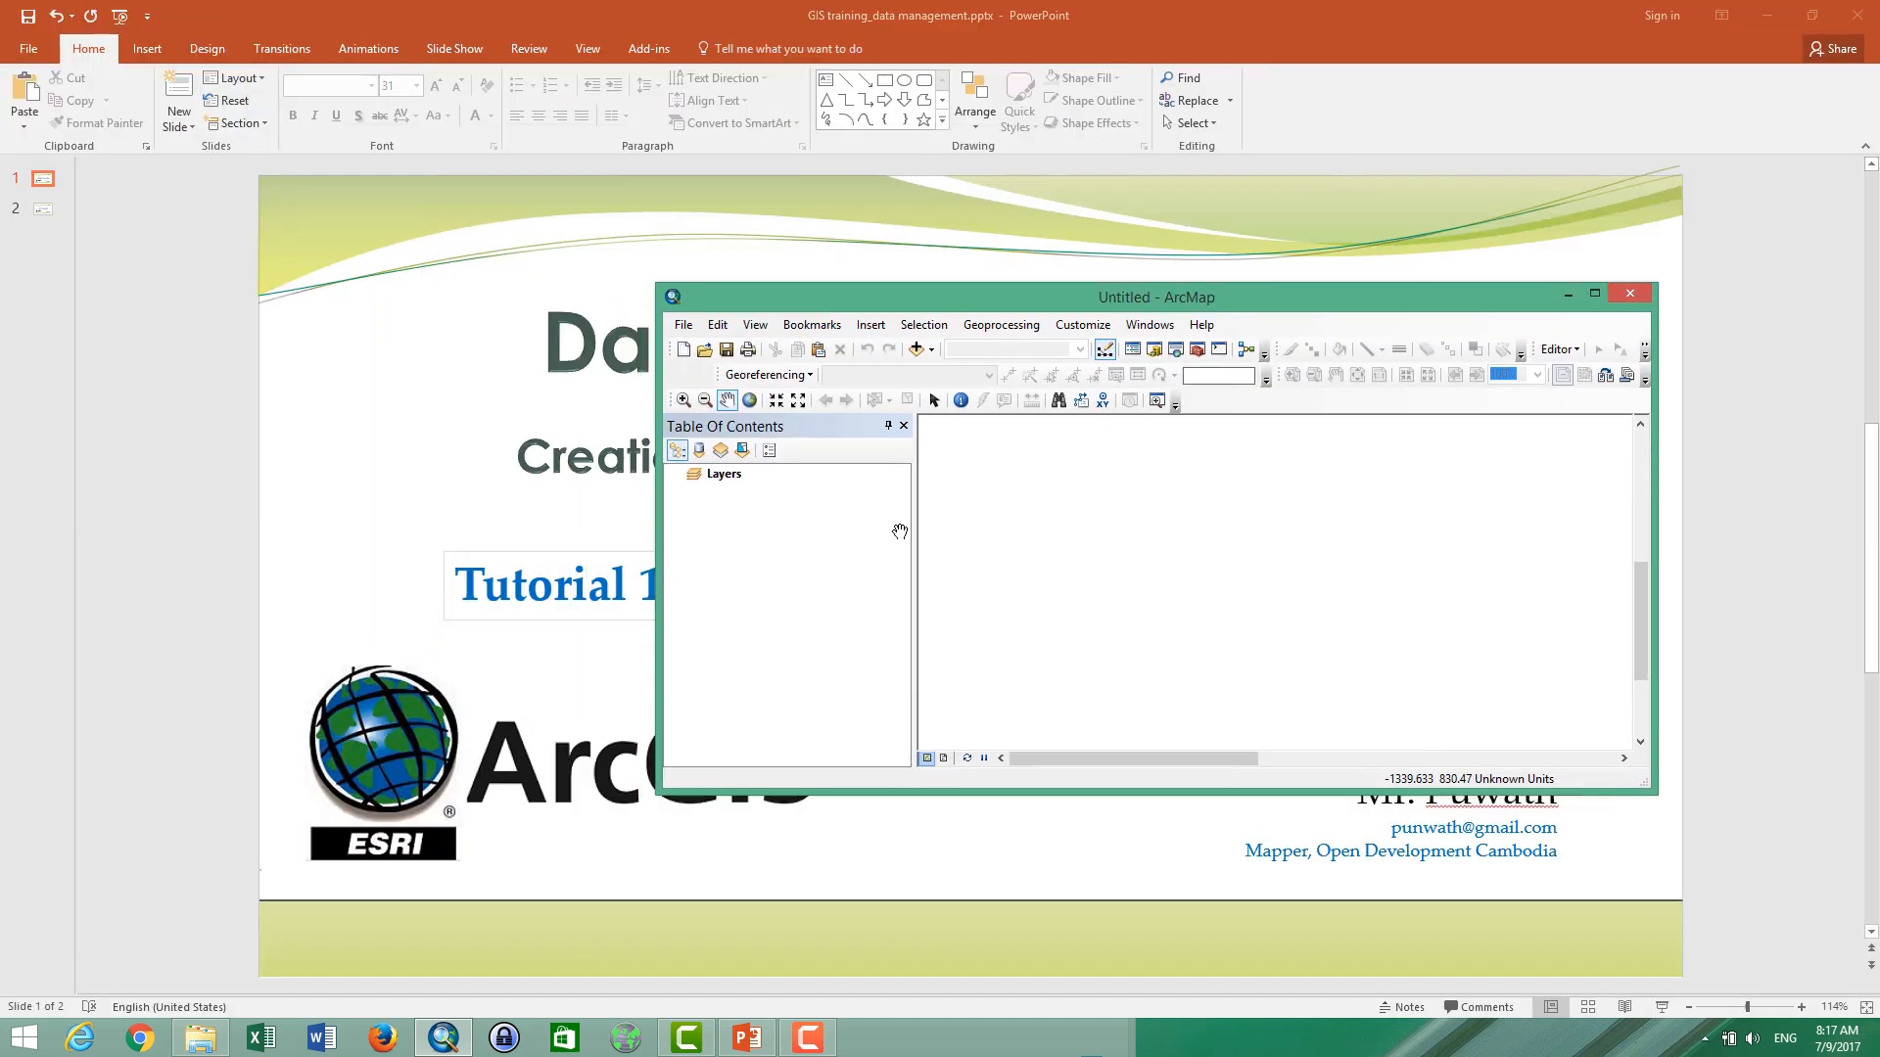
click(200, 1038)
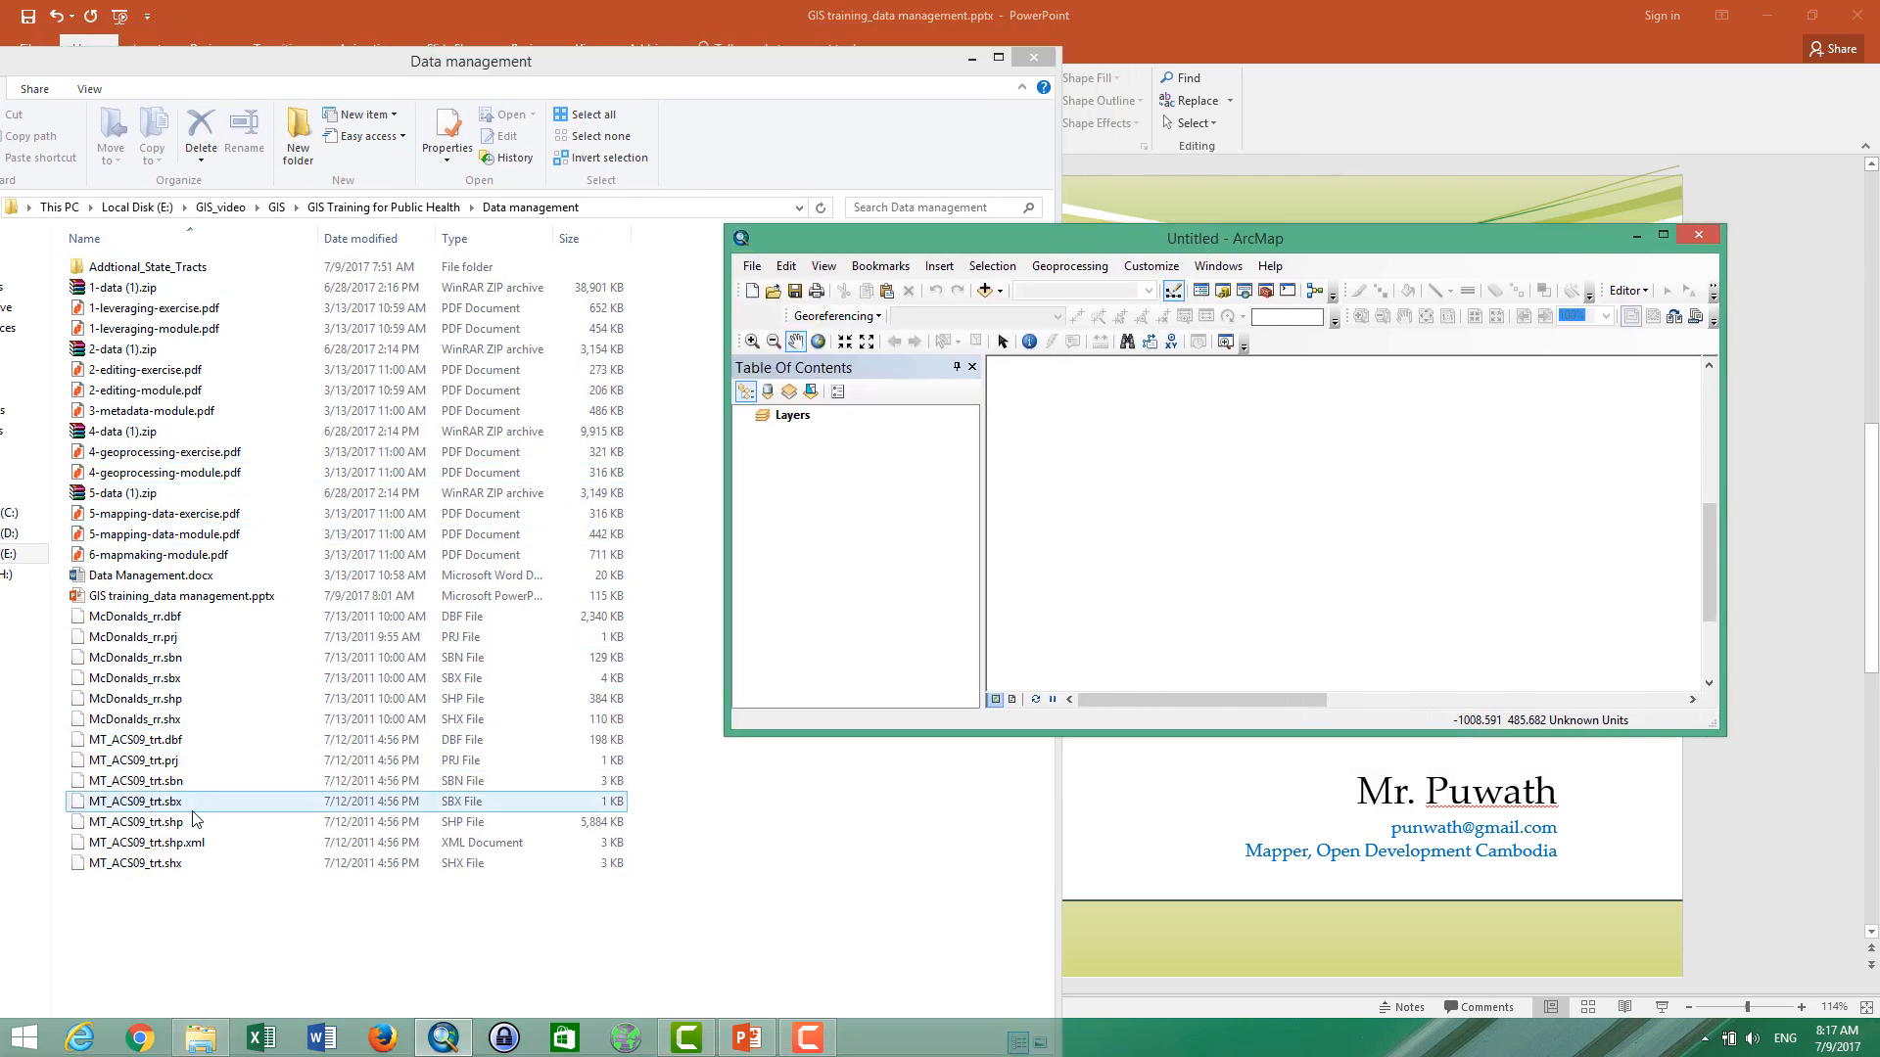
- Add the MT_ACS09_trt tract shapefile and pan Montana toward the map centre
click(131, 820)
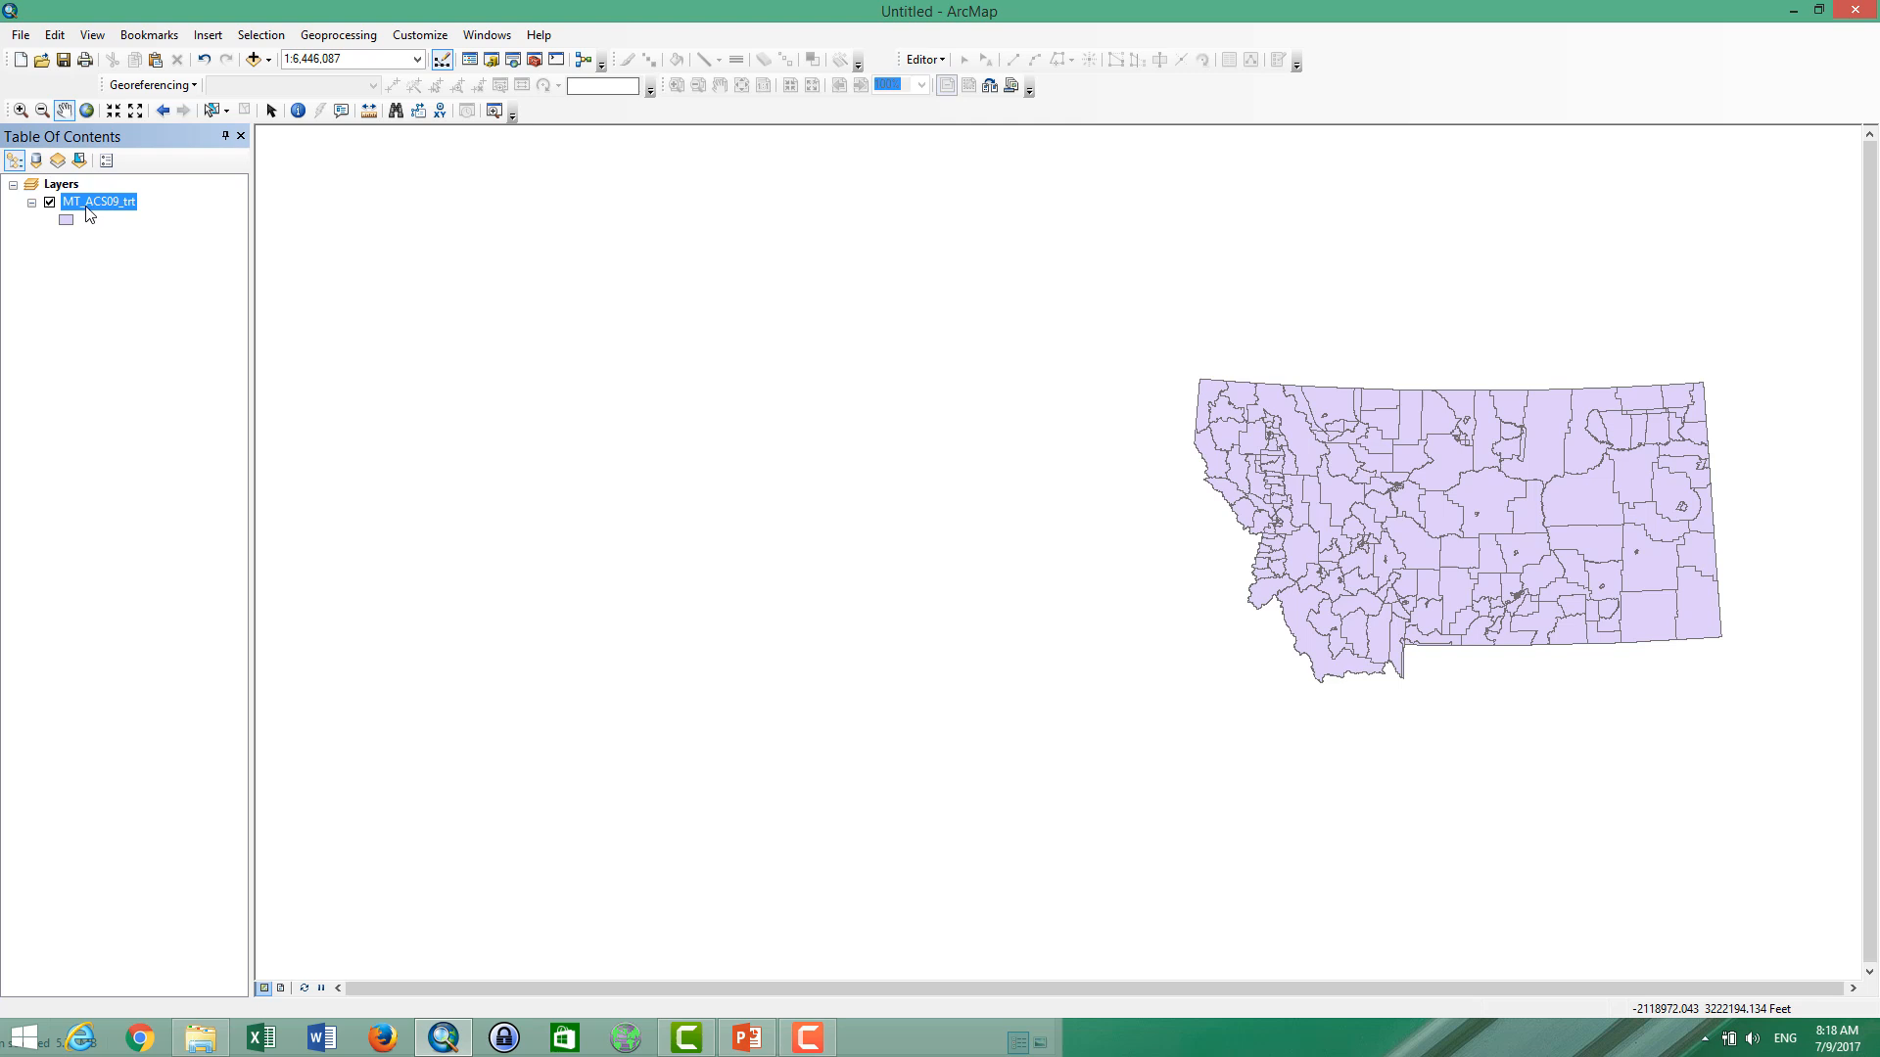
drag(1451, 527, 881, 527)
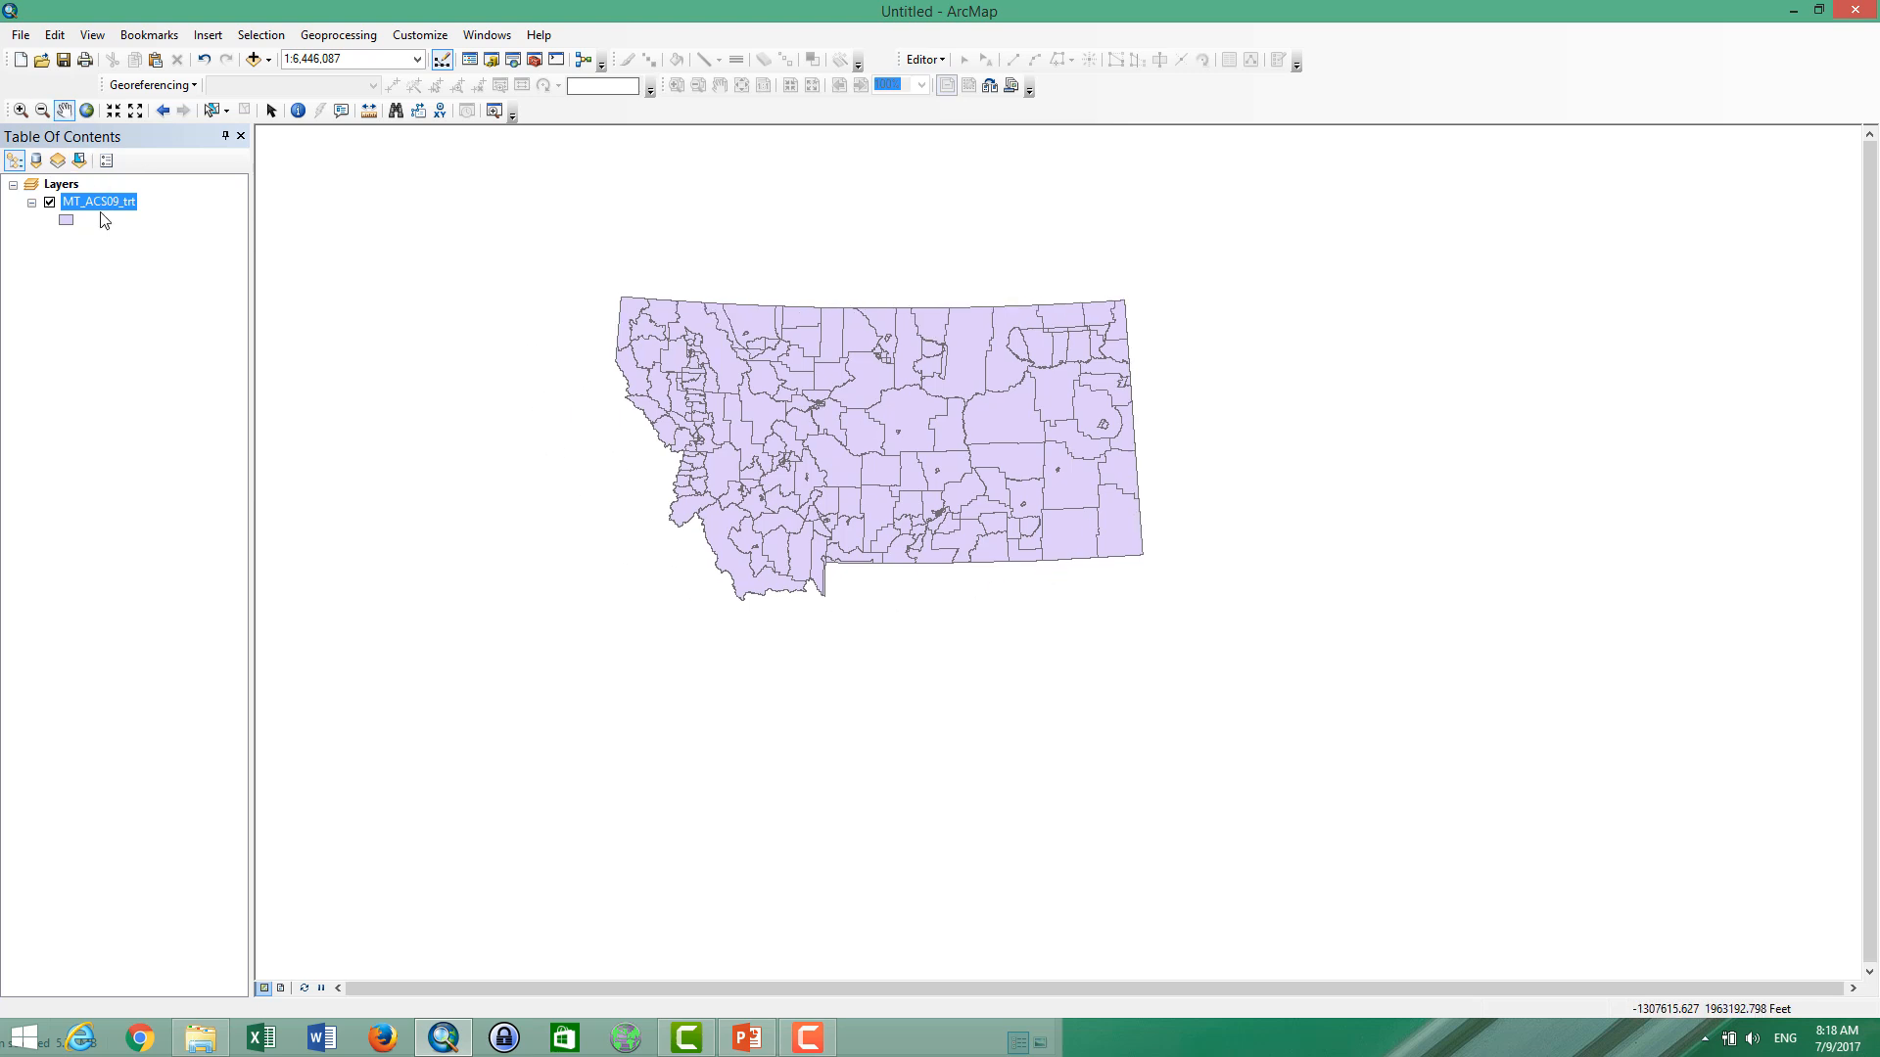
mouse_move(695, 383)
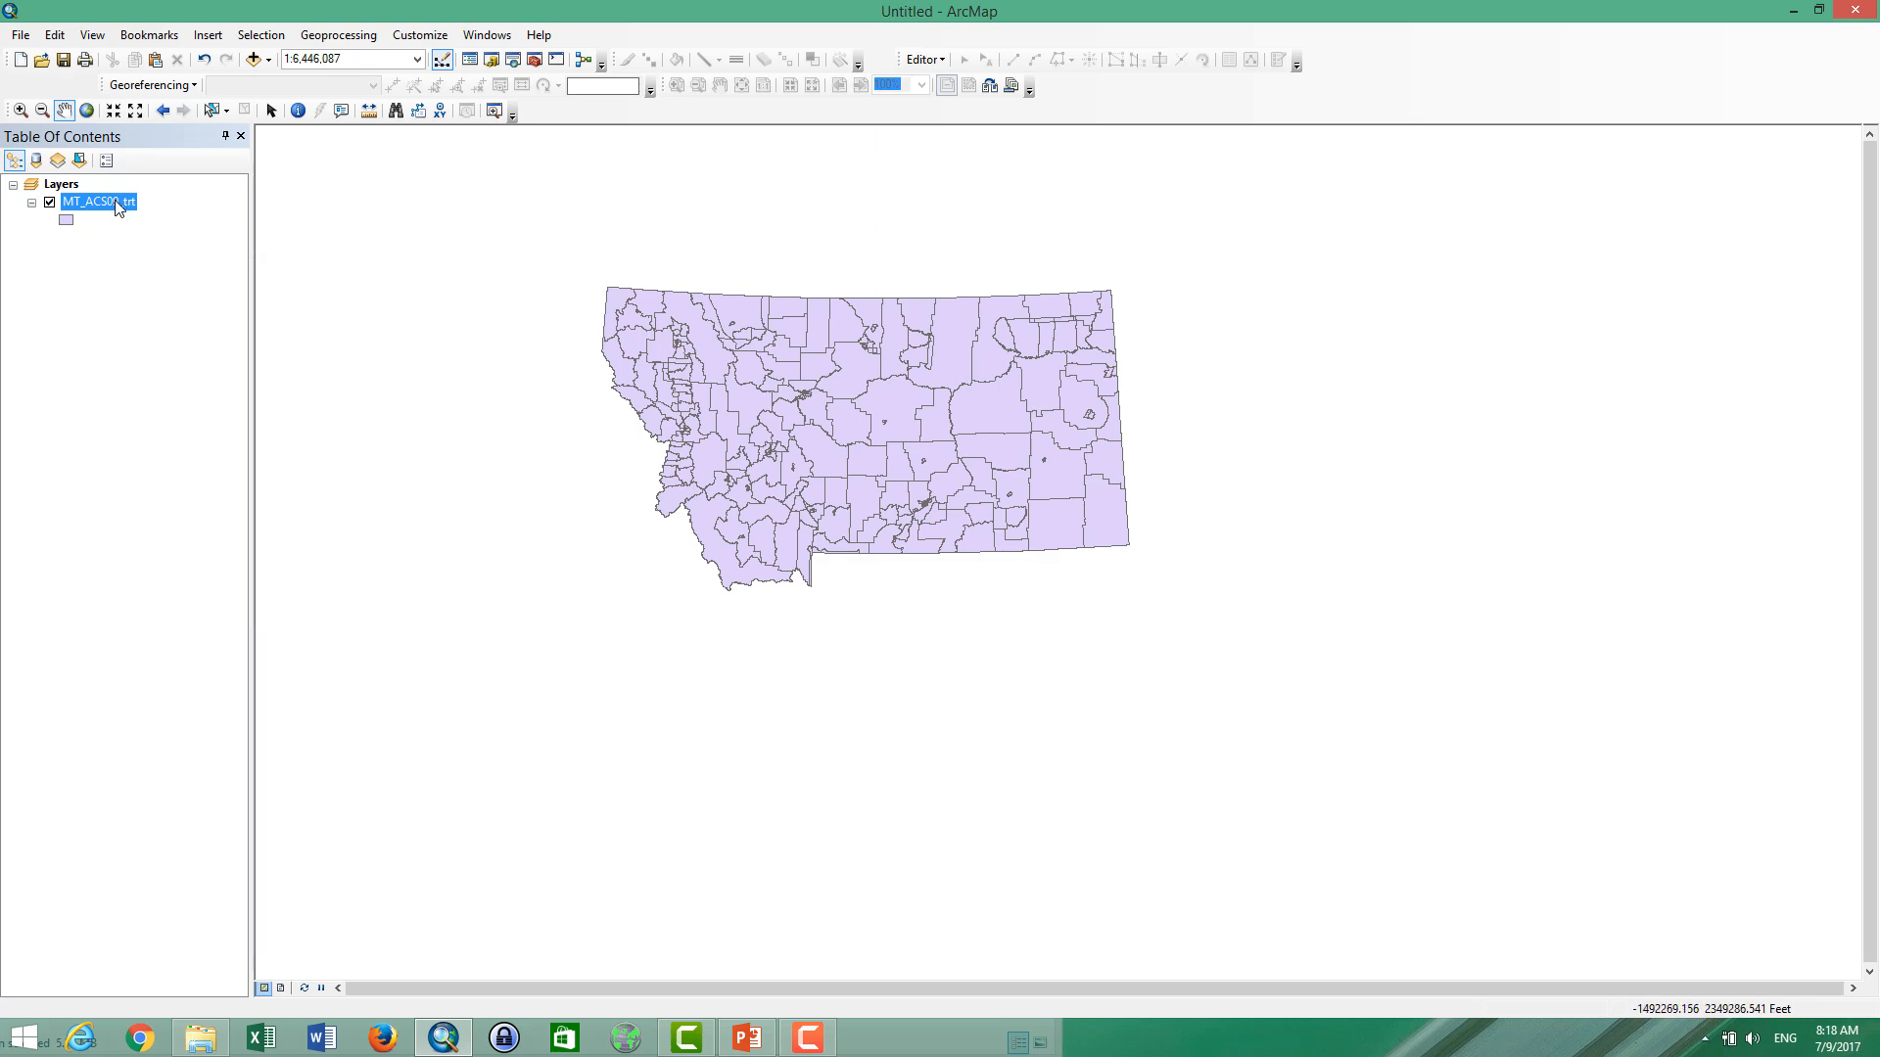
double_click(98, 202)
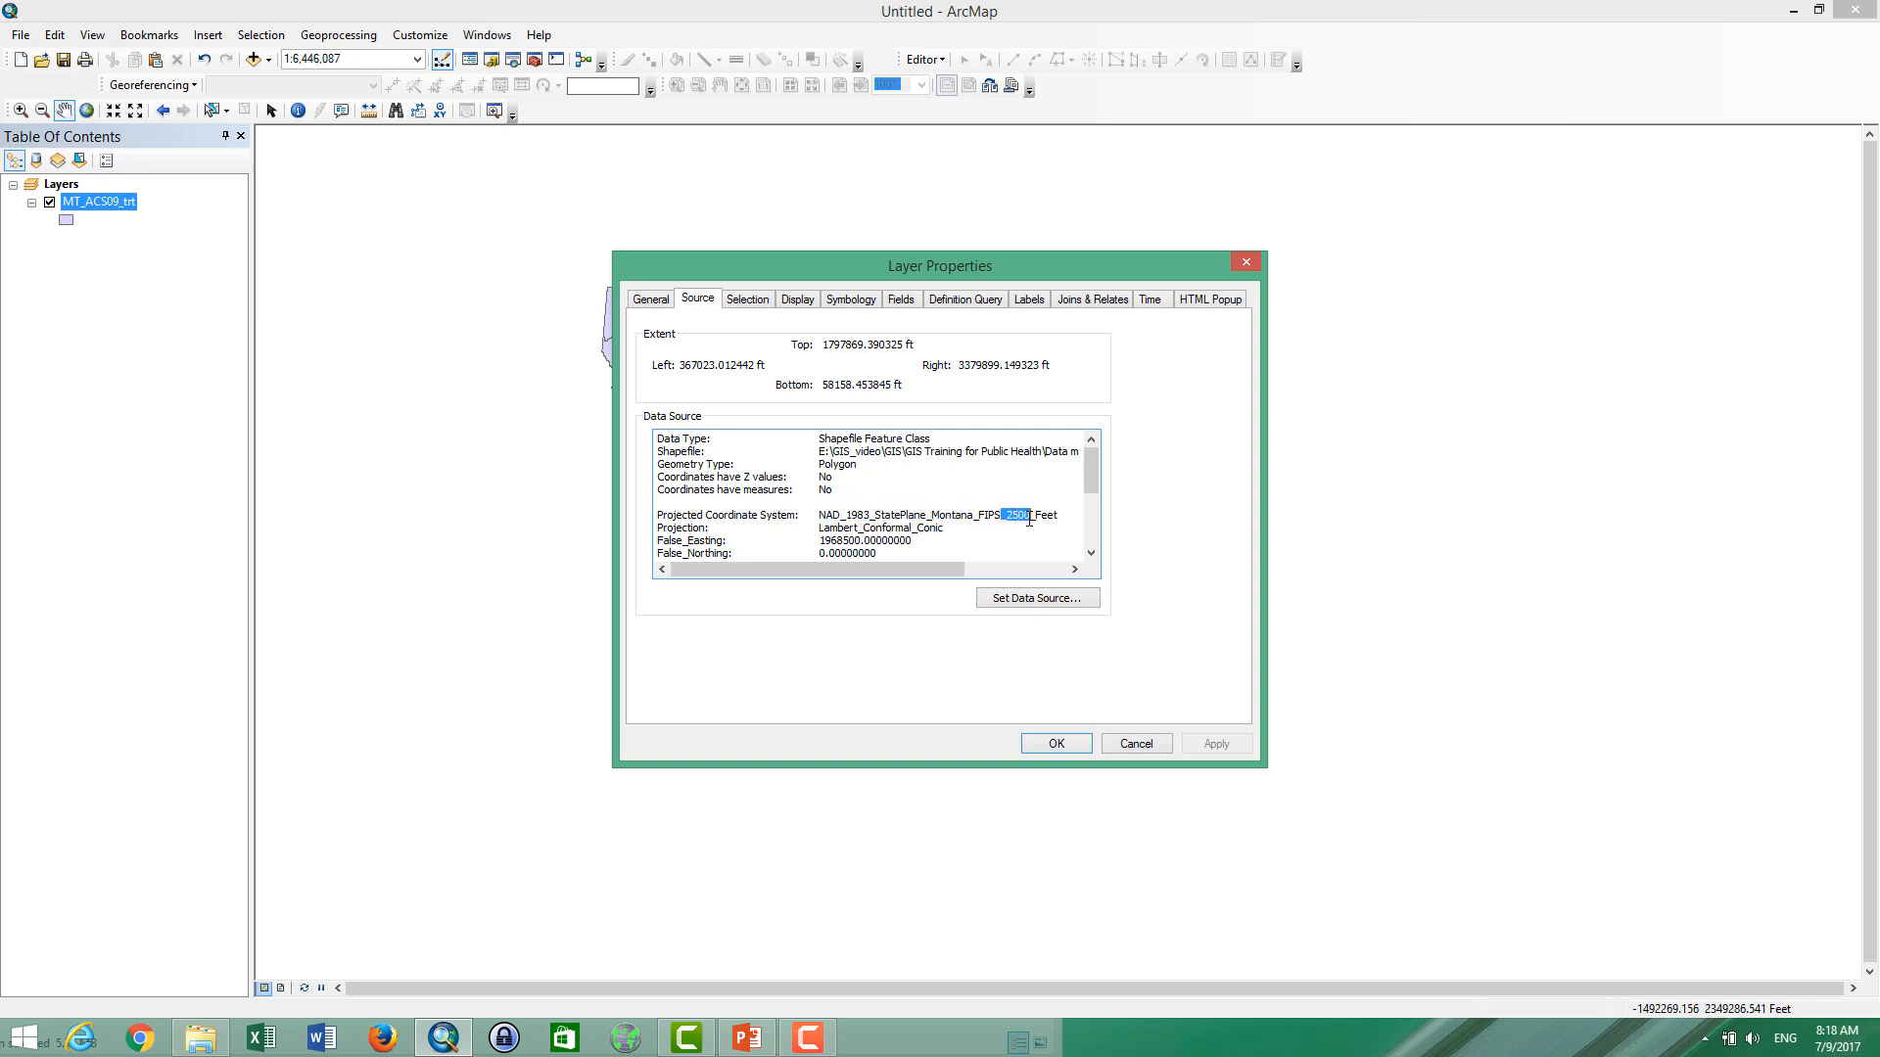
click(1054, 744)
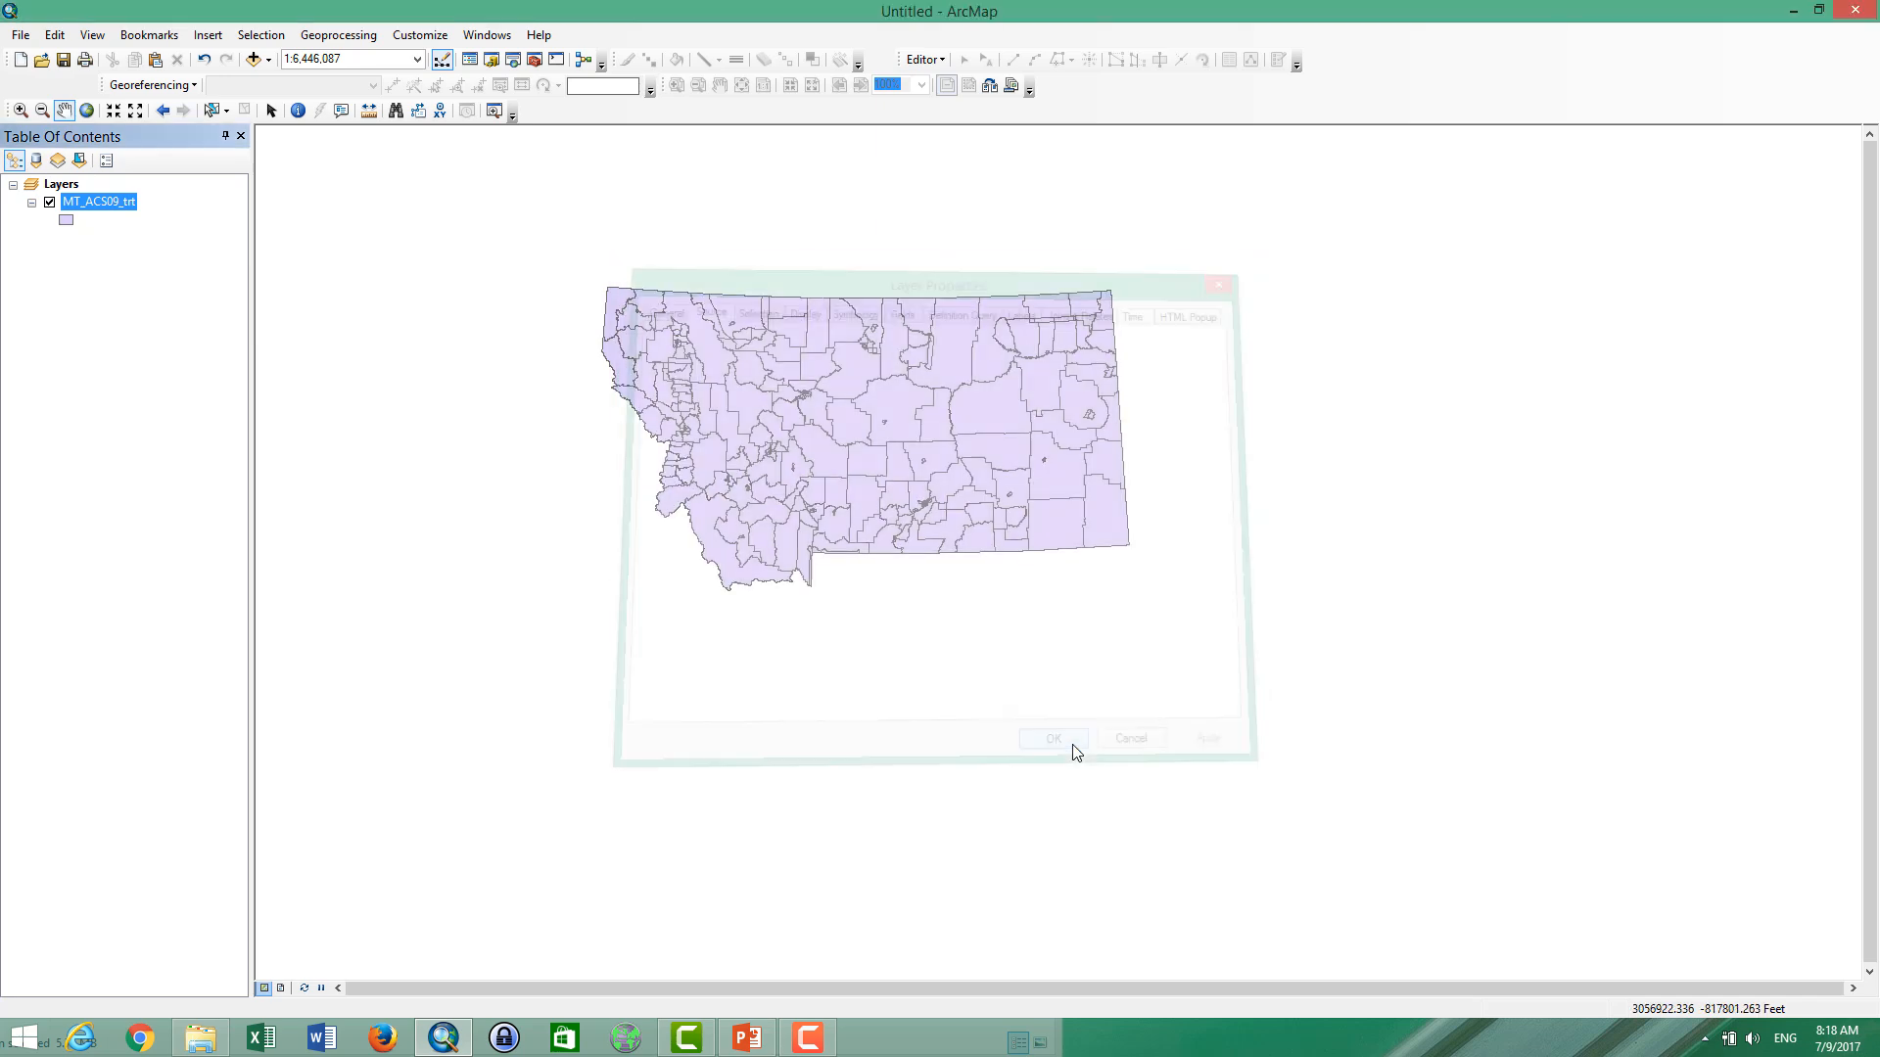
click(1053, 739)
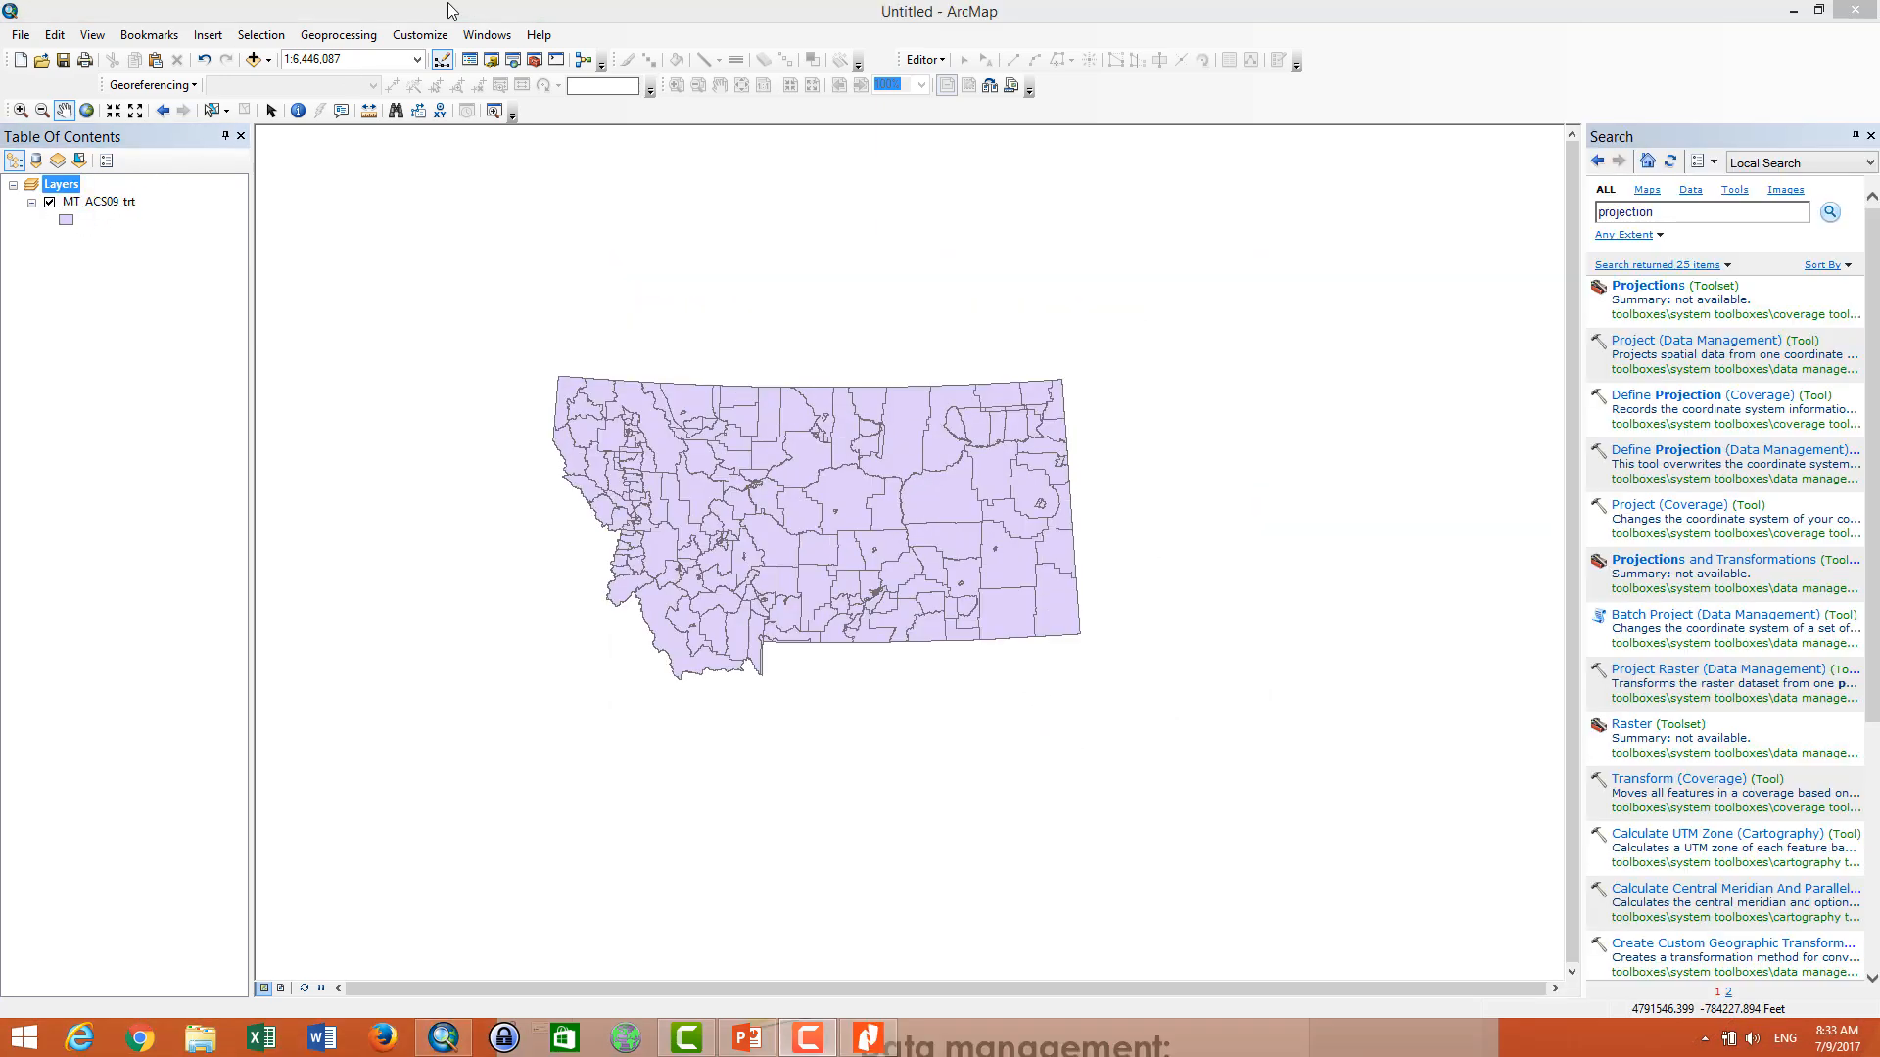
- Add McDonalds_rr.shp, raising the GCS_WGS_1984 coordinate system warning
click(252, 59)
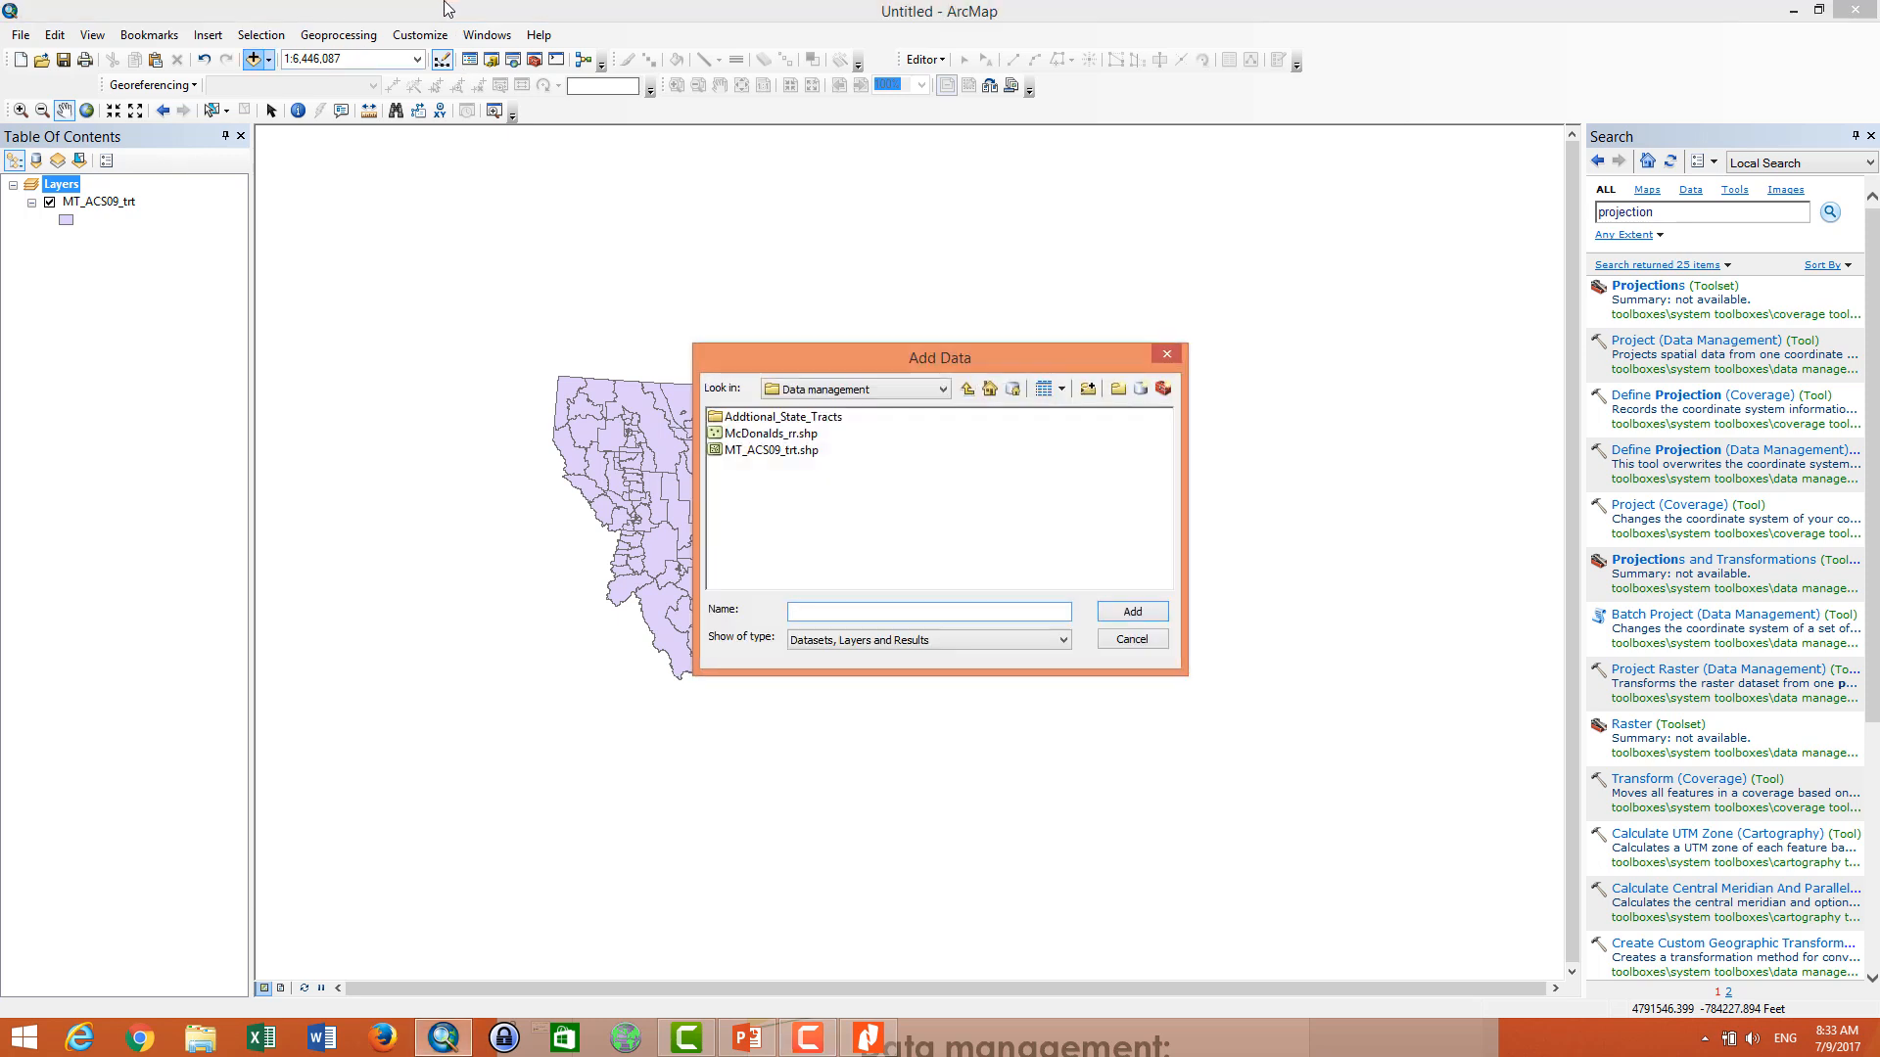
click(768, 433)
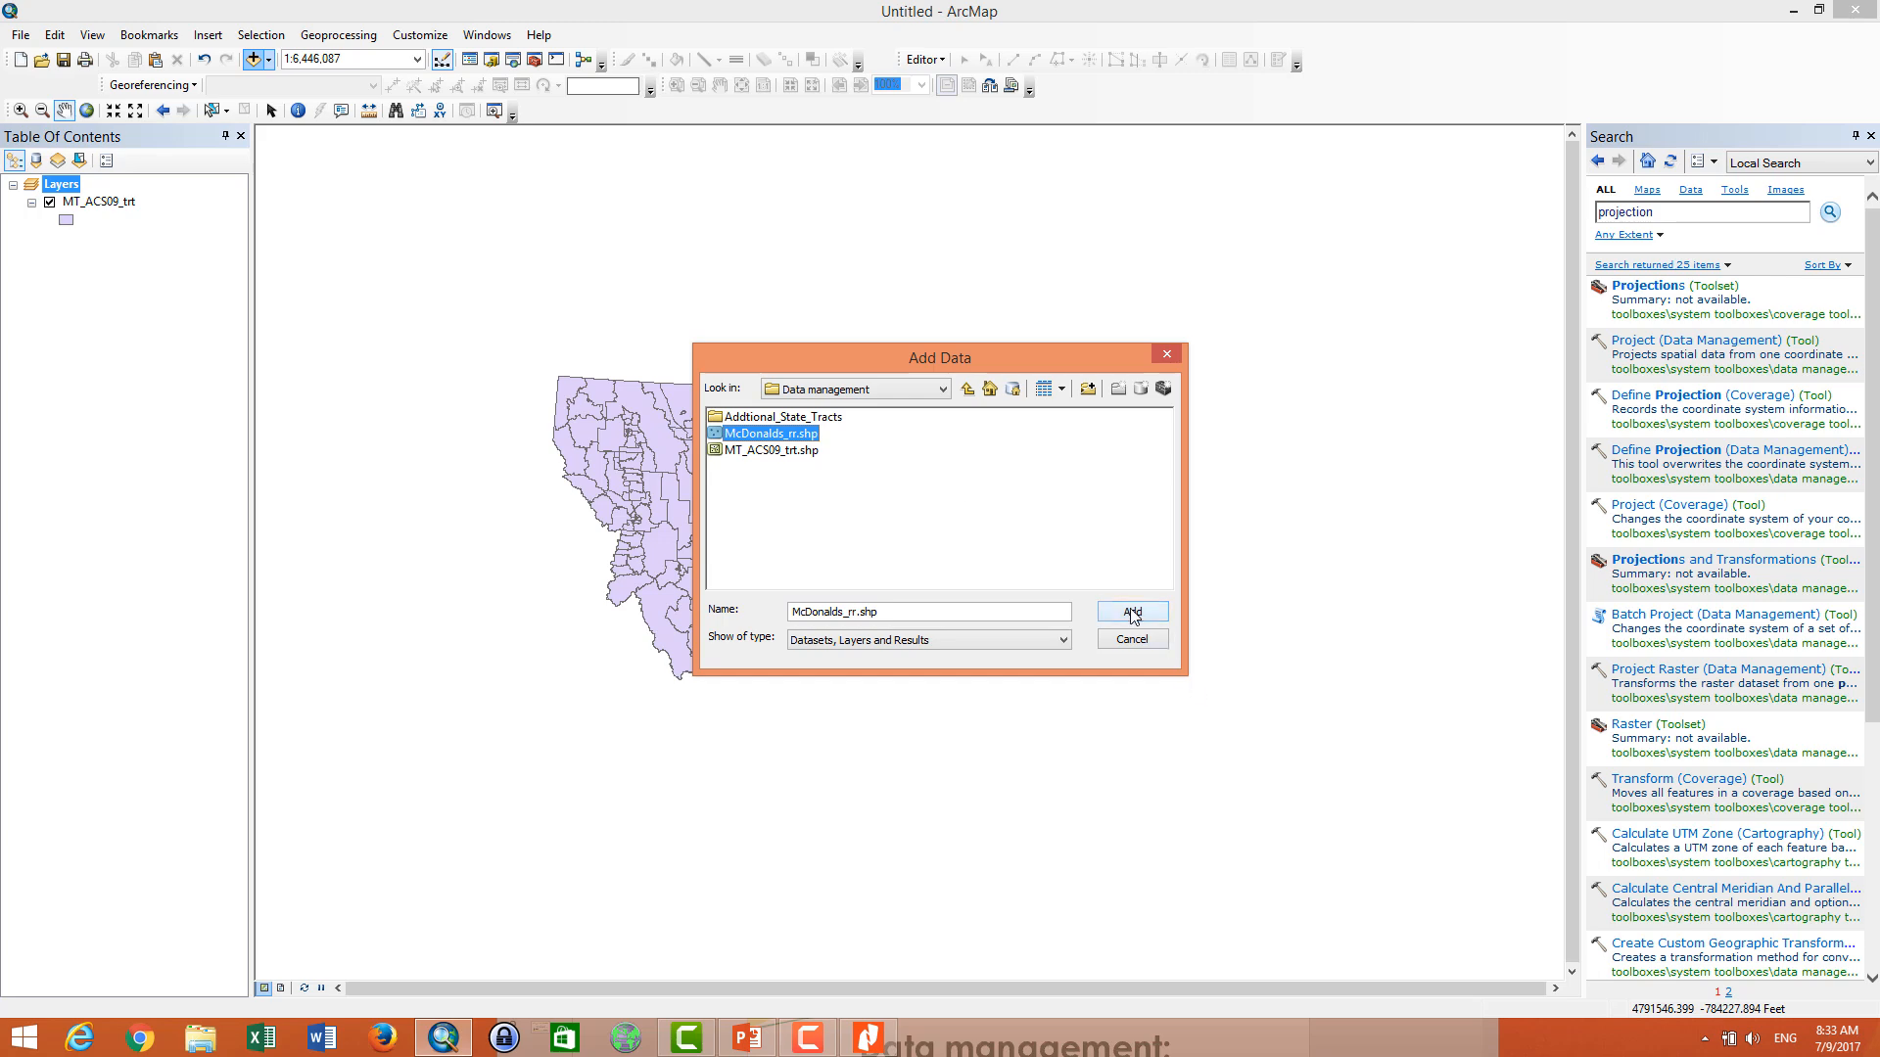
click(1128, 611)
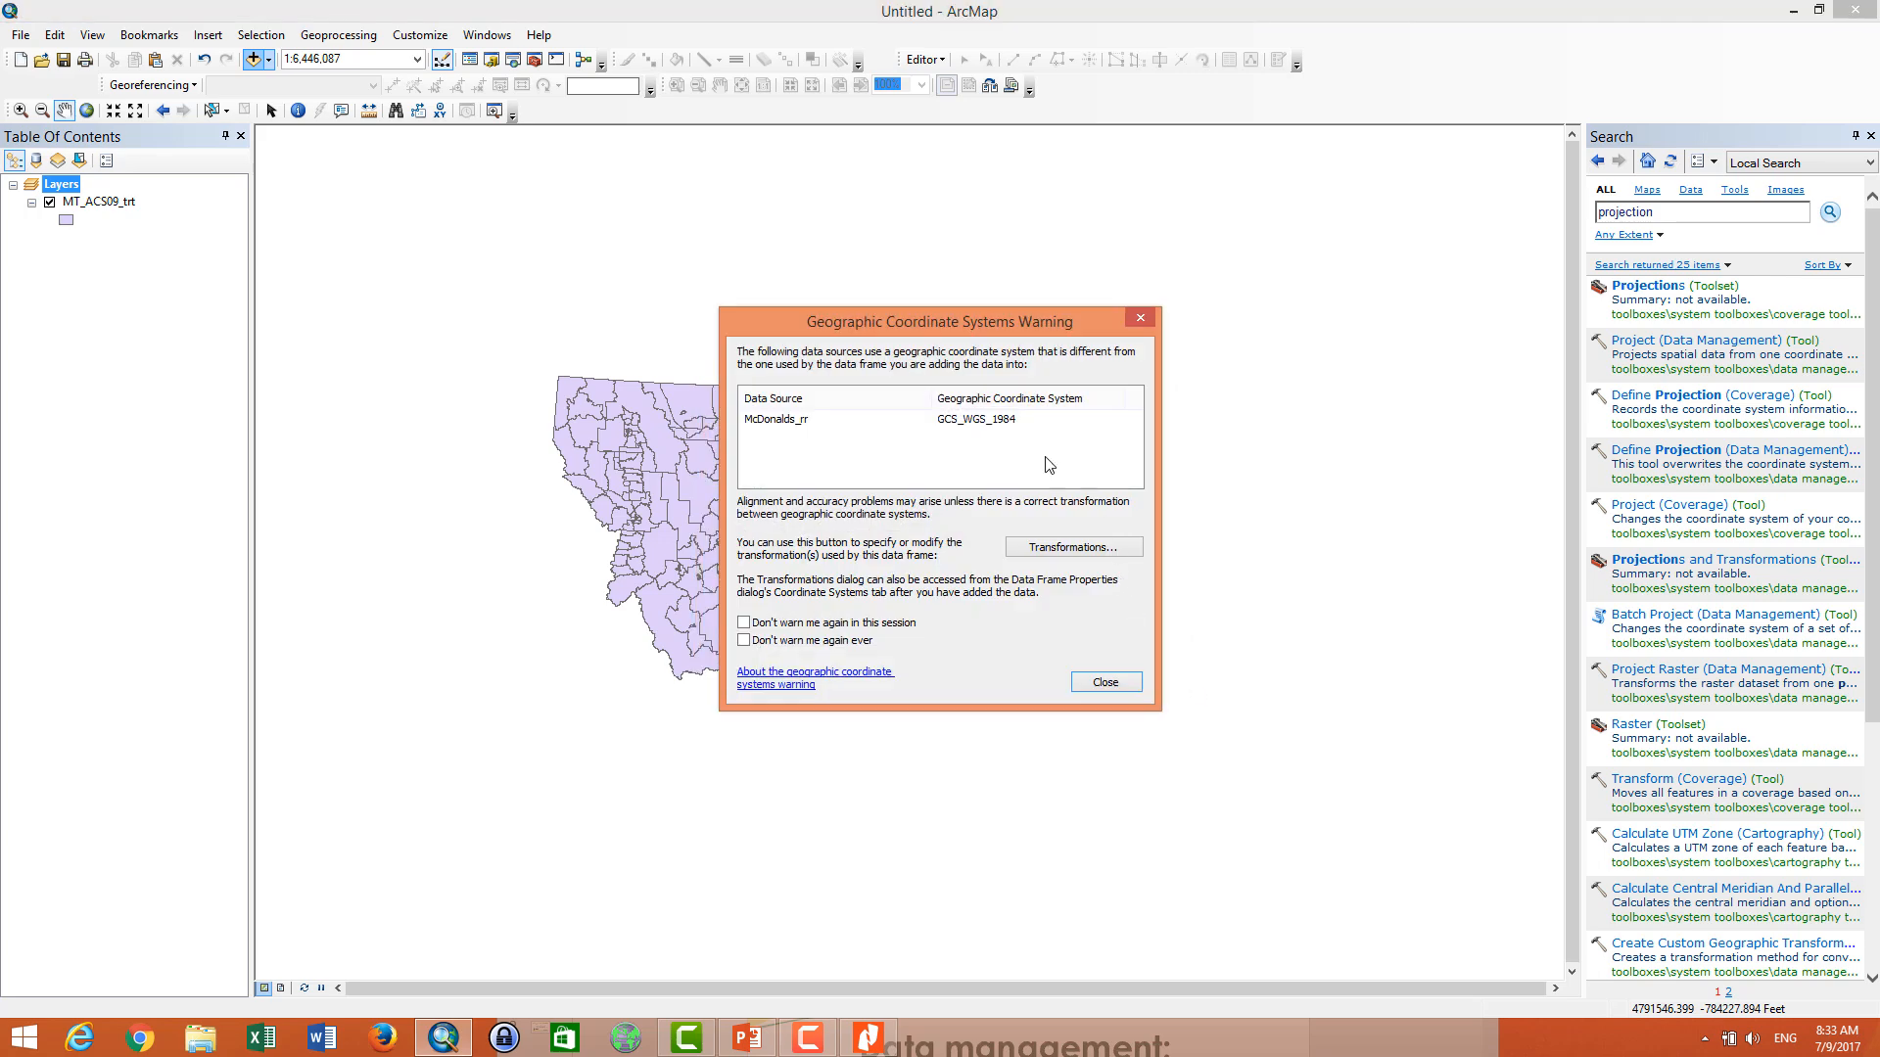
mouse_move(985, 436)
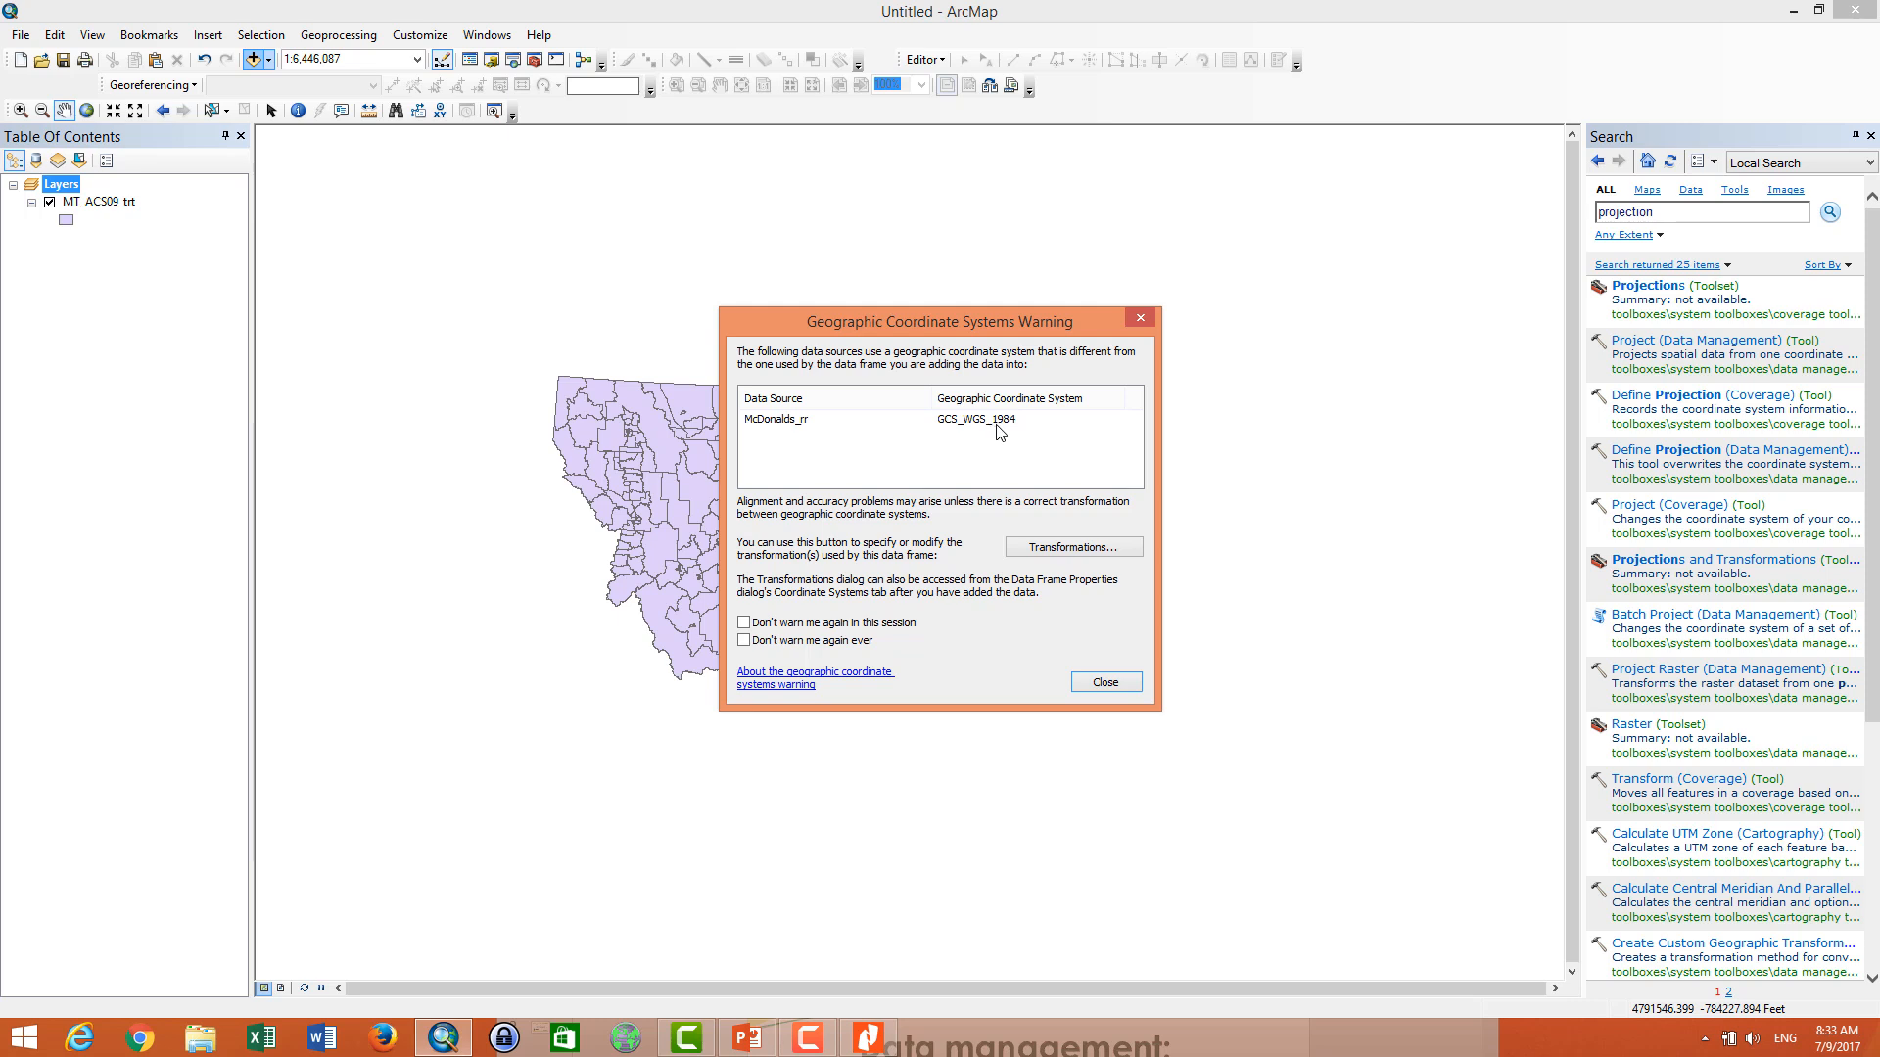
mouse_move(356, 159)
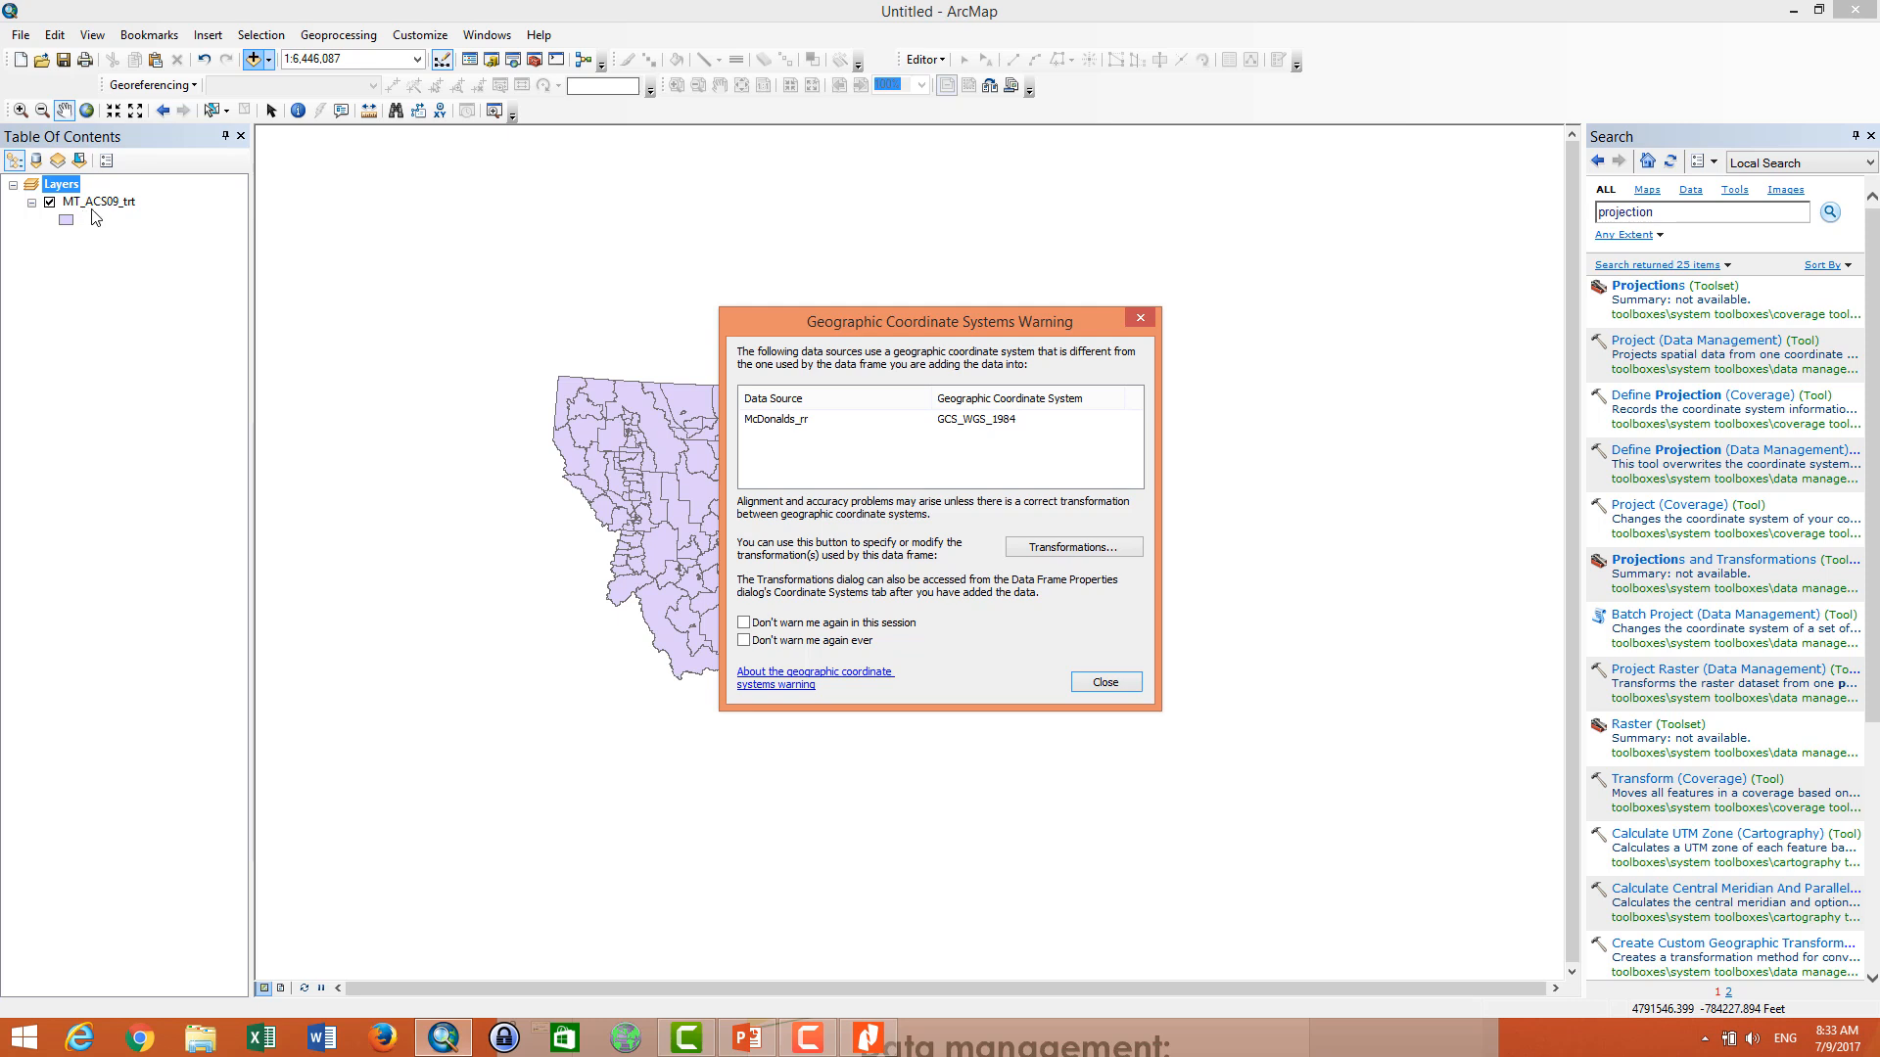
mouse_move(790, 437)
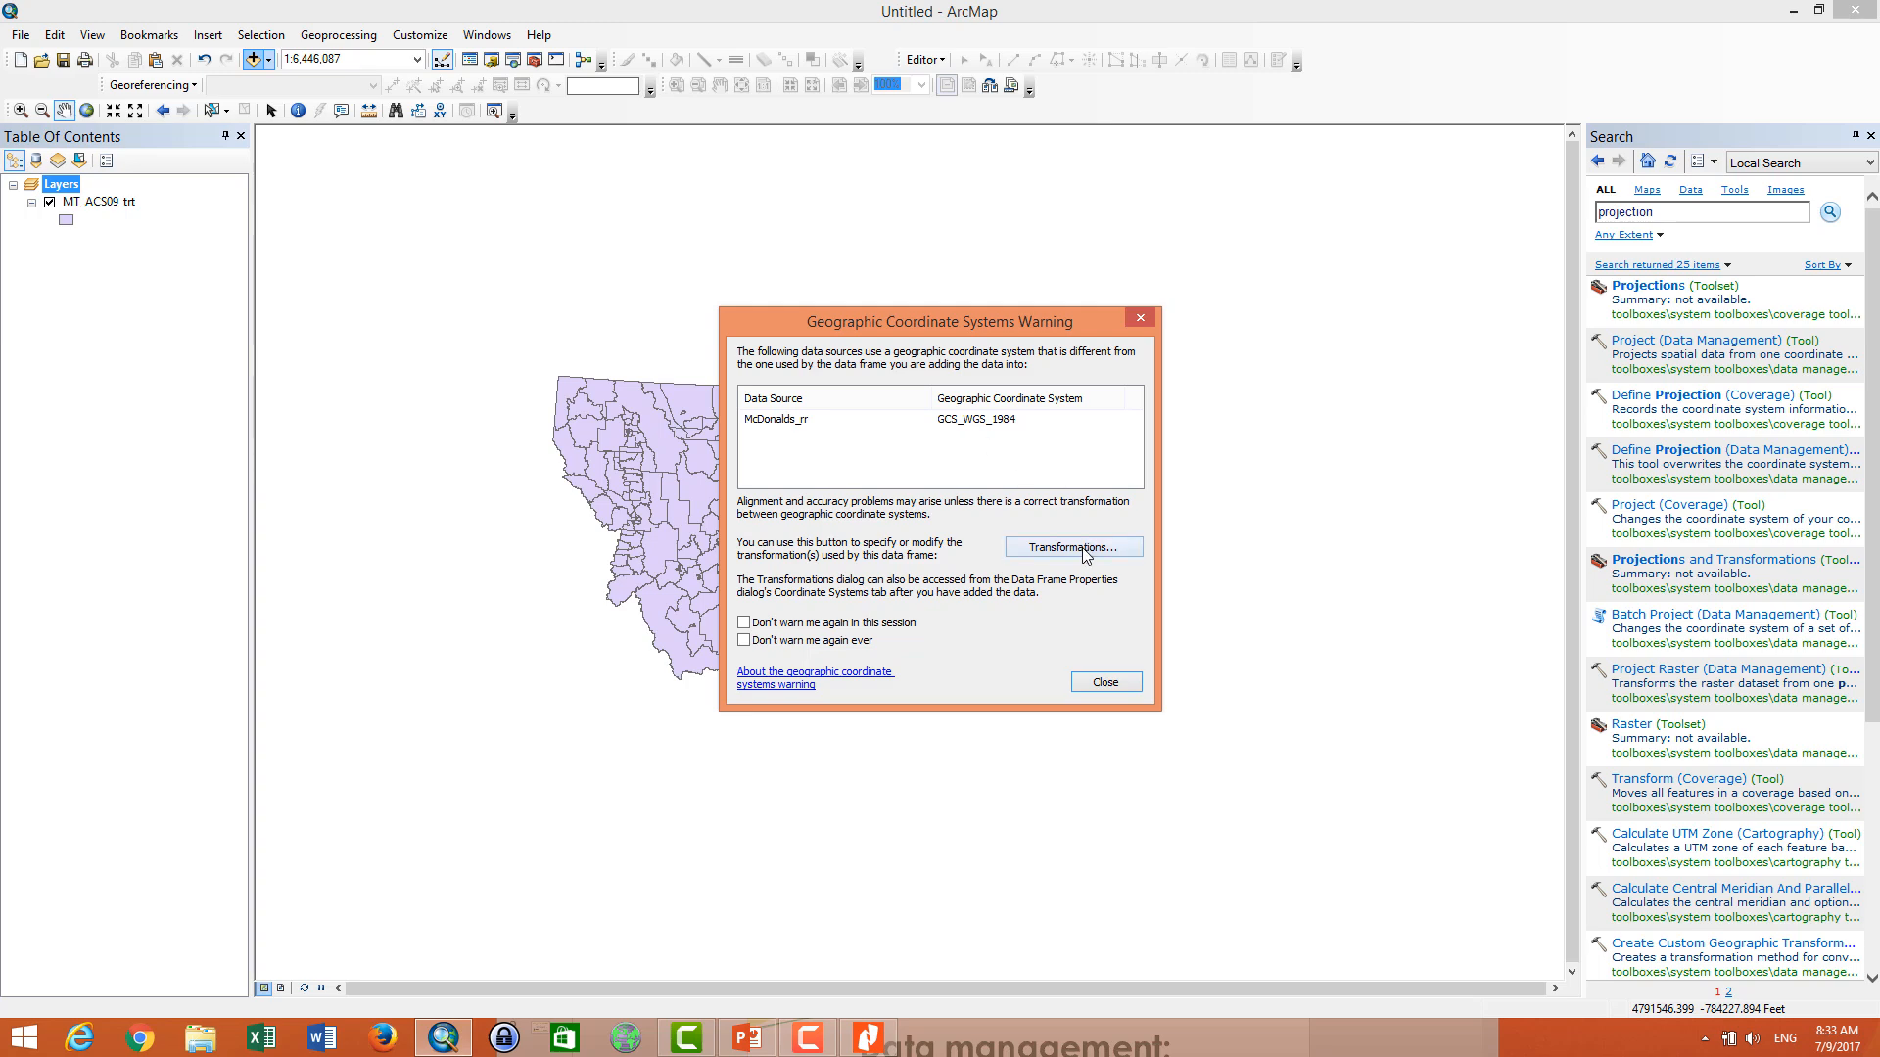
- Import MT_ACS09_trt.shp's coordinate system as the transformation target and confirm the warning
click(1071, 546)
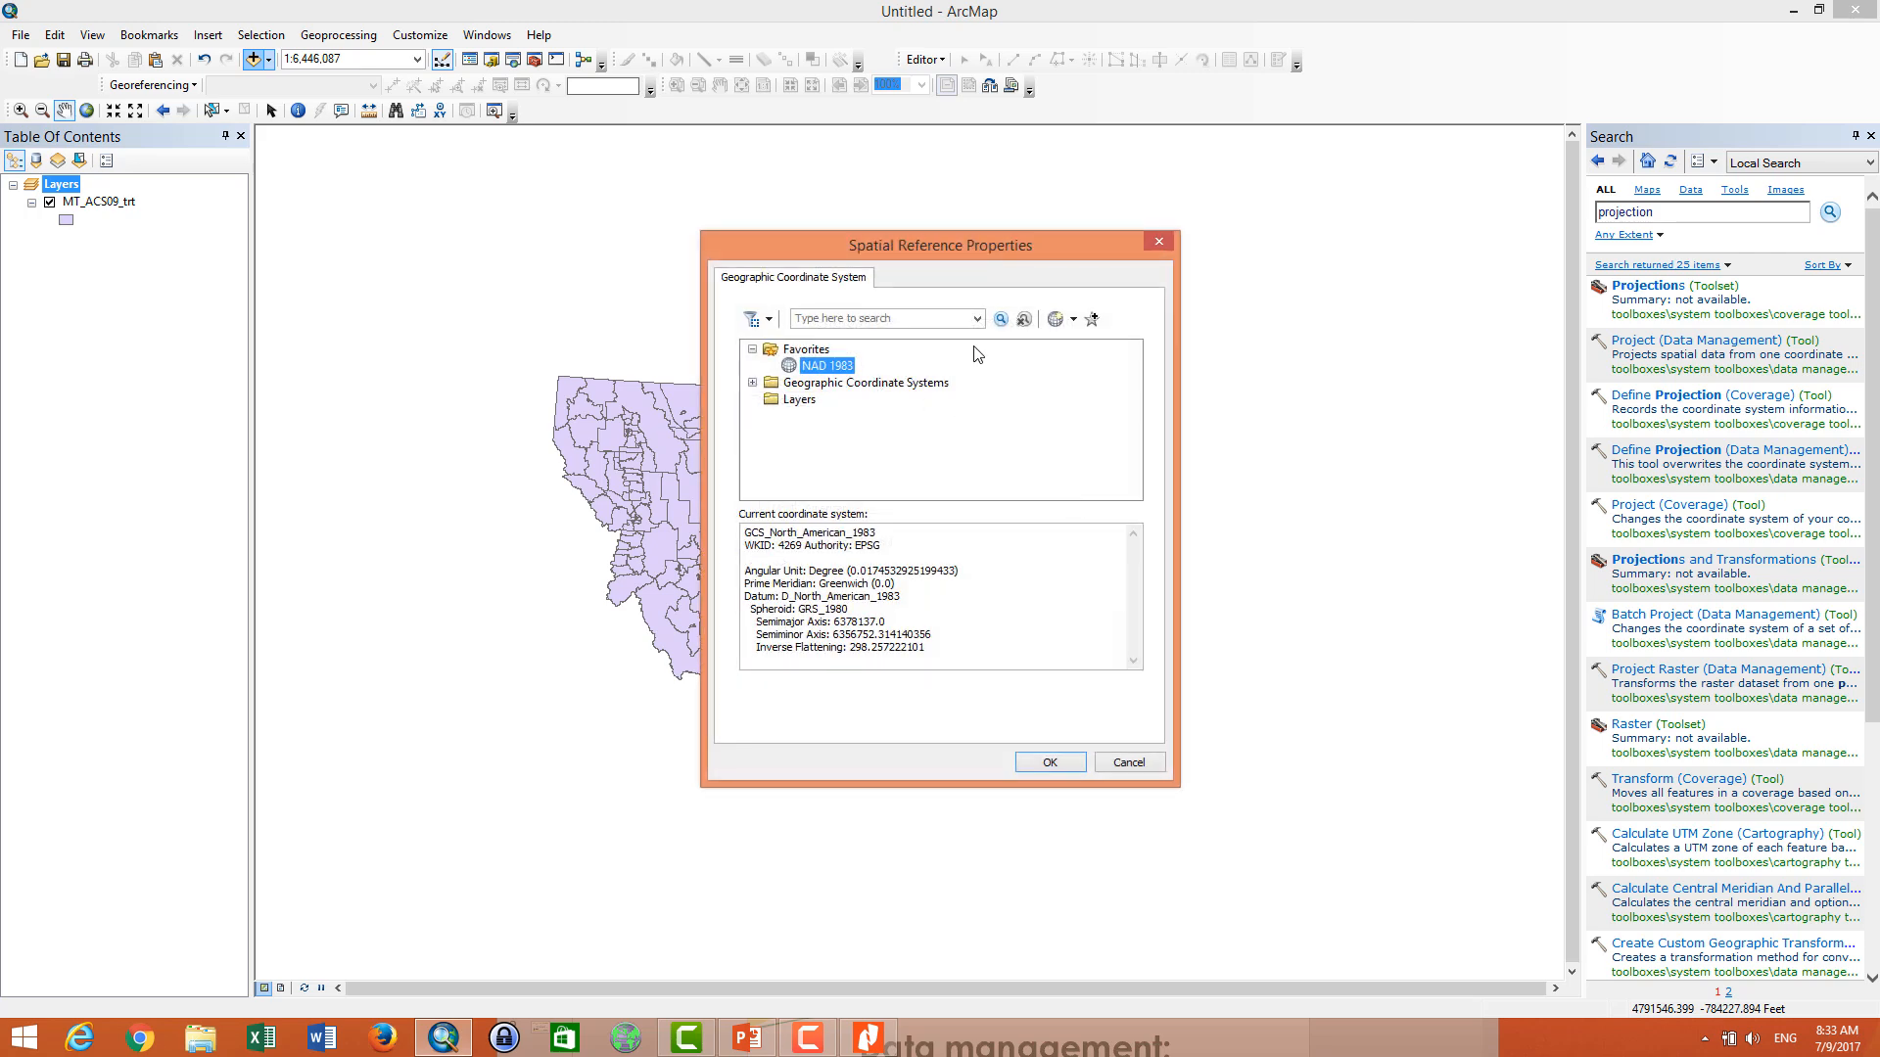
click(1054, 319)
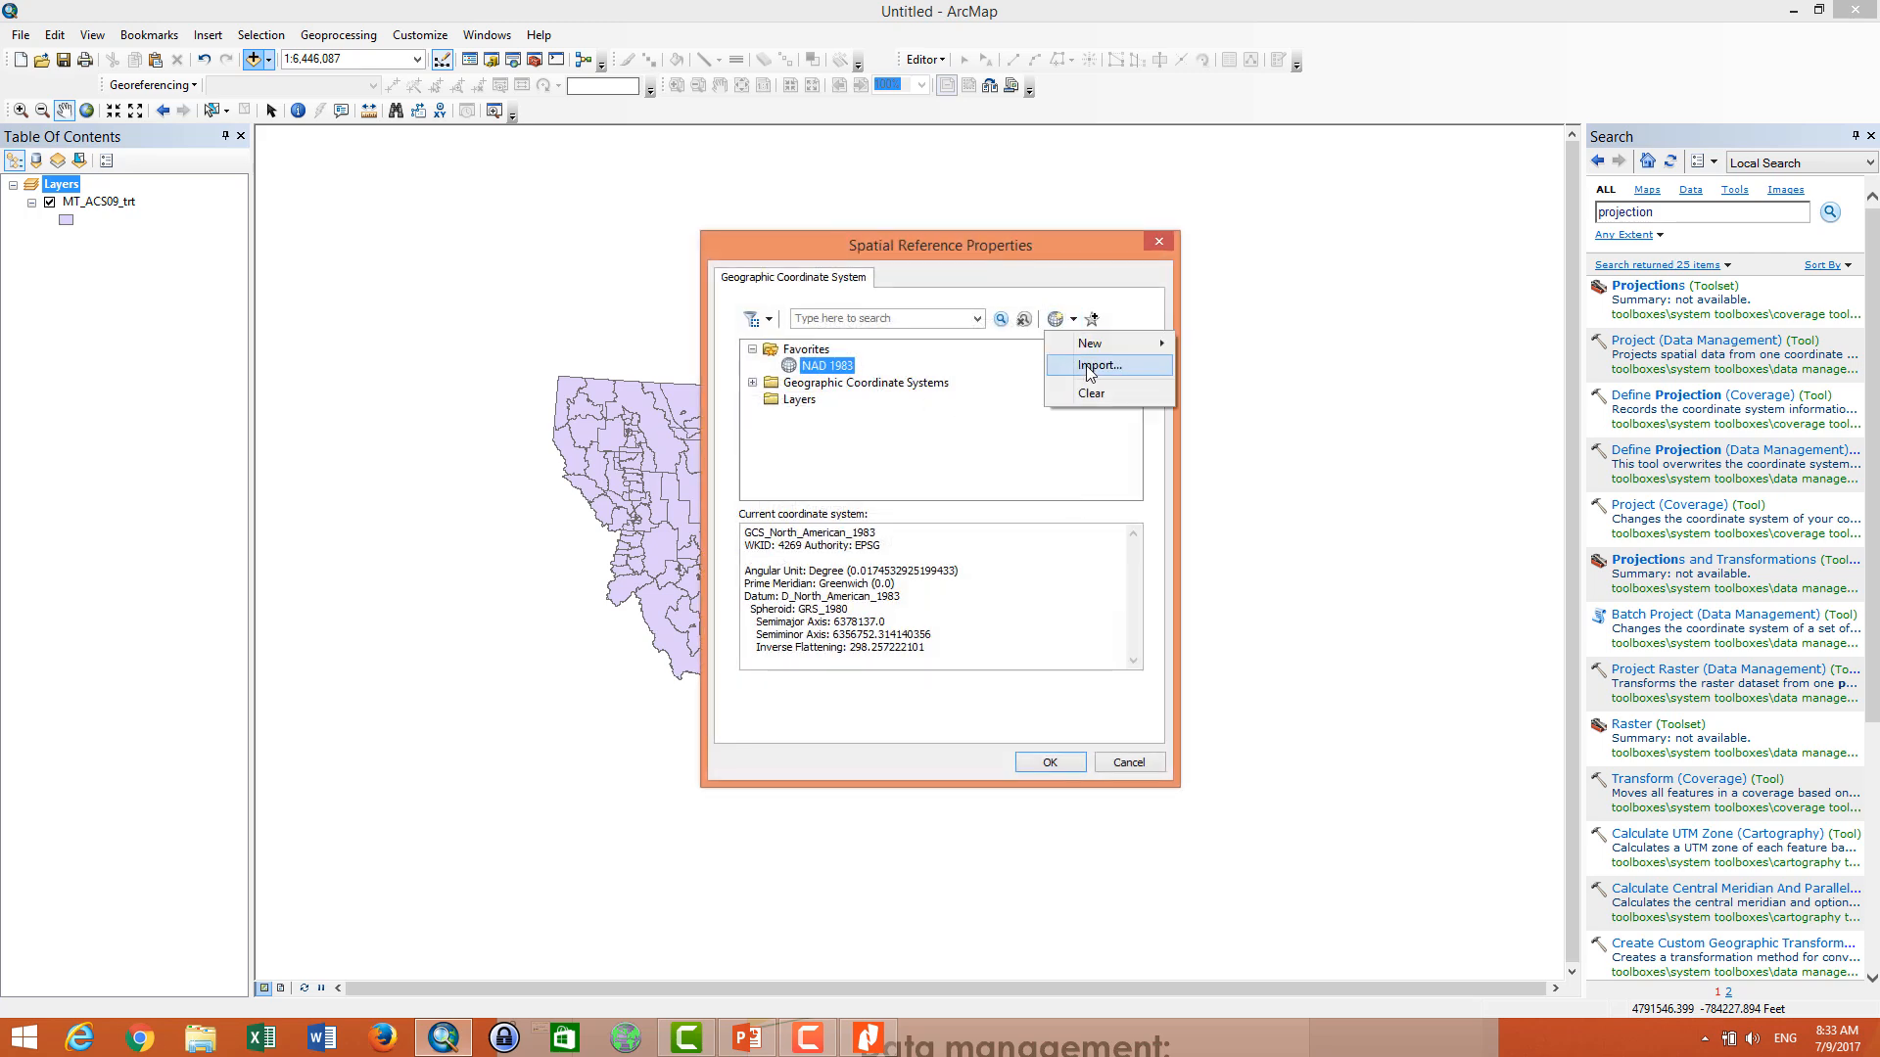
click(1099, 364)
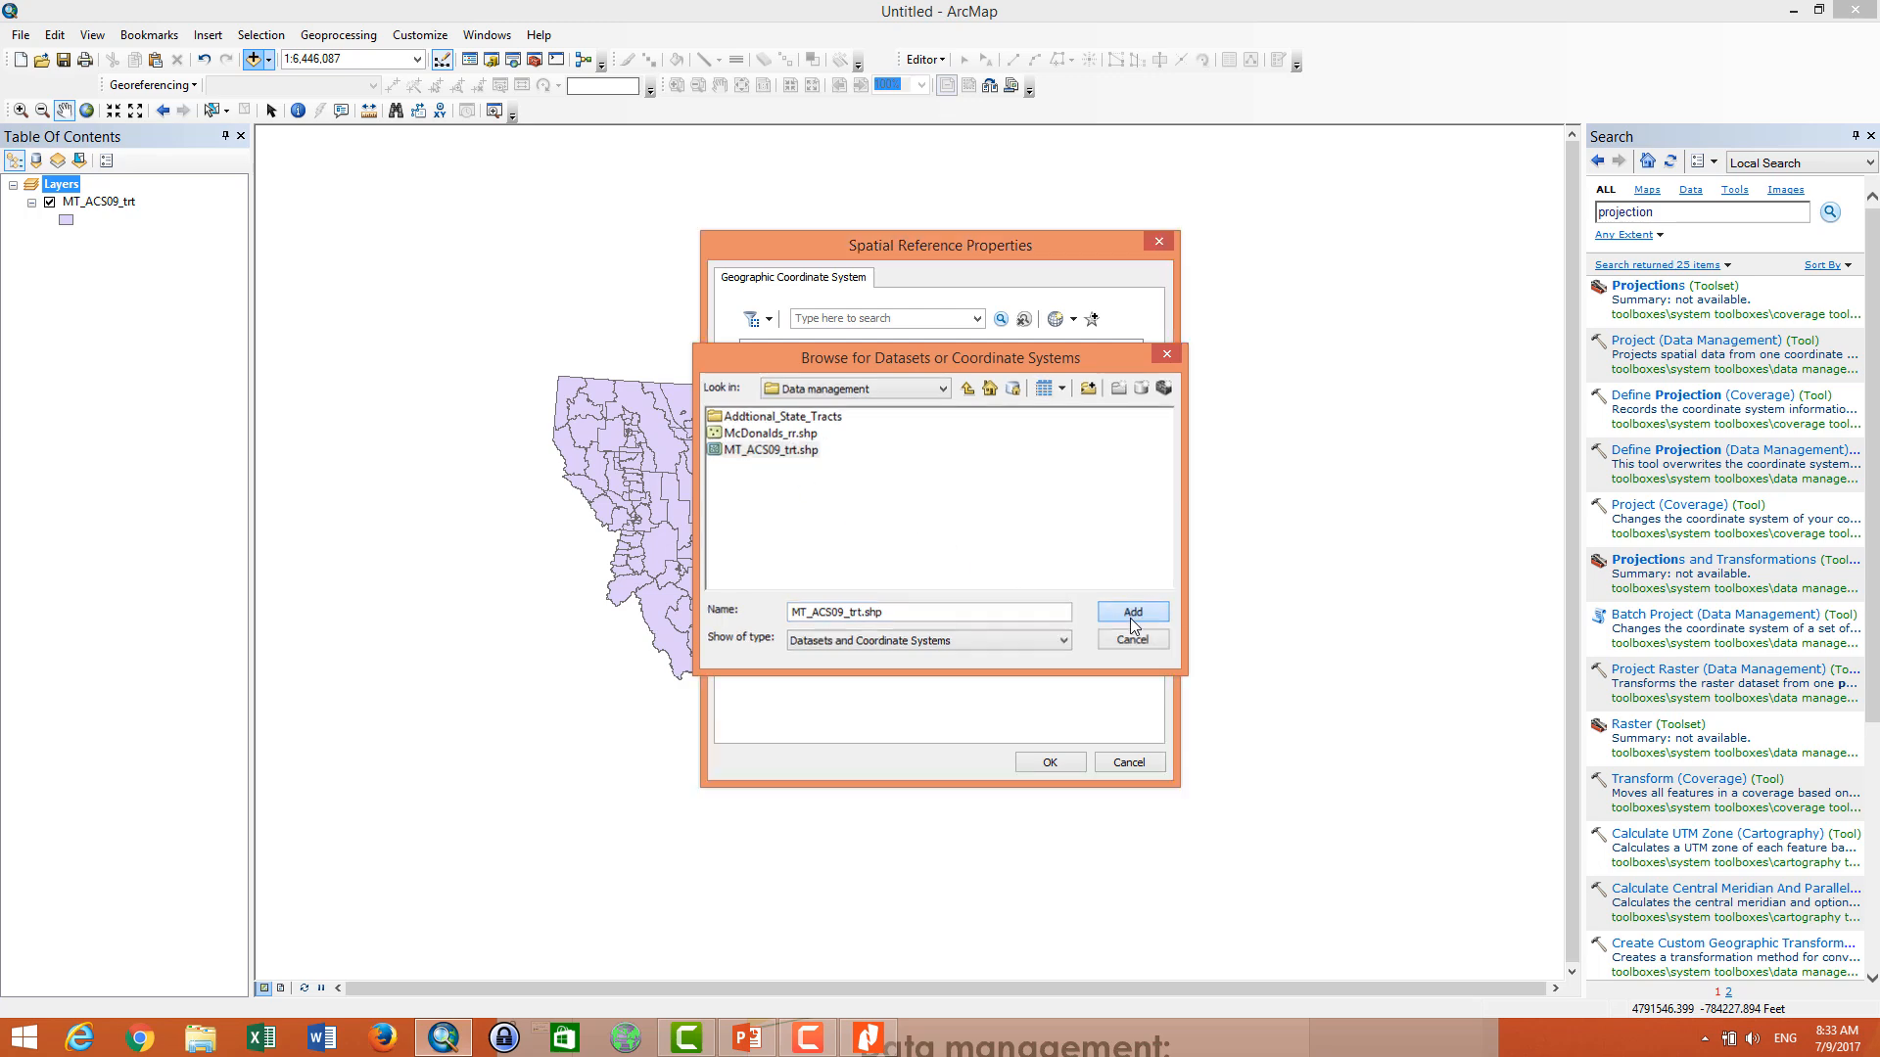
click(1128, 611)
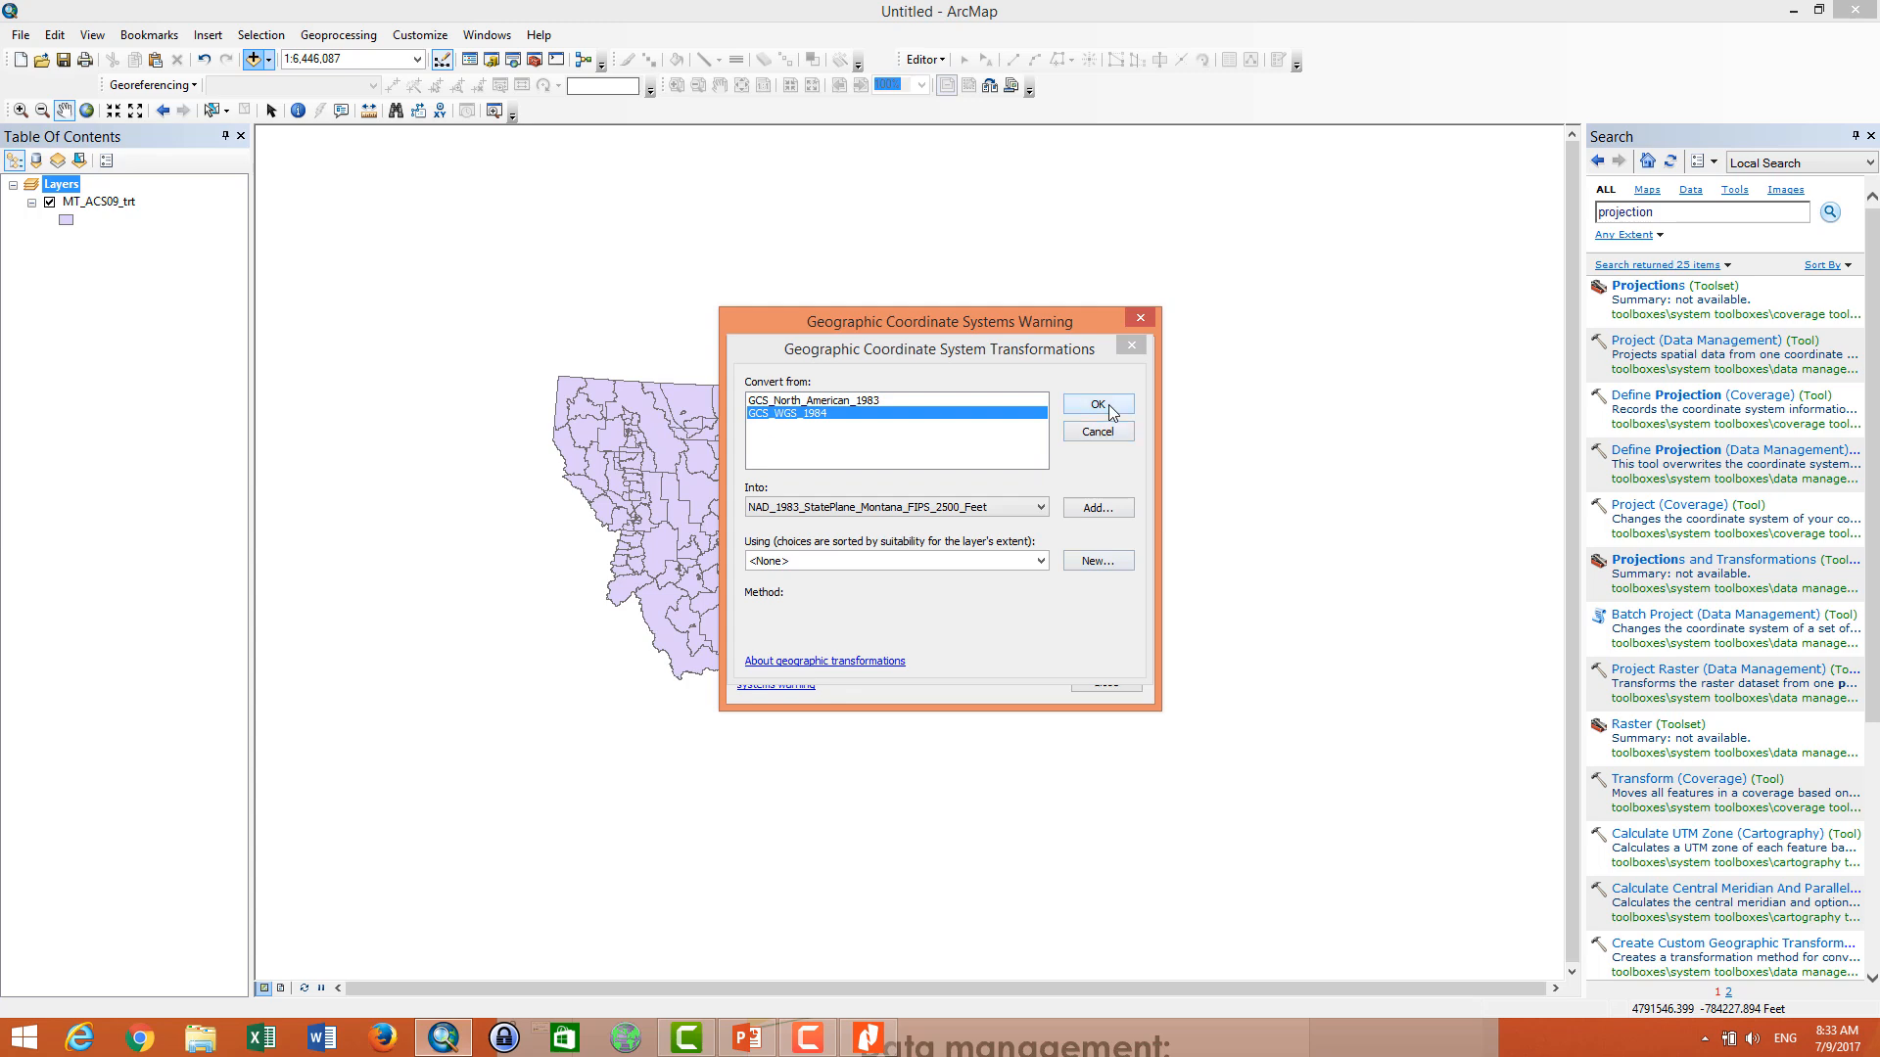
click(1095, 404)
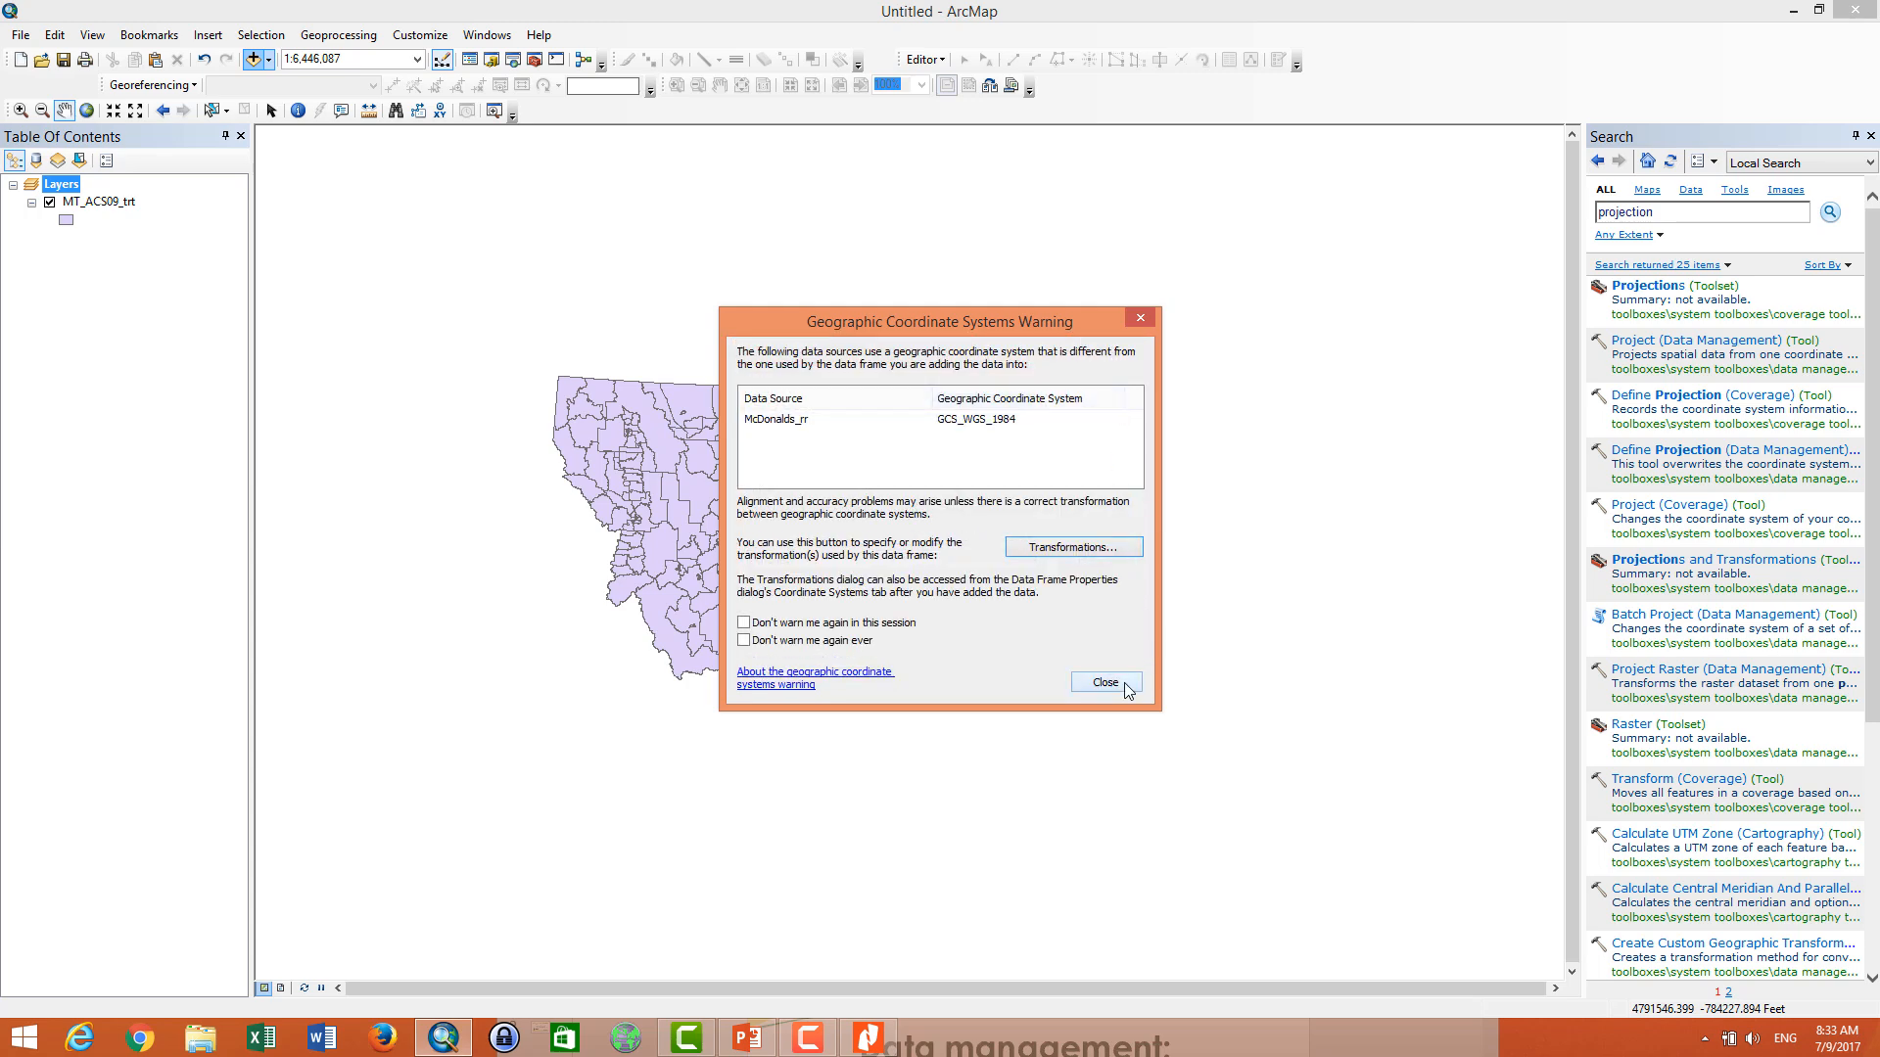
click(1103, 682)
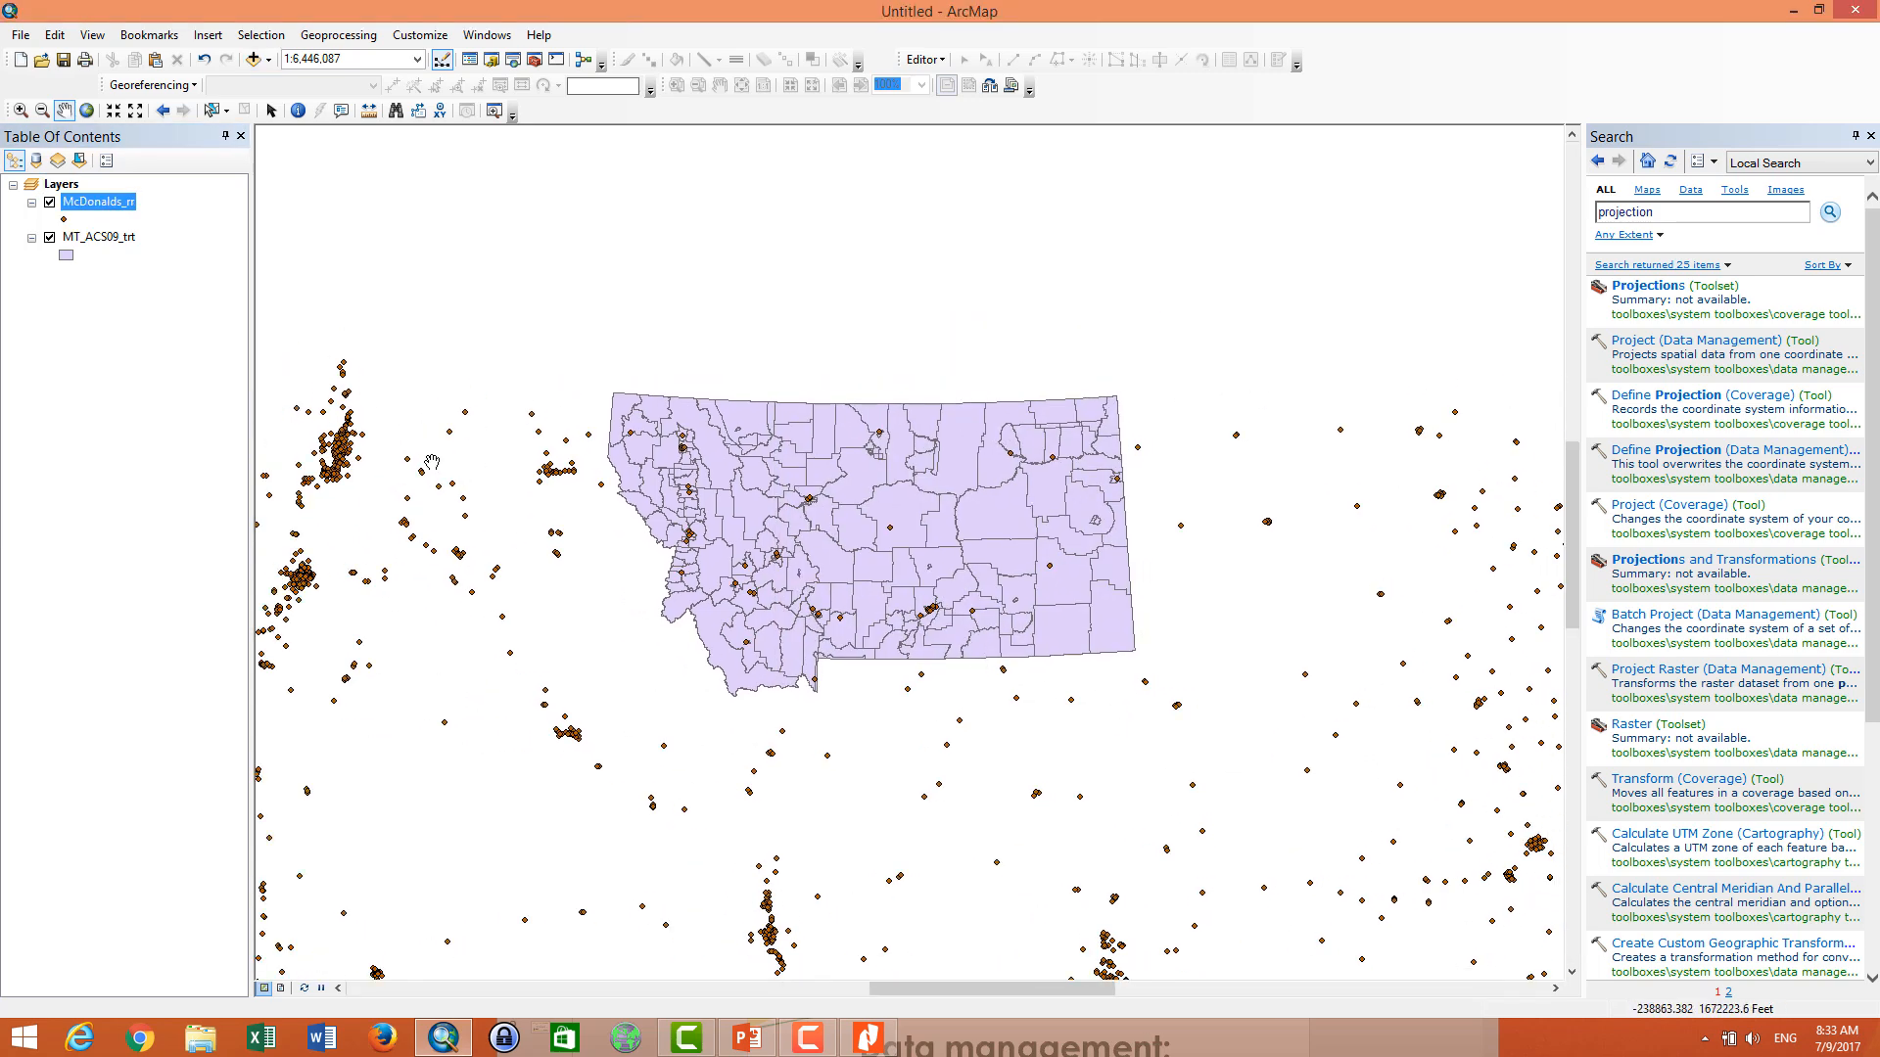
mouse_move(981, 623)
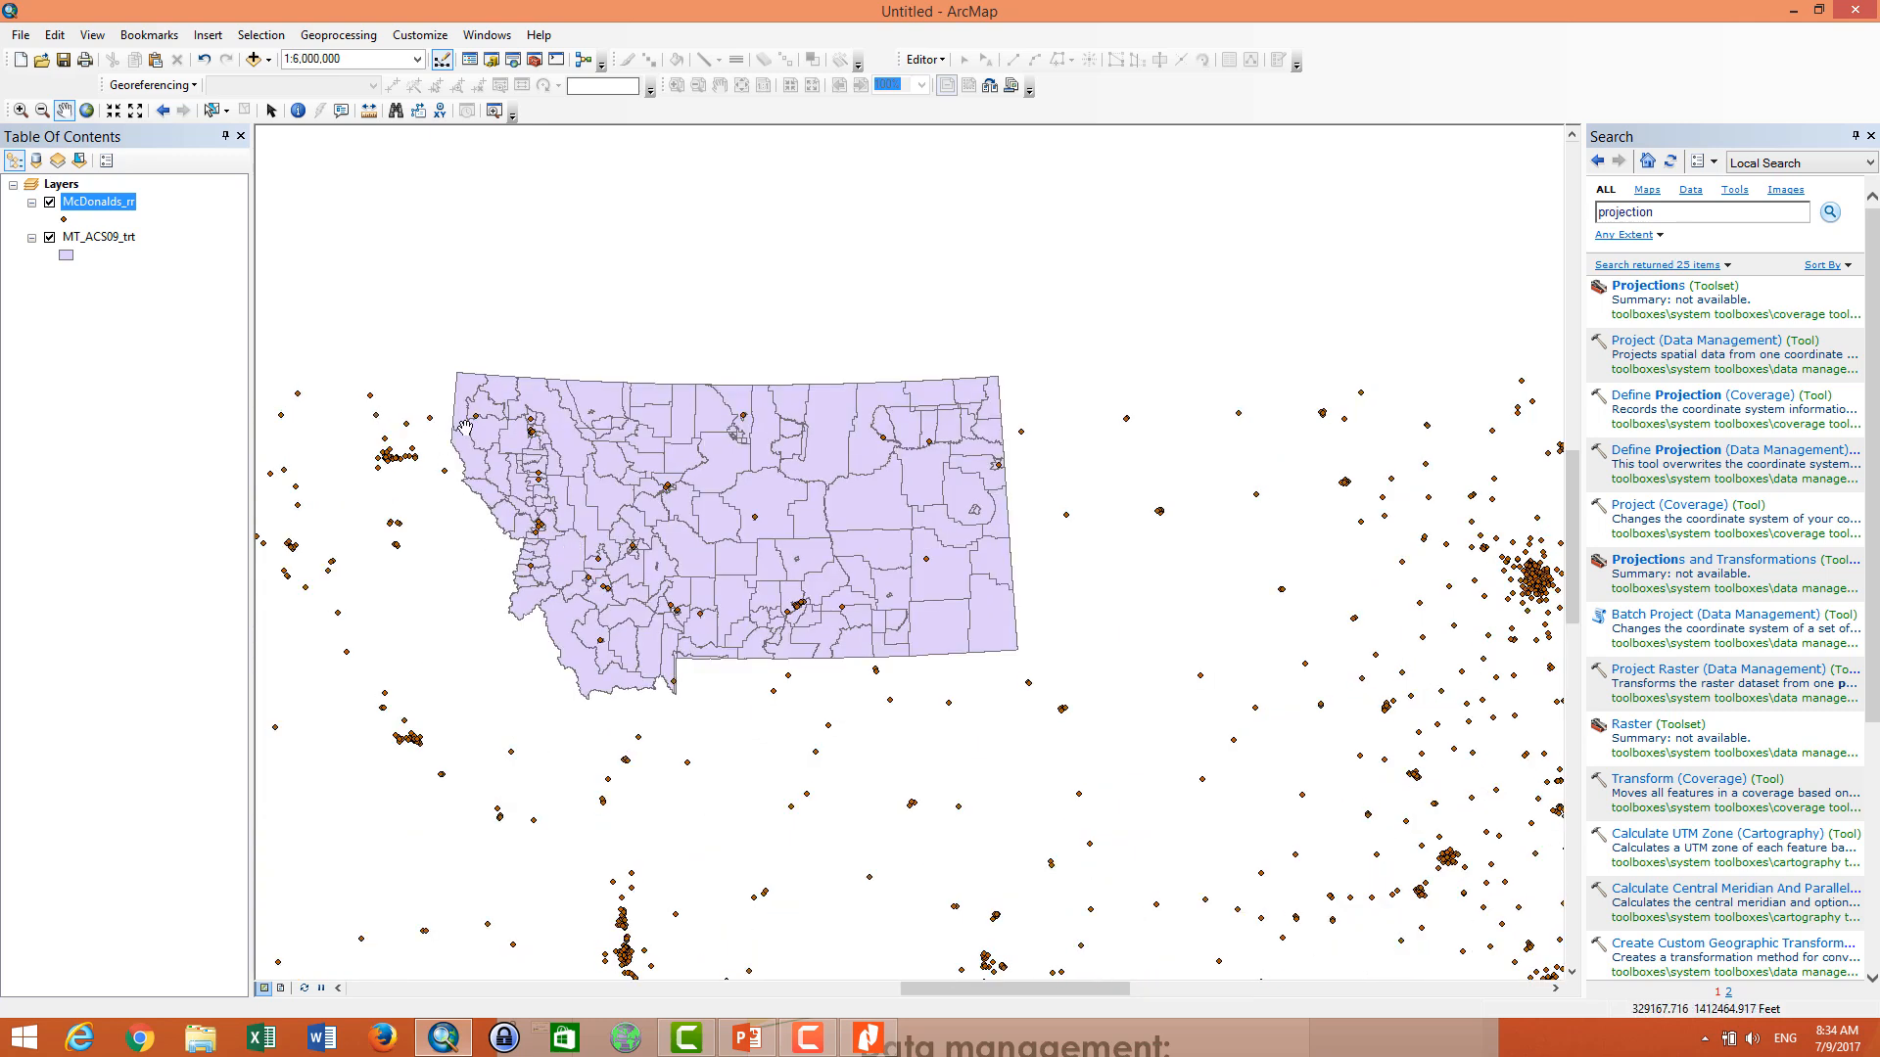
mouse_move(979, 541)
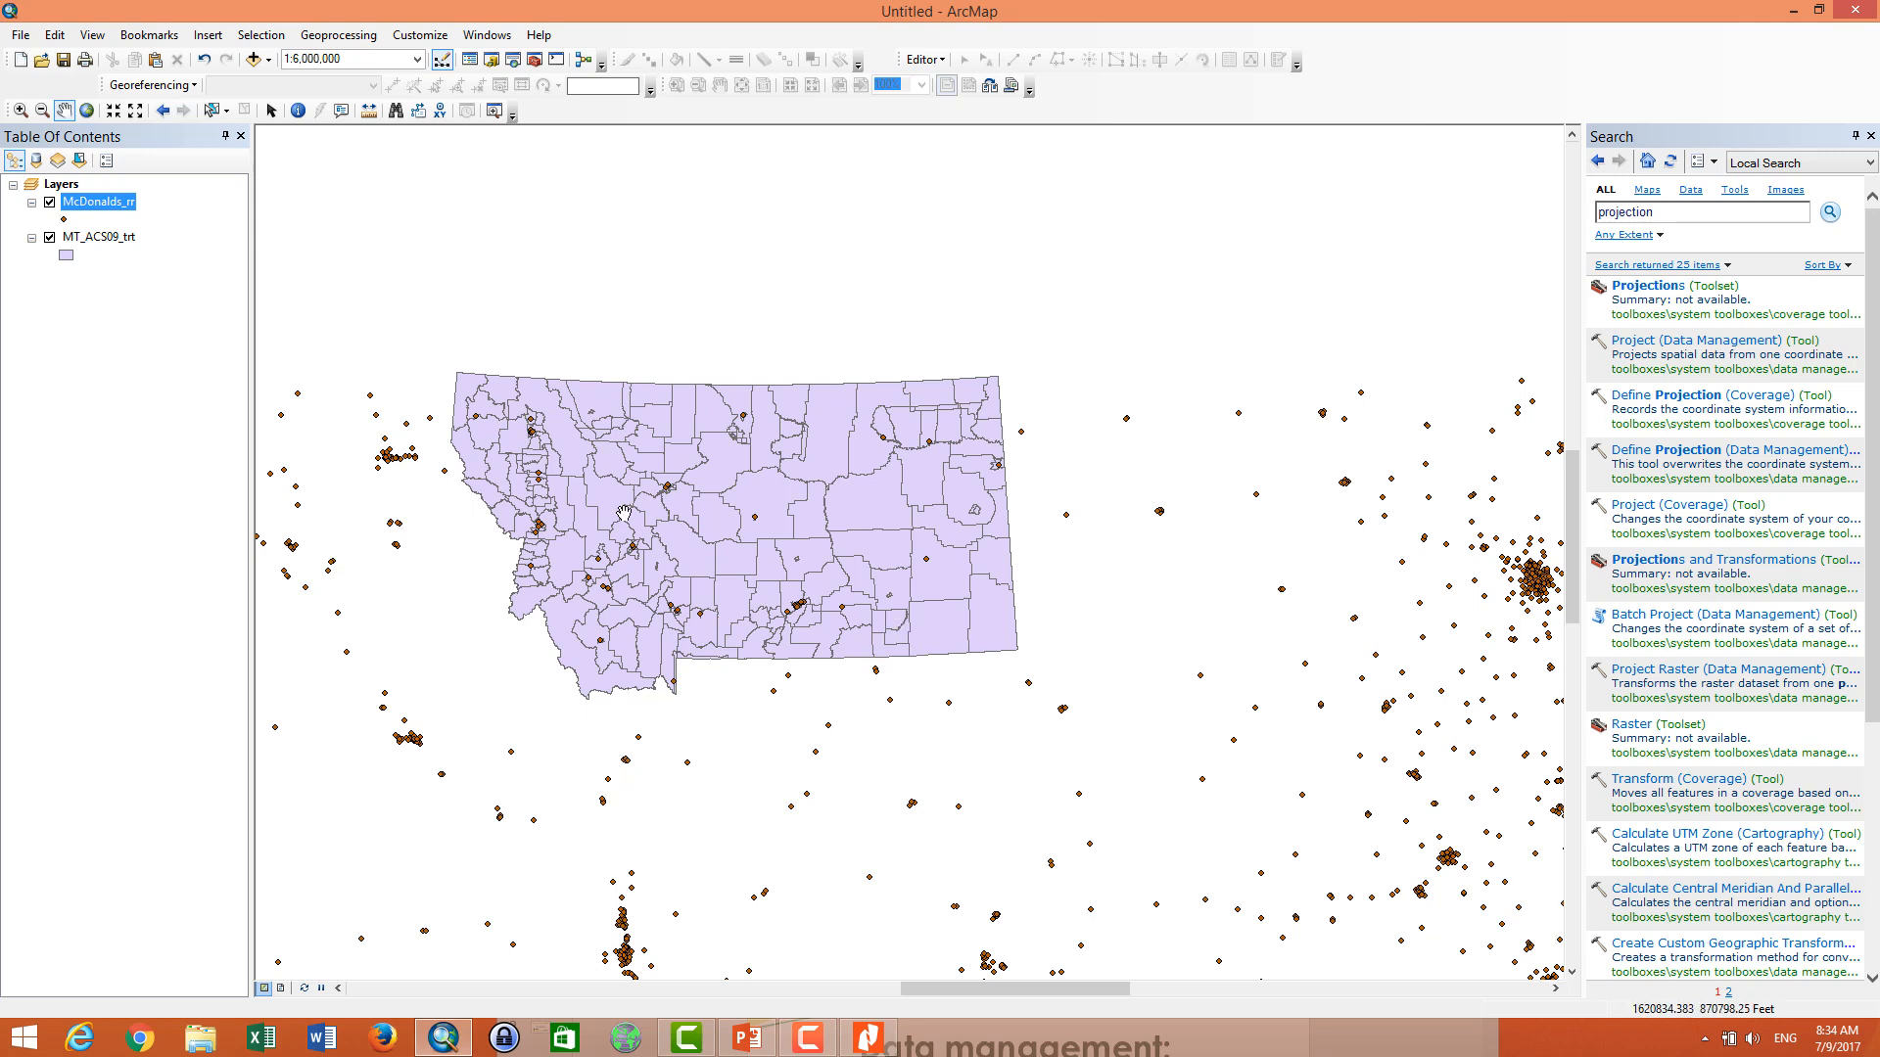
mouse_move(805, 536)
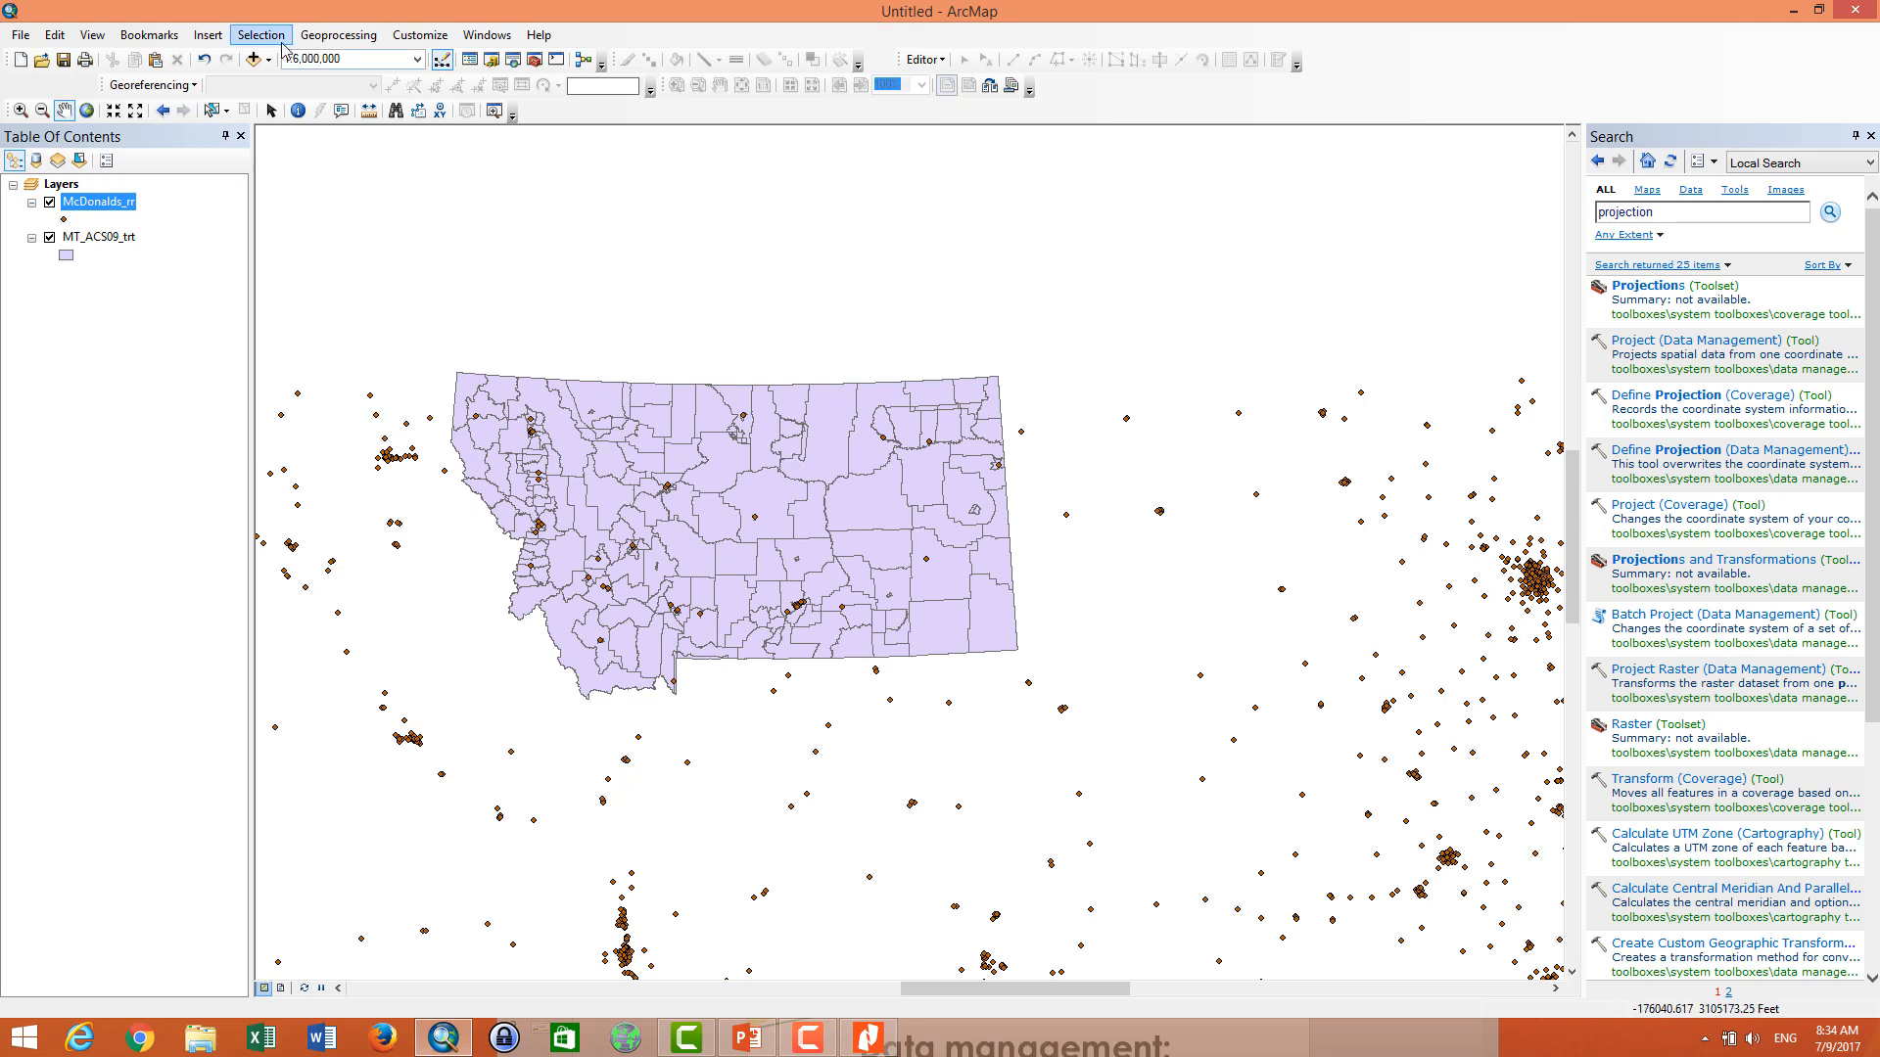
- Select by location the MT_ACS09_trt tracts that intersect McDonald's points
click(259, 33)
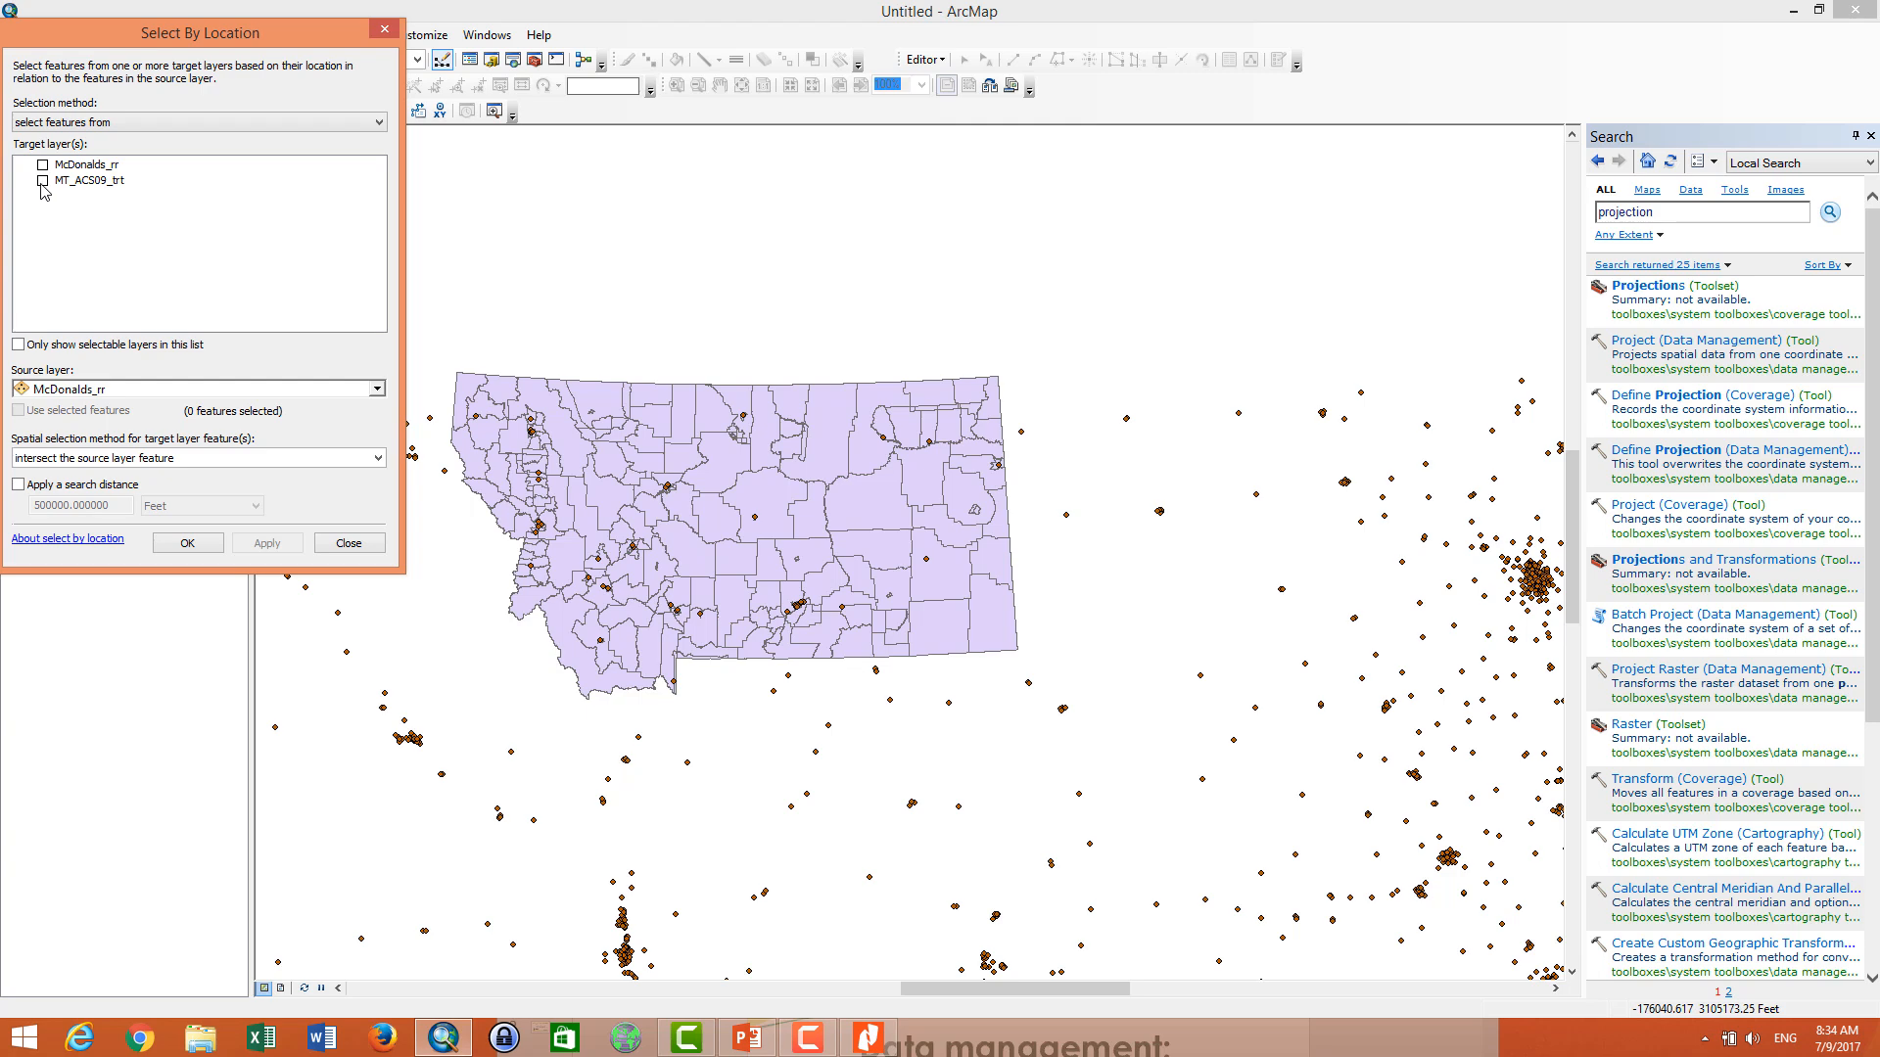
click(41, 180)
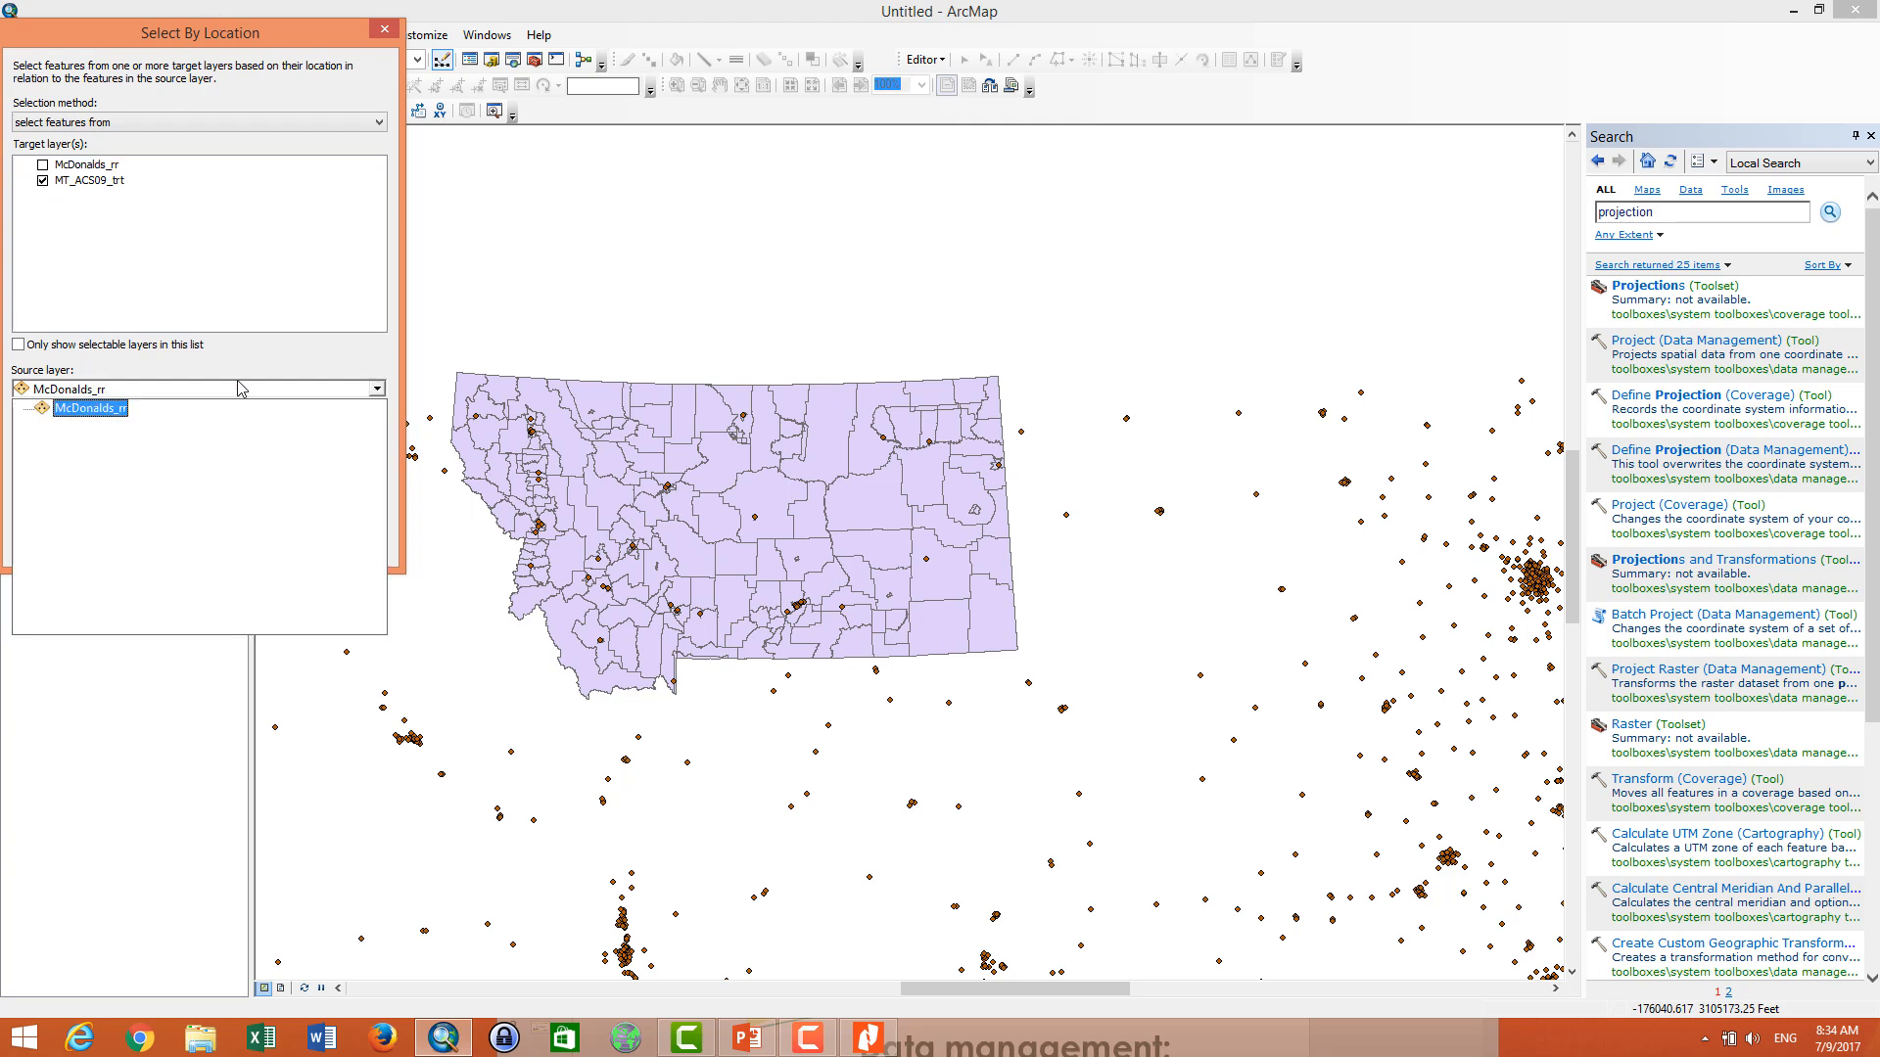
click(266, 542)
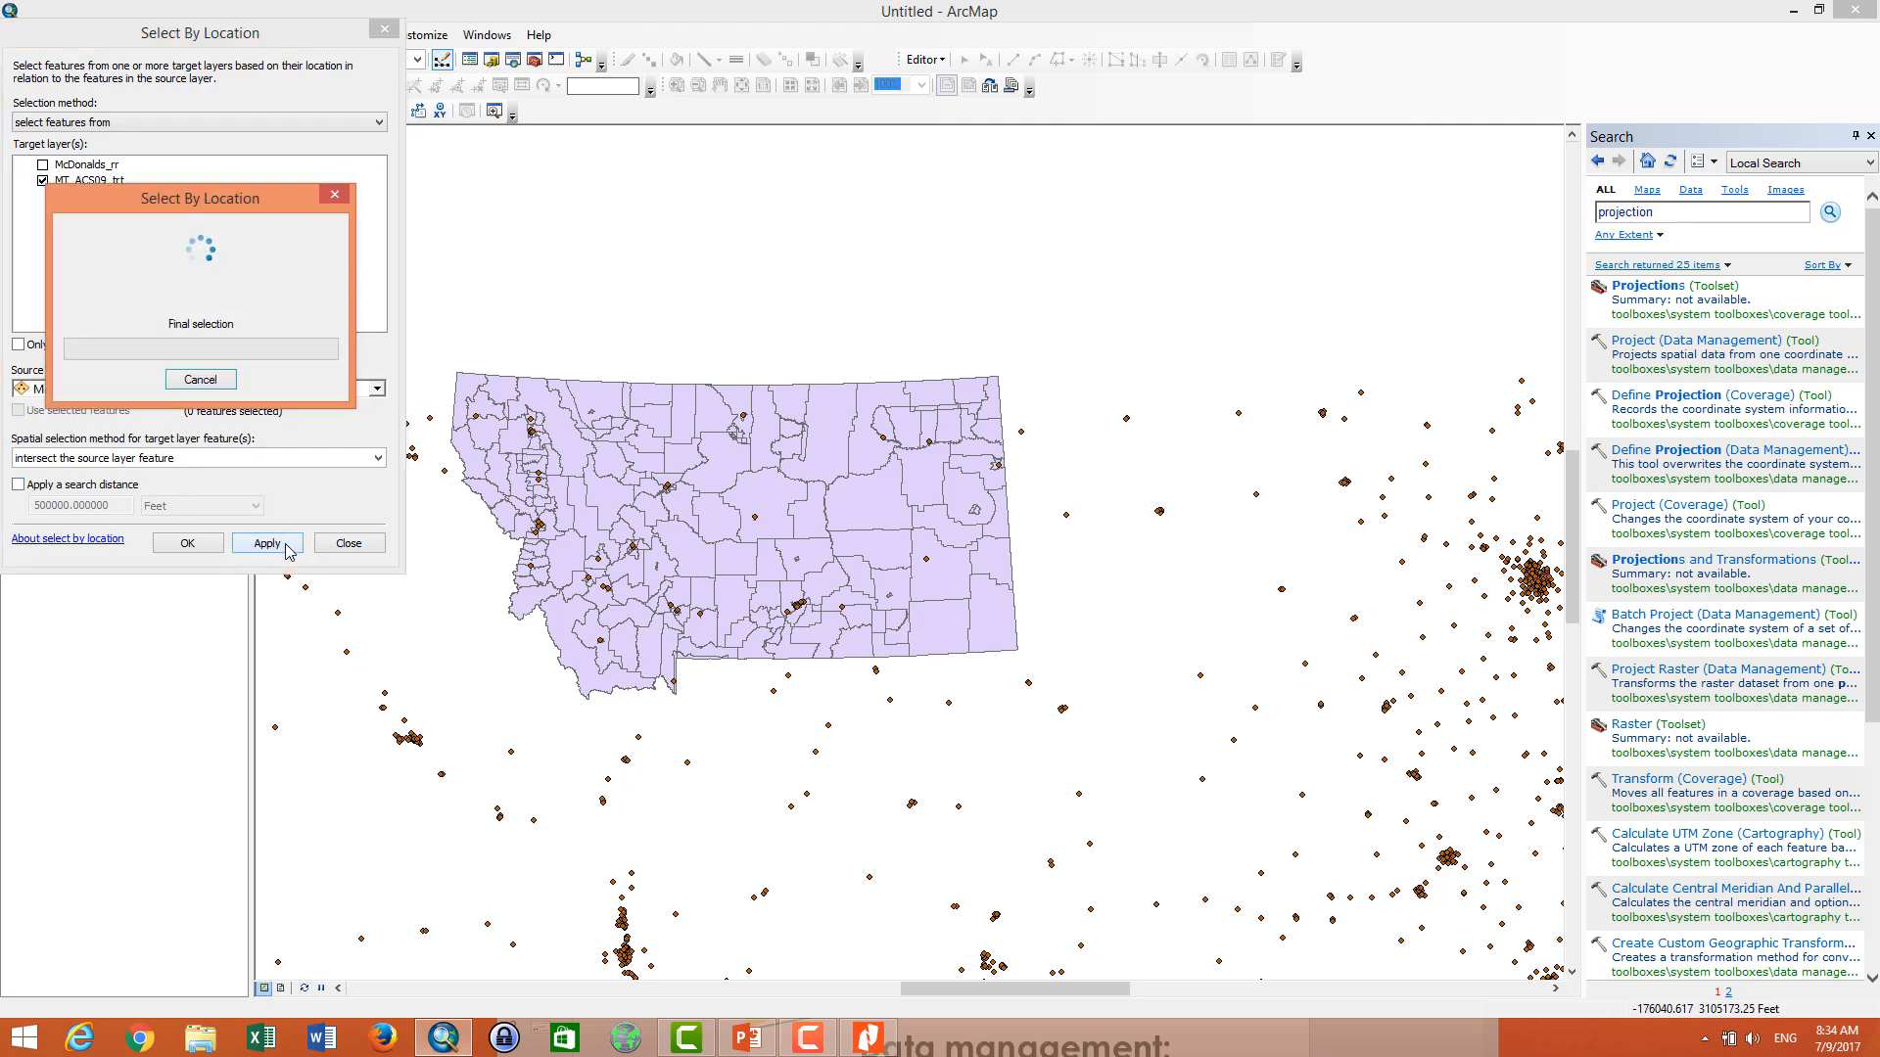
click(268, 543)
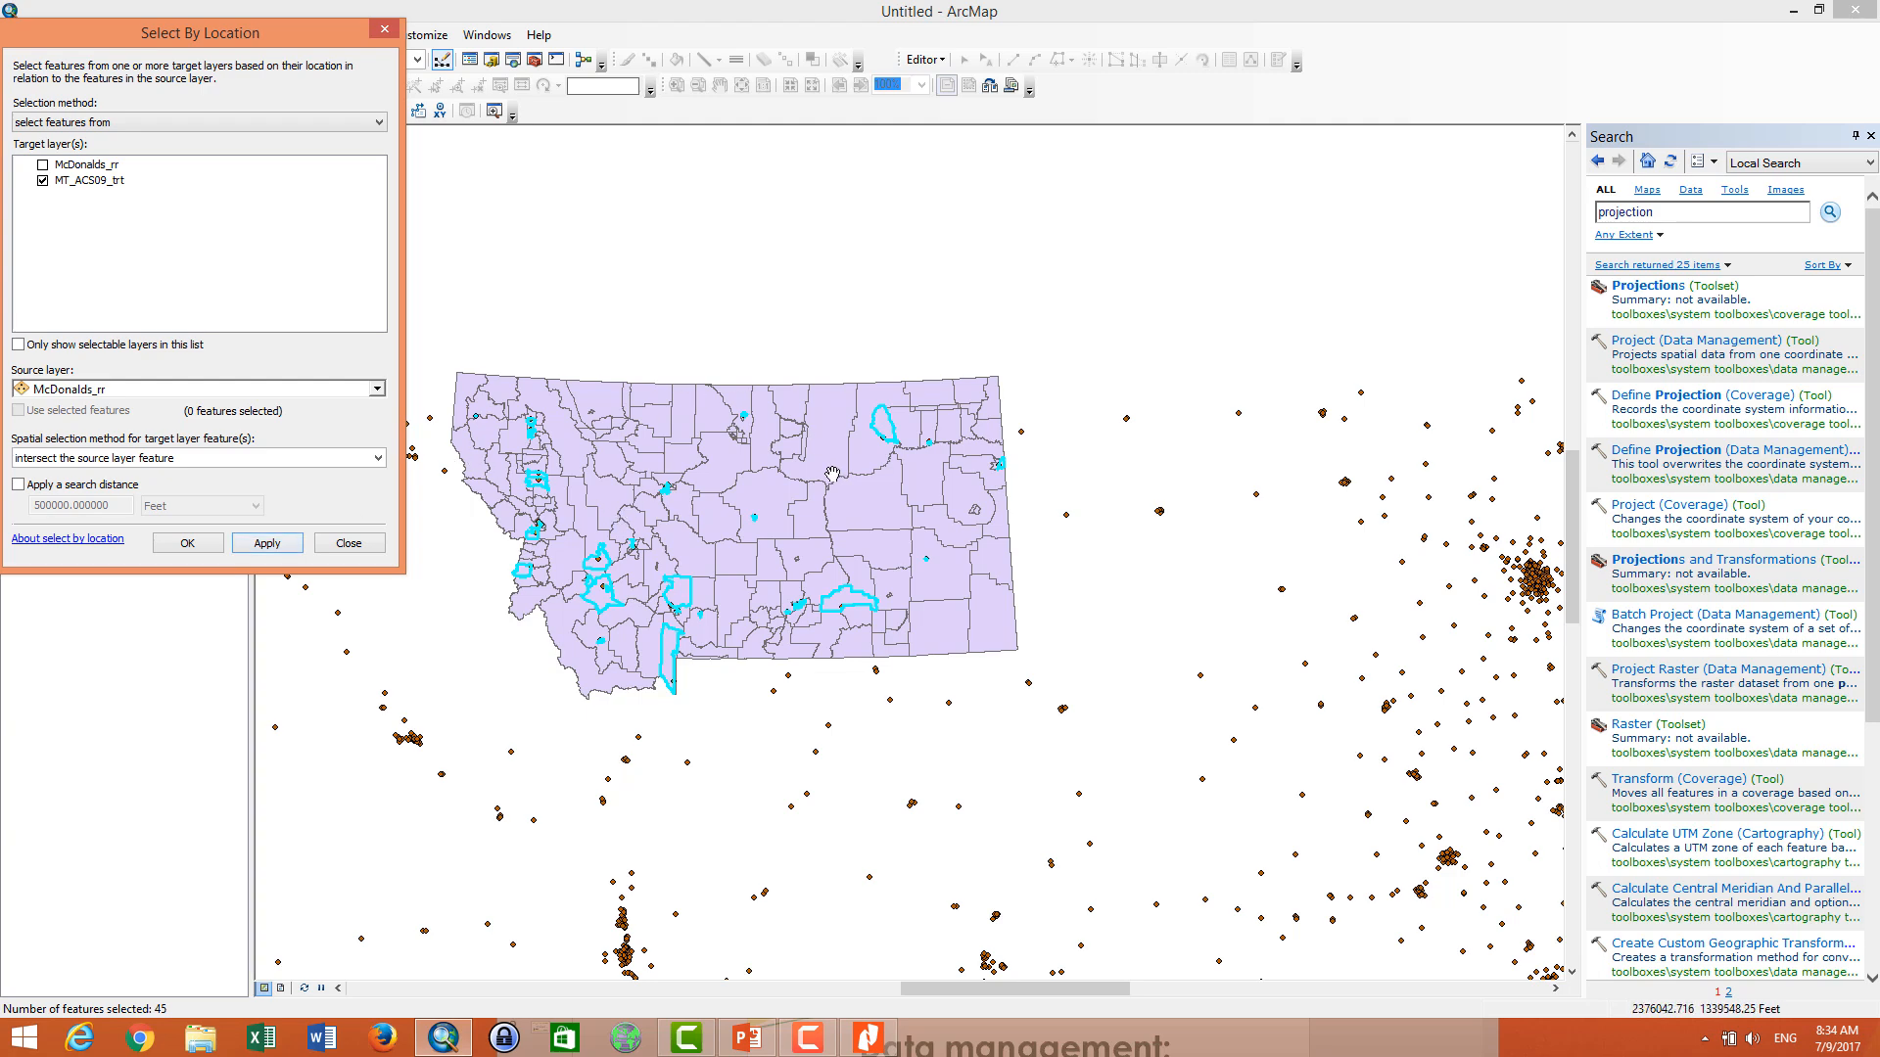
mouse_move(864, 452)
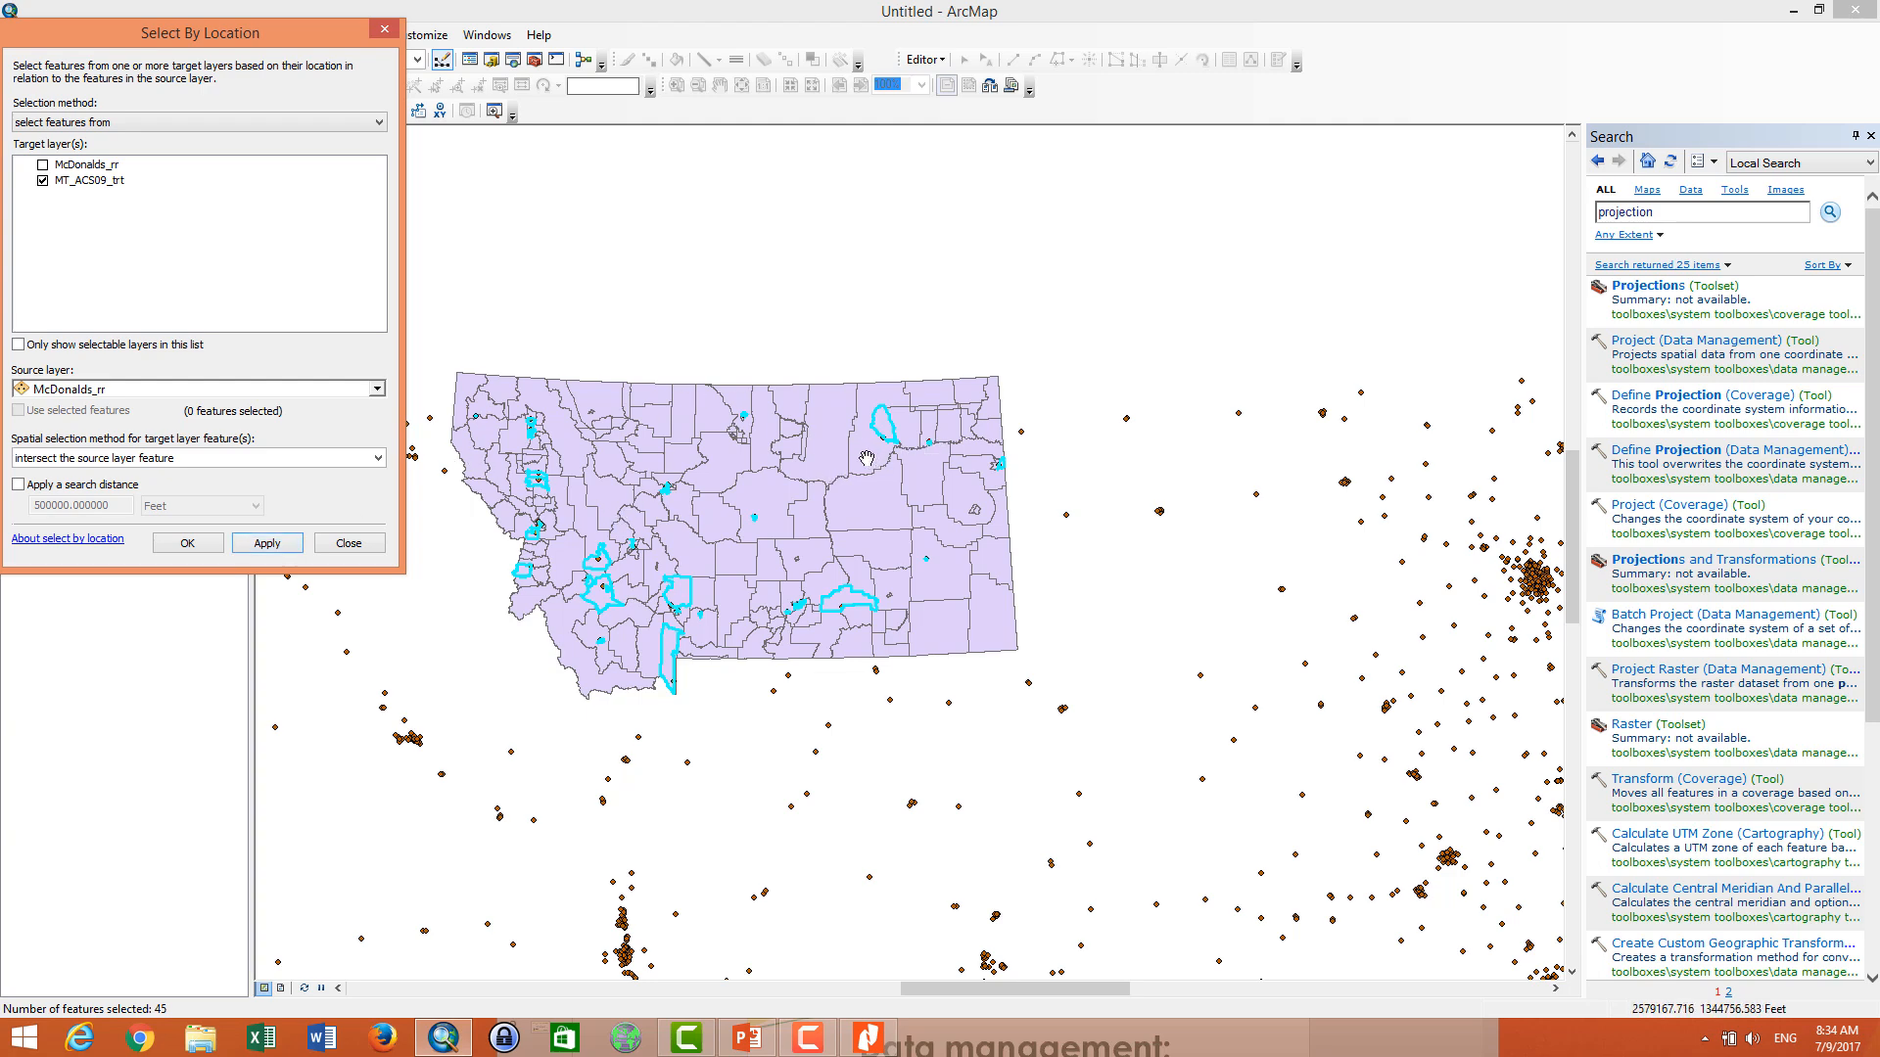
mouse_move(744, 429)
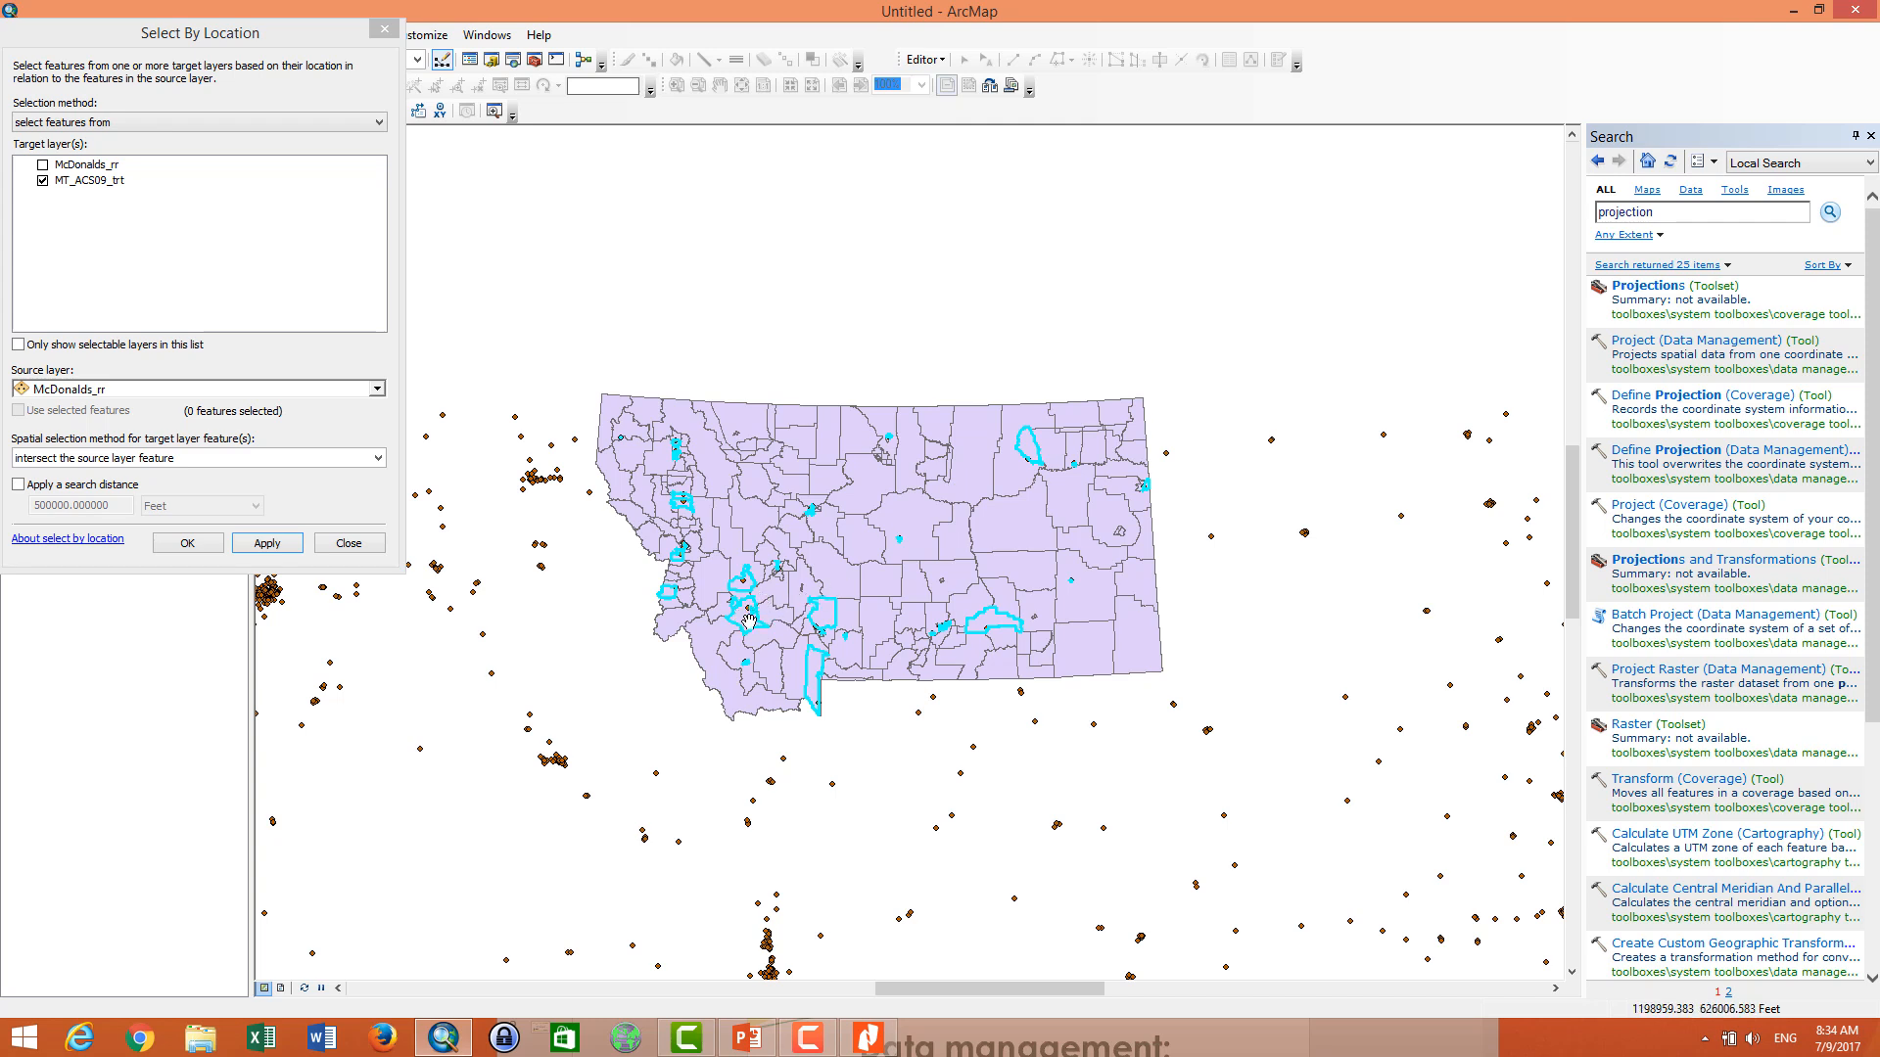
mouse_move(973, 446)
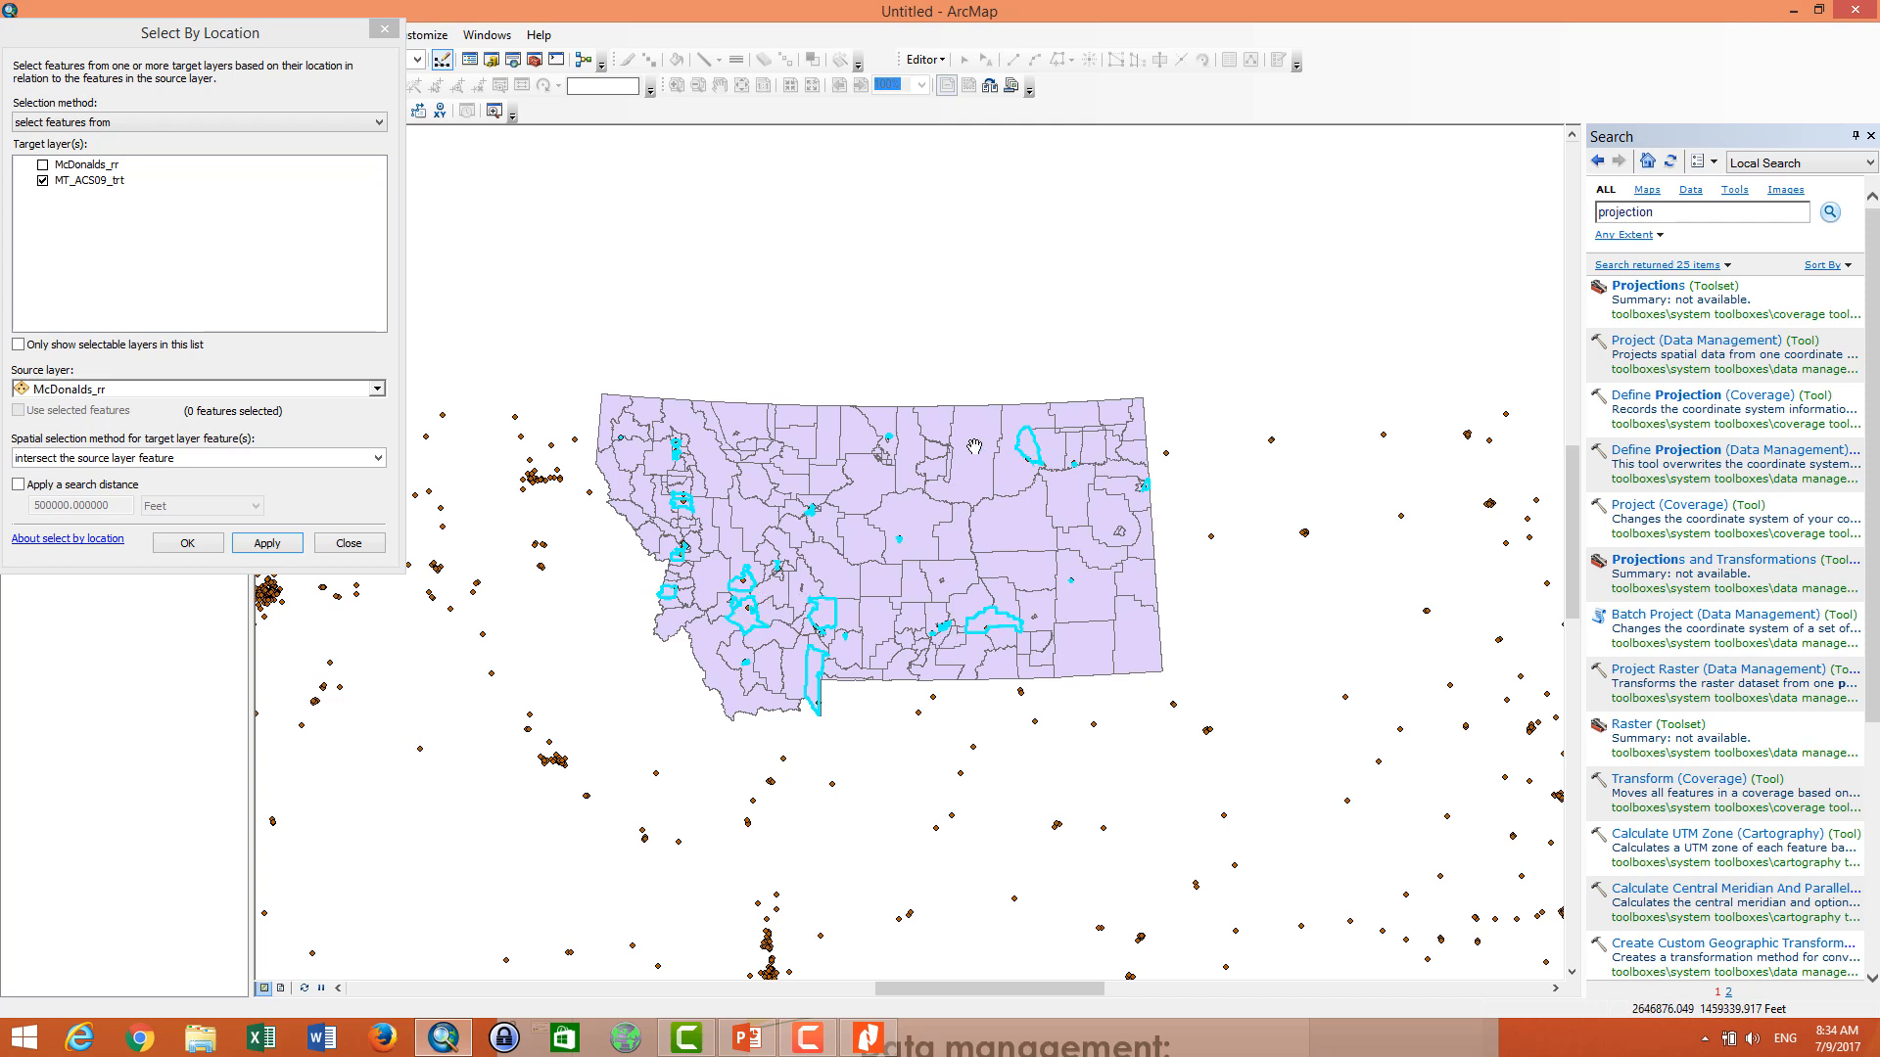
mouse_move(1022, 644)
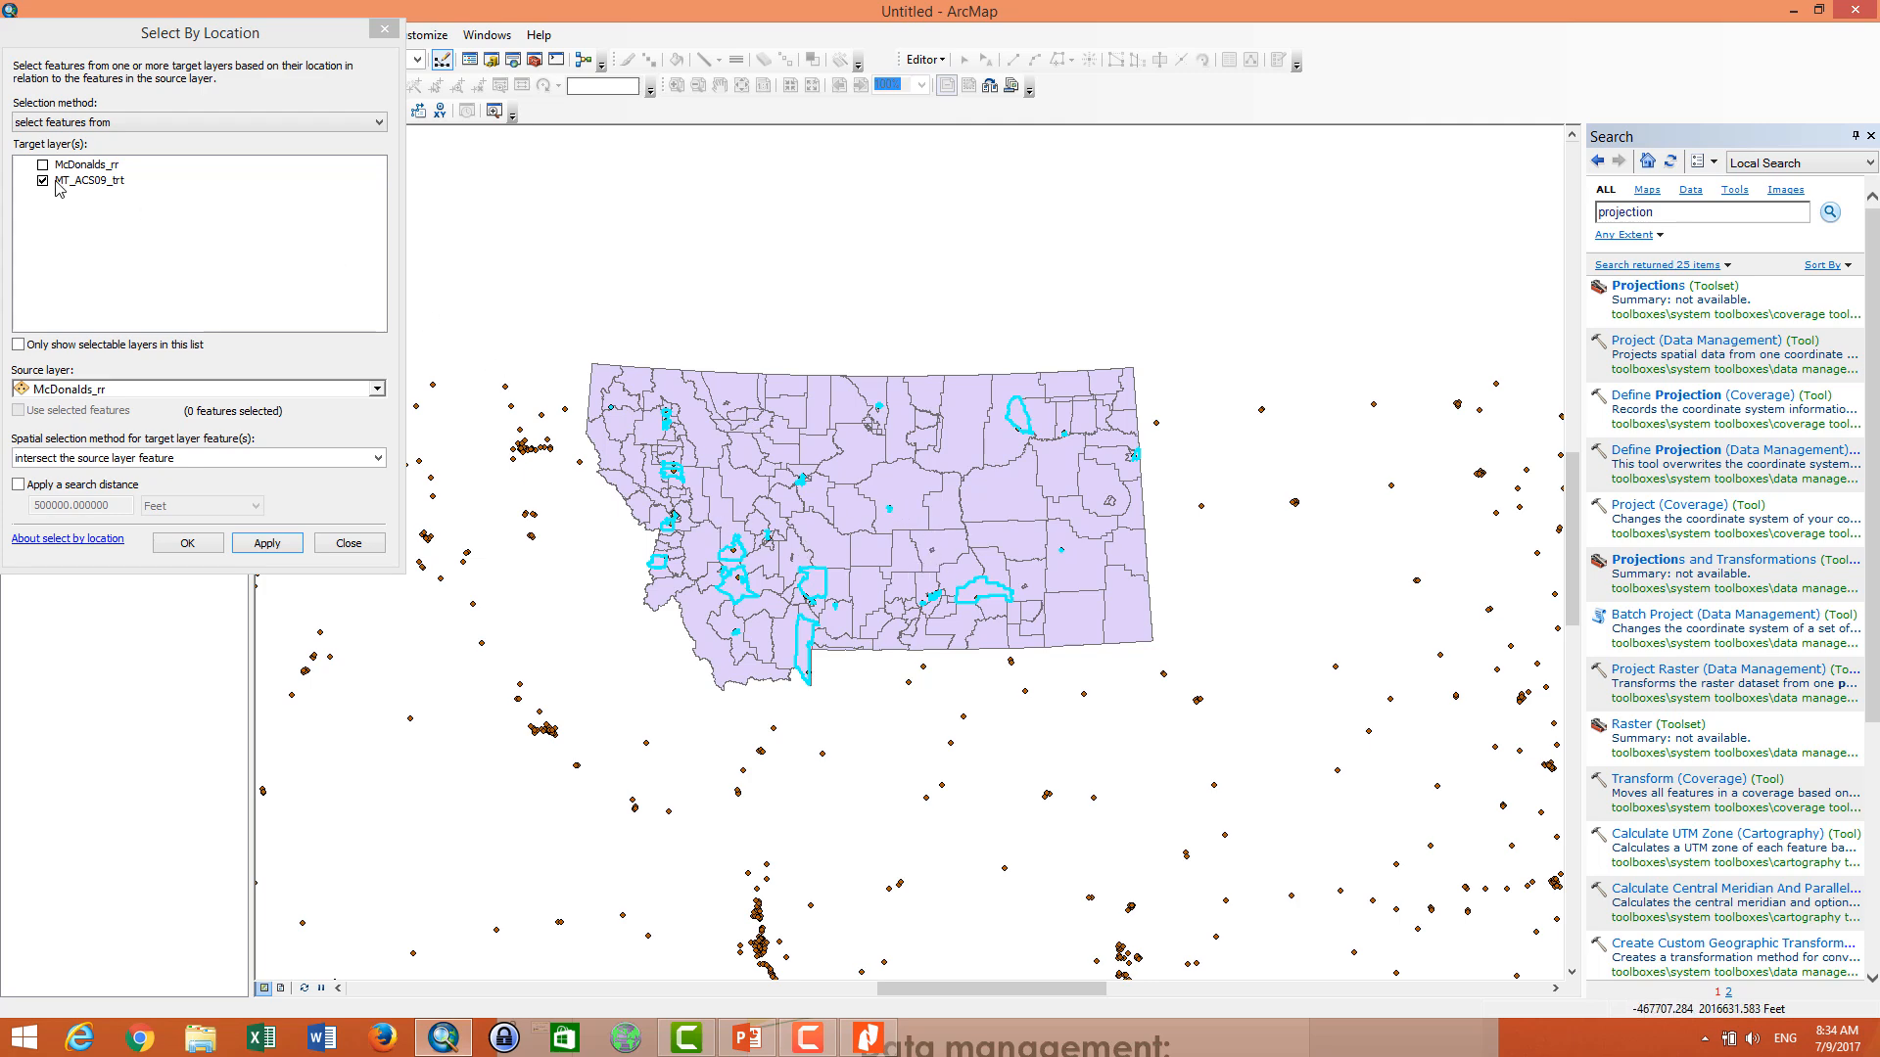
- Select the 47 McDonald's points intersecting the Montana tracts and close the dialog
click(43, 165)
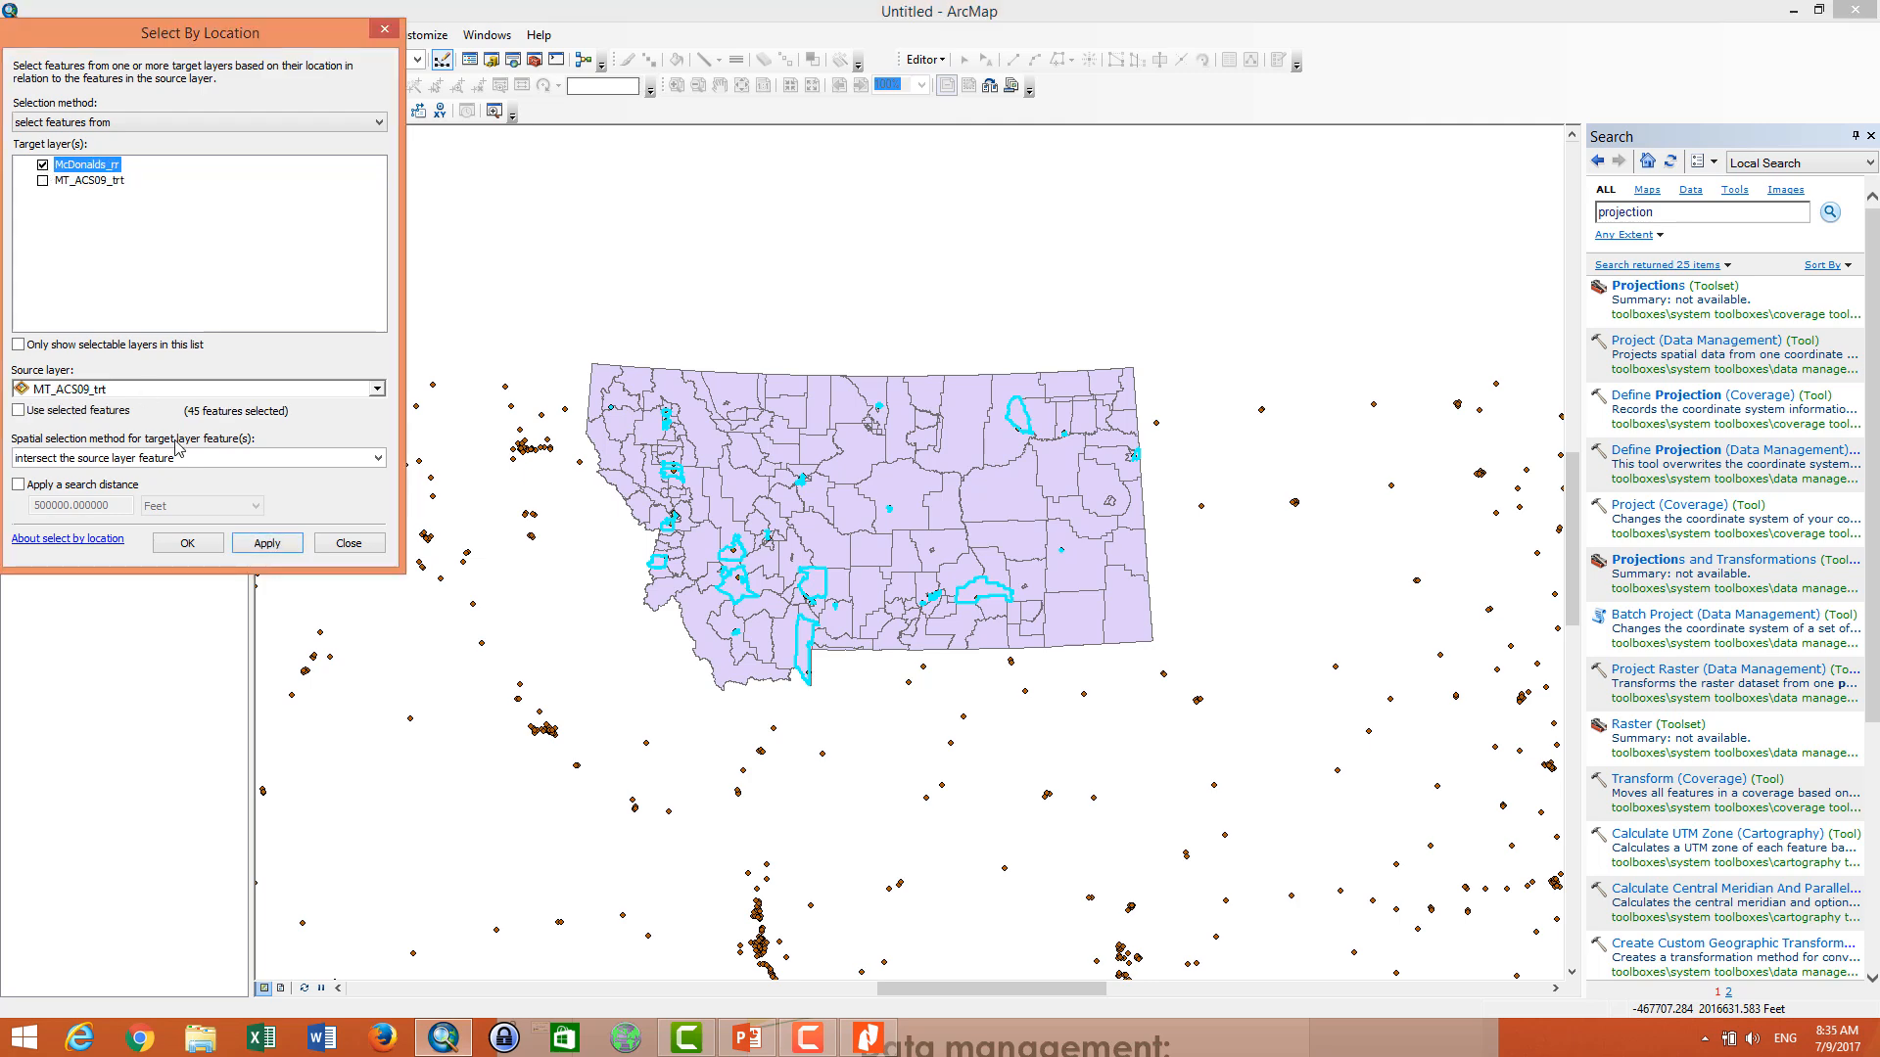
click(267, 542)
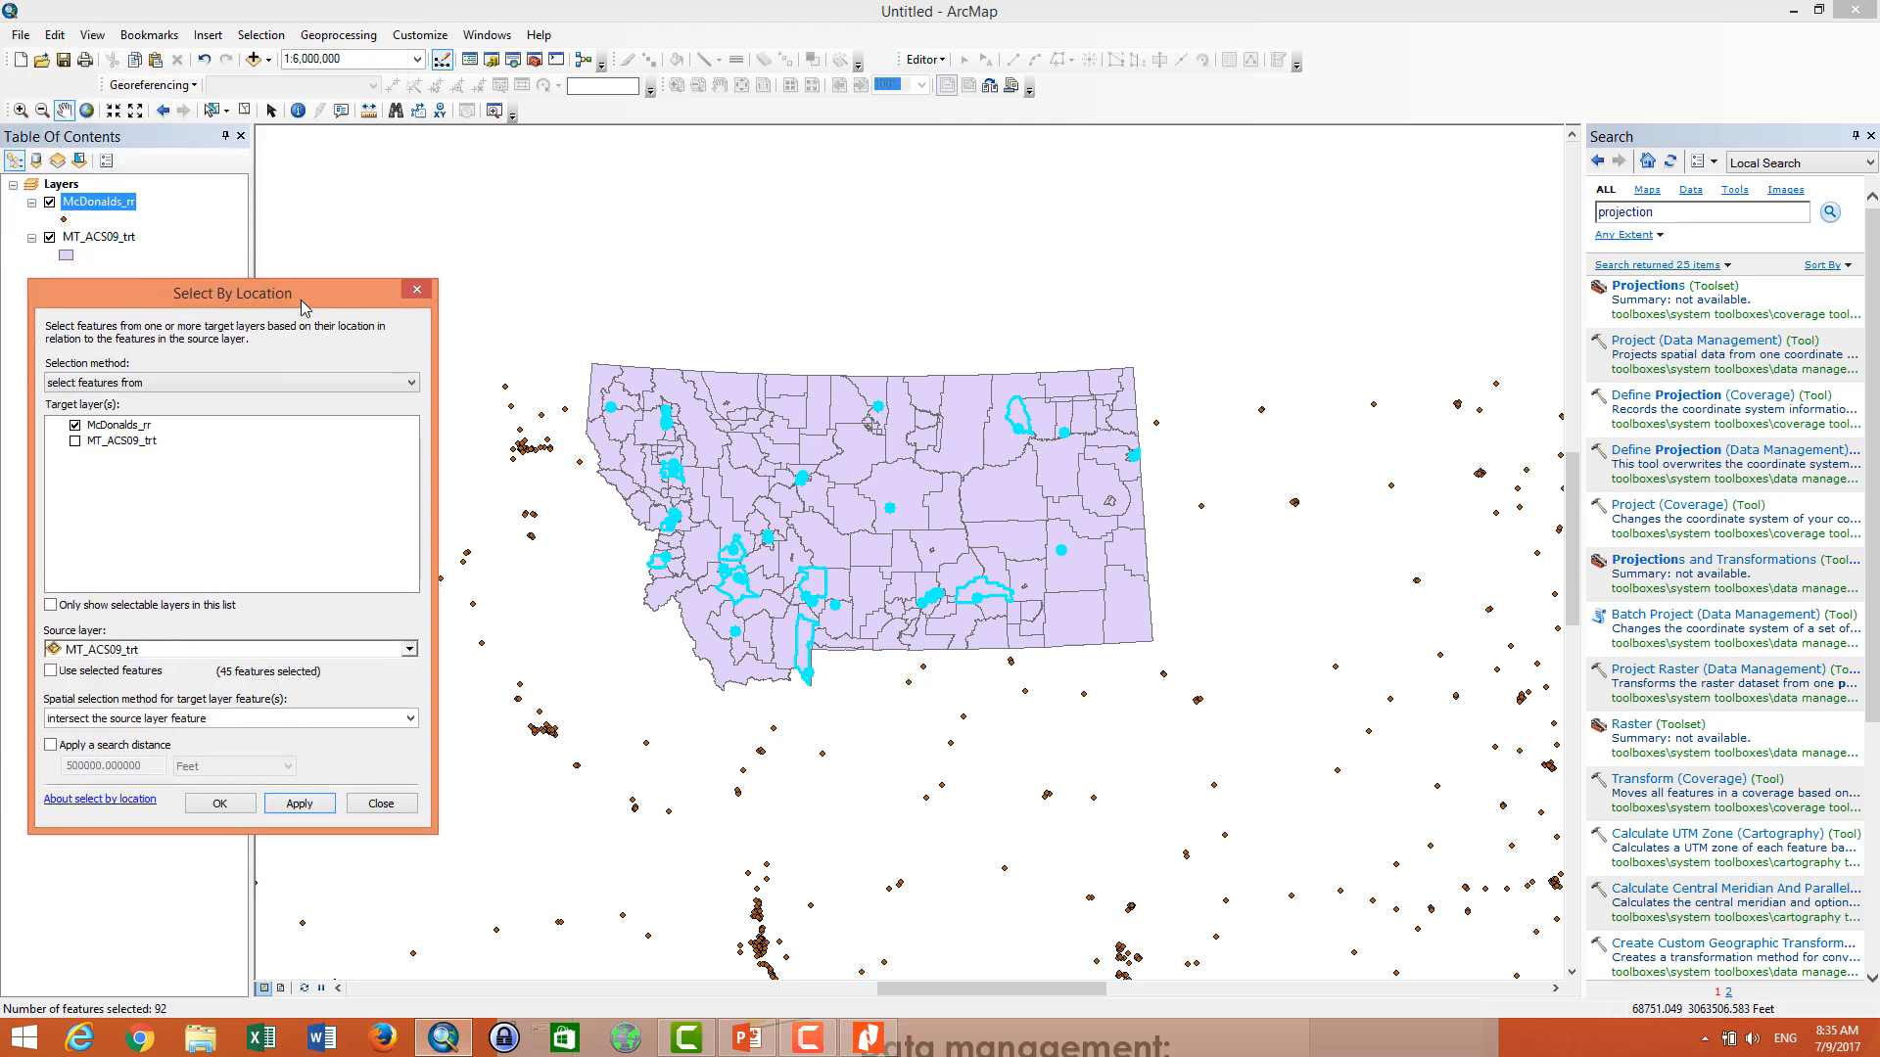
mouse_move(524, 82)
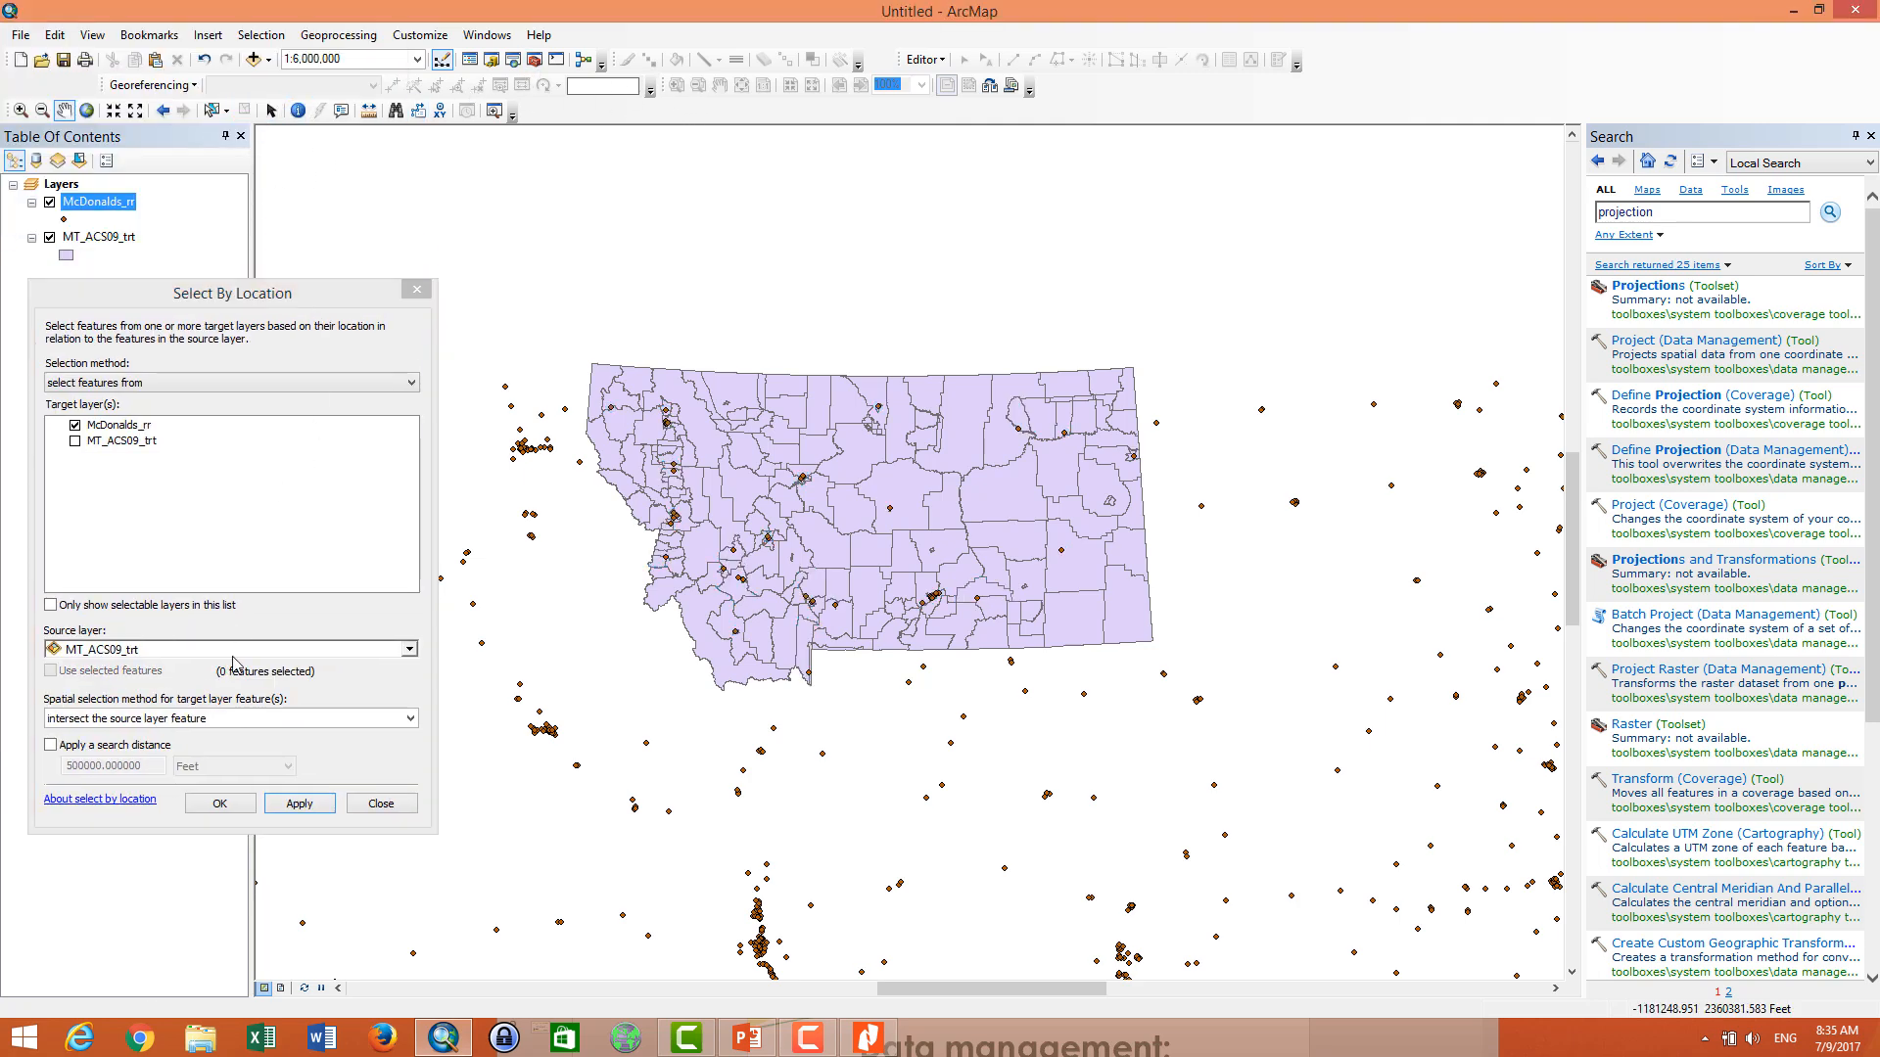
click(298, 803)
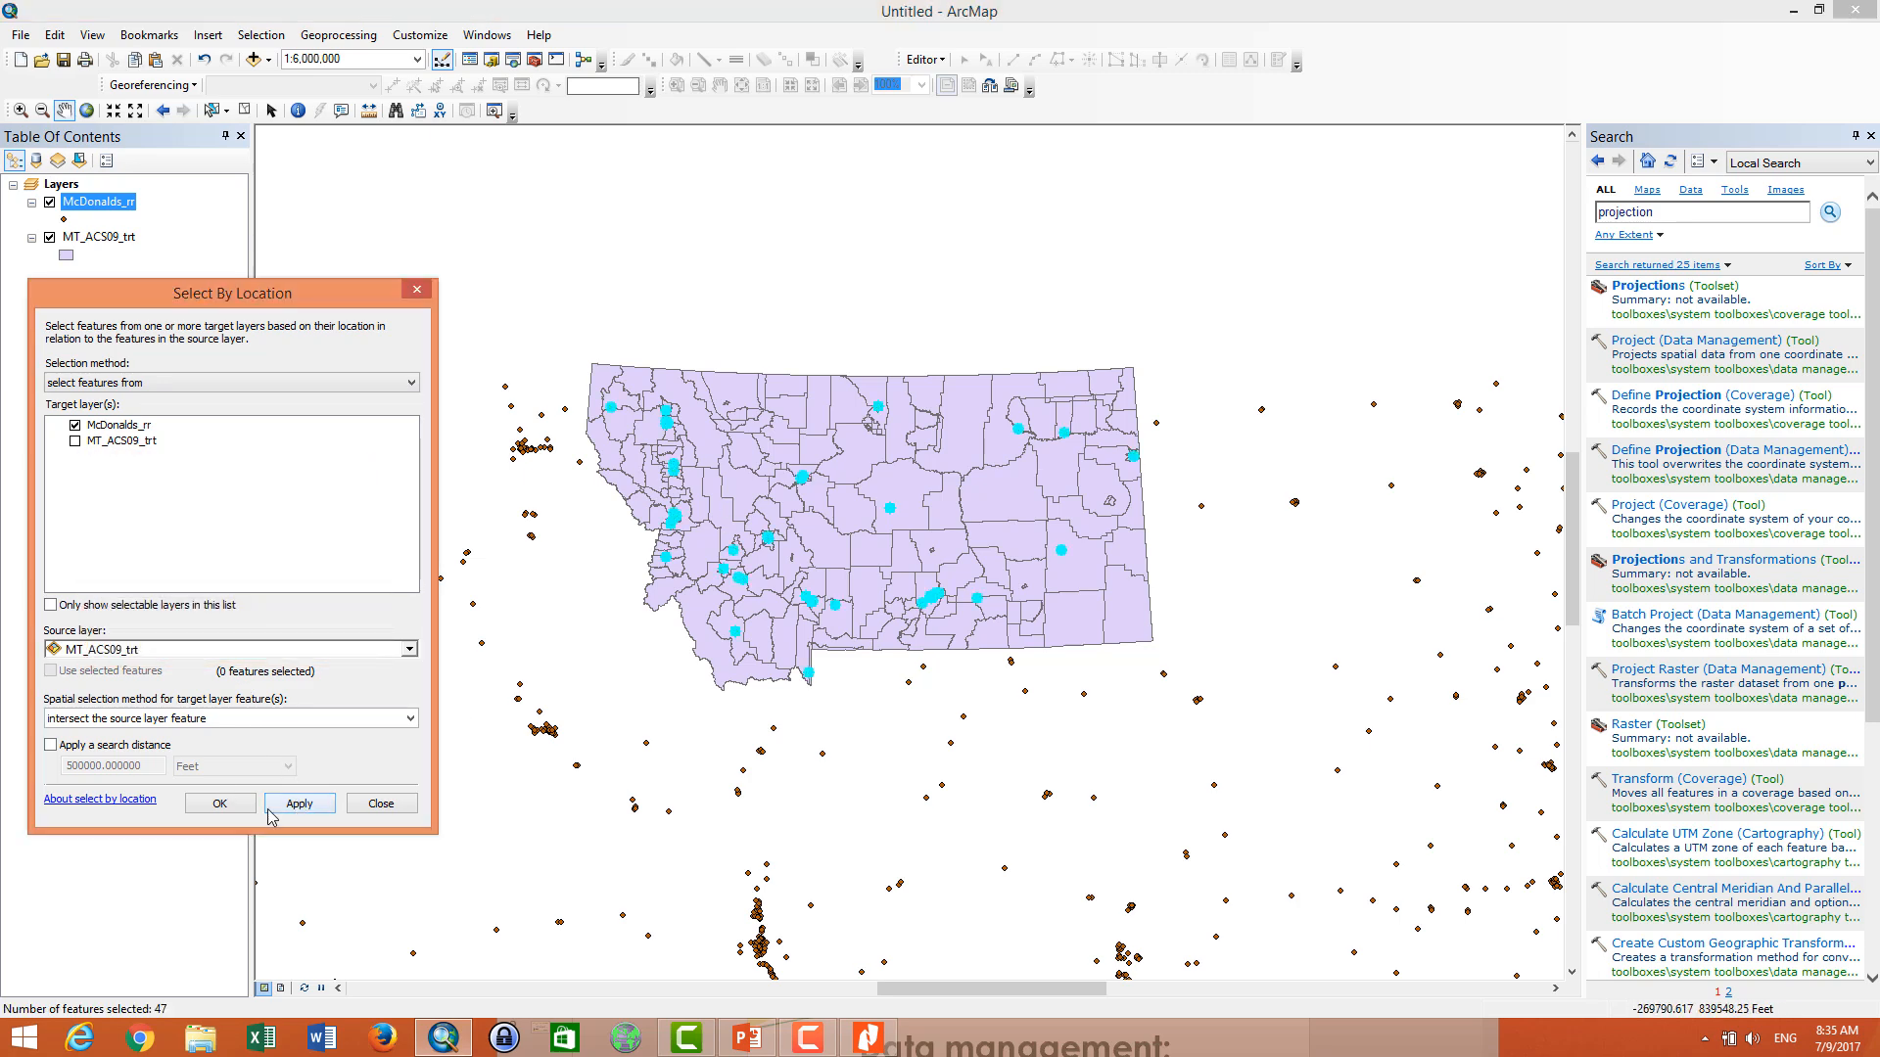
click(380, 803)
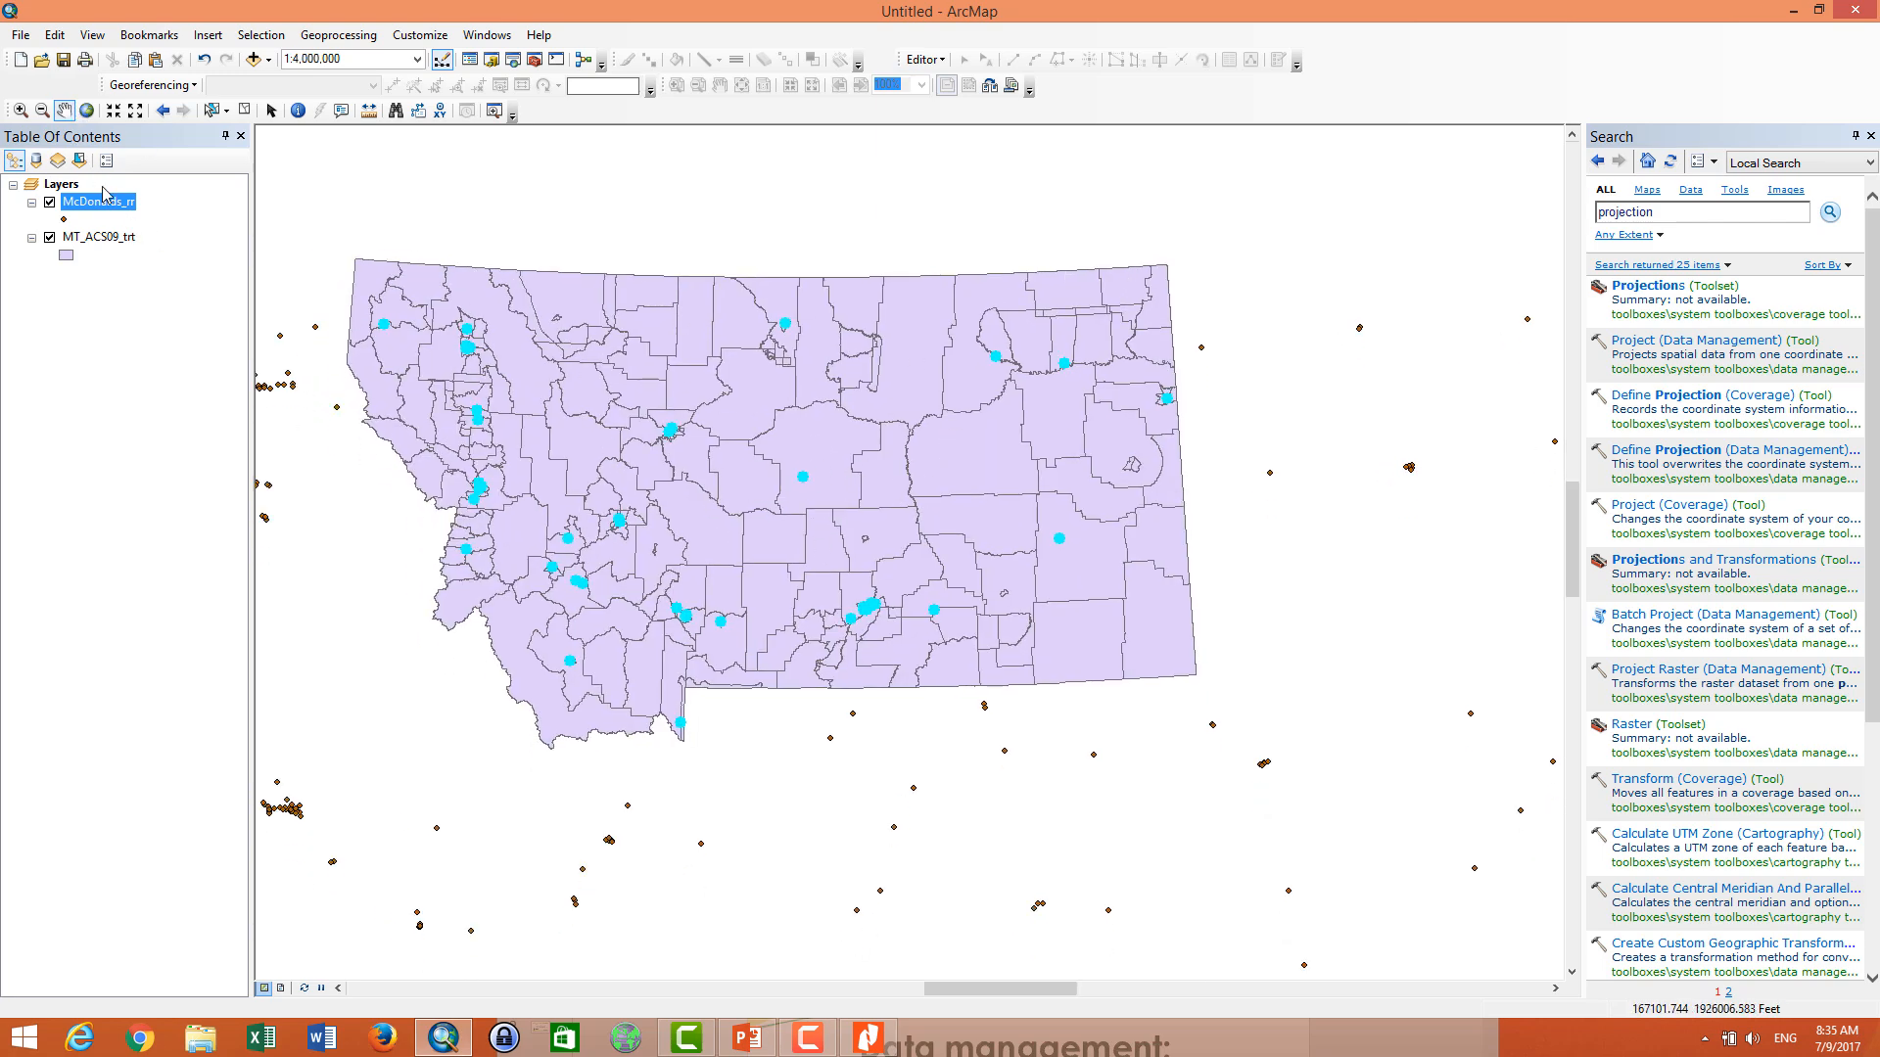
- Export the selected McDonald's points as McDonalds_clip.shp in the Data management folder
right_click(99, 199)
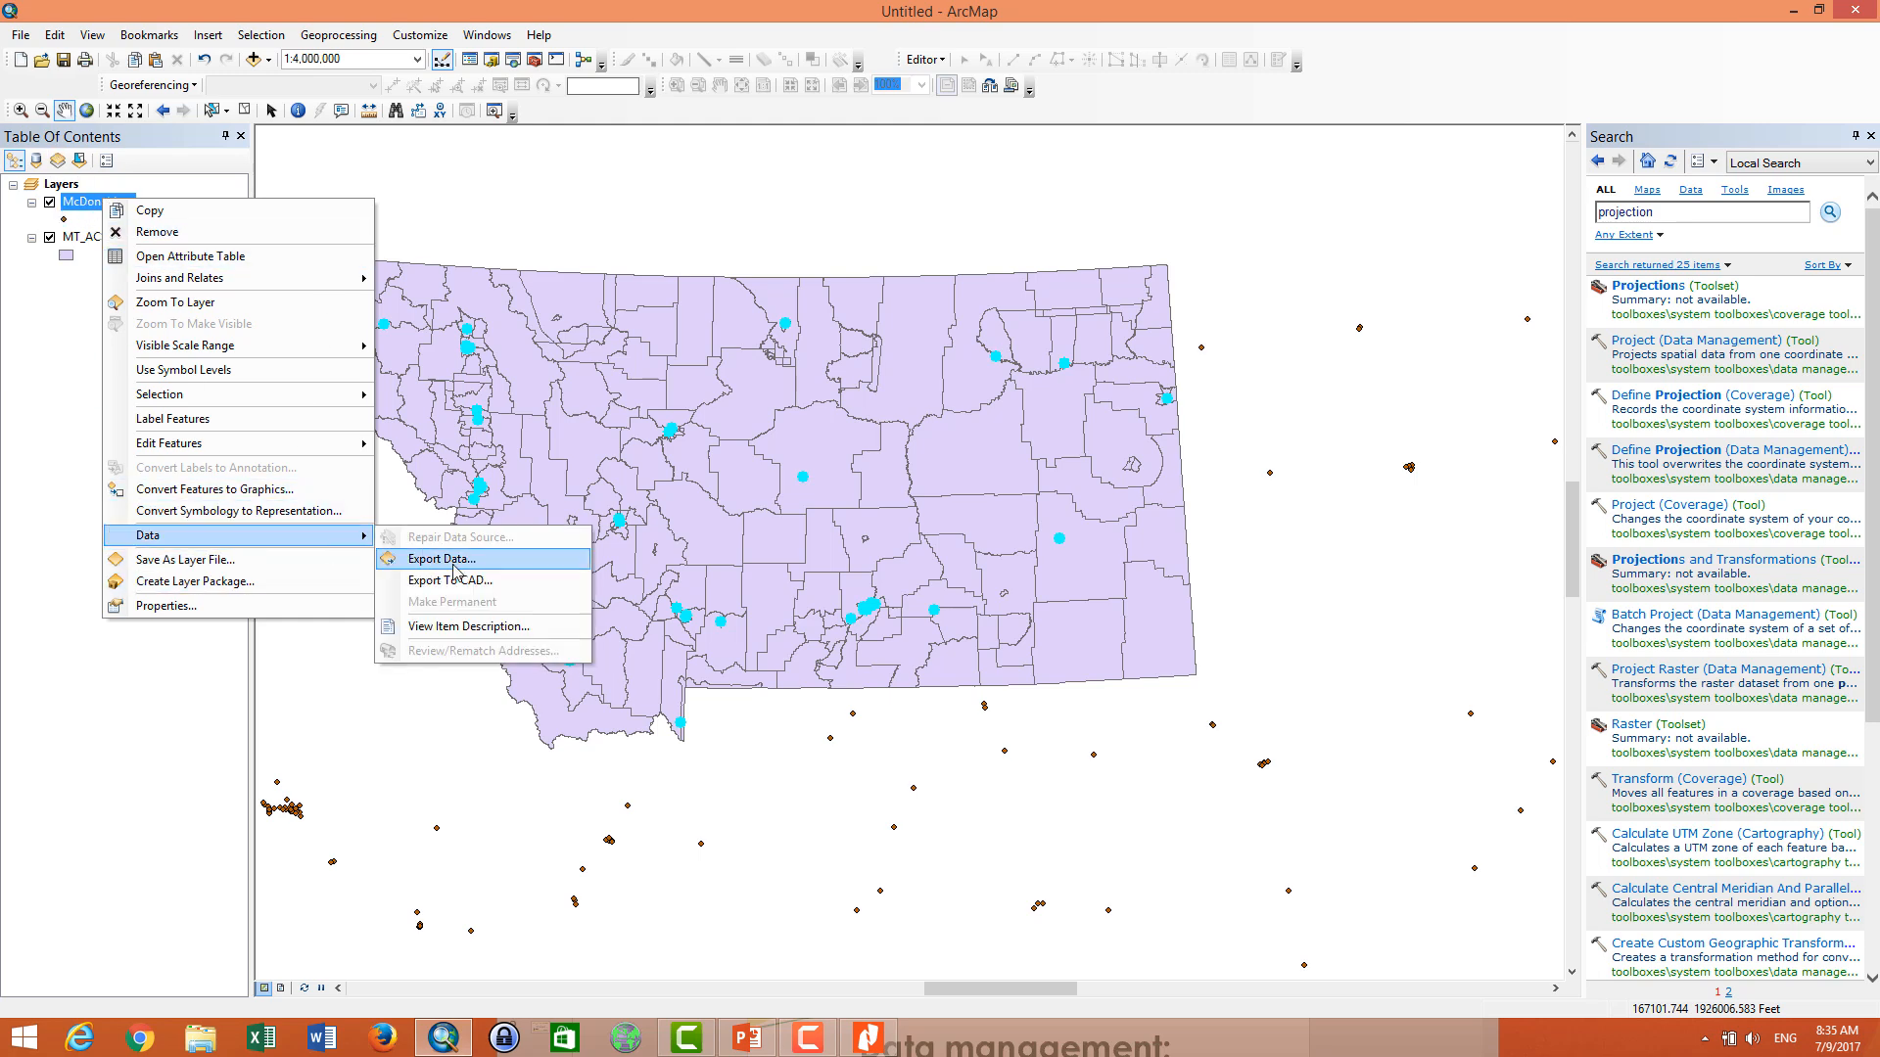
click(439, 558)
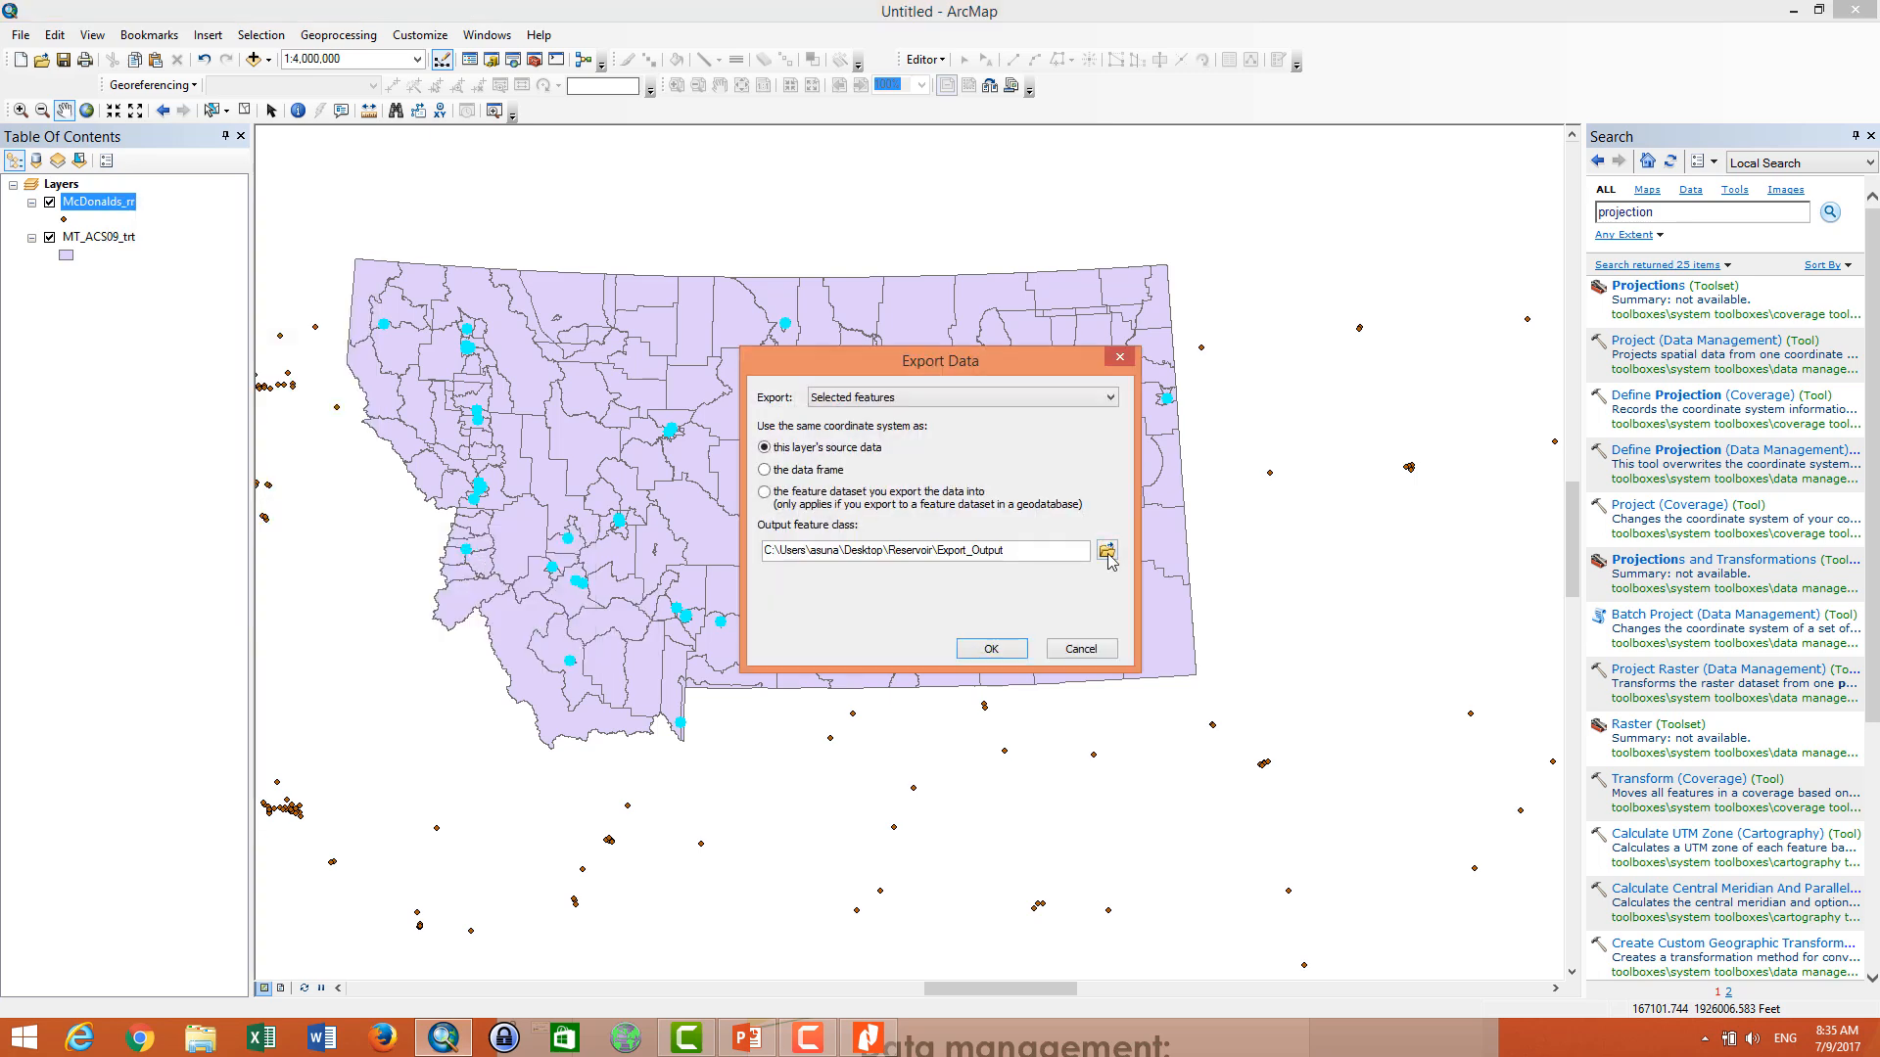
click(1104, 550)
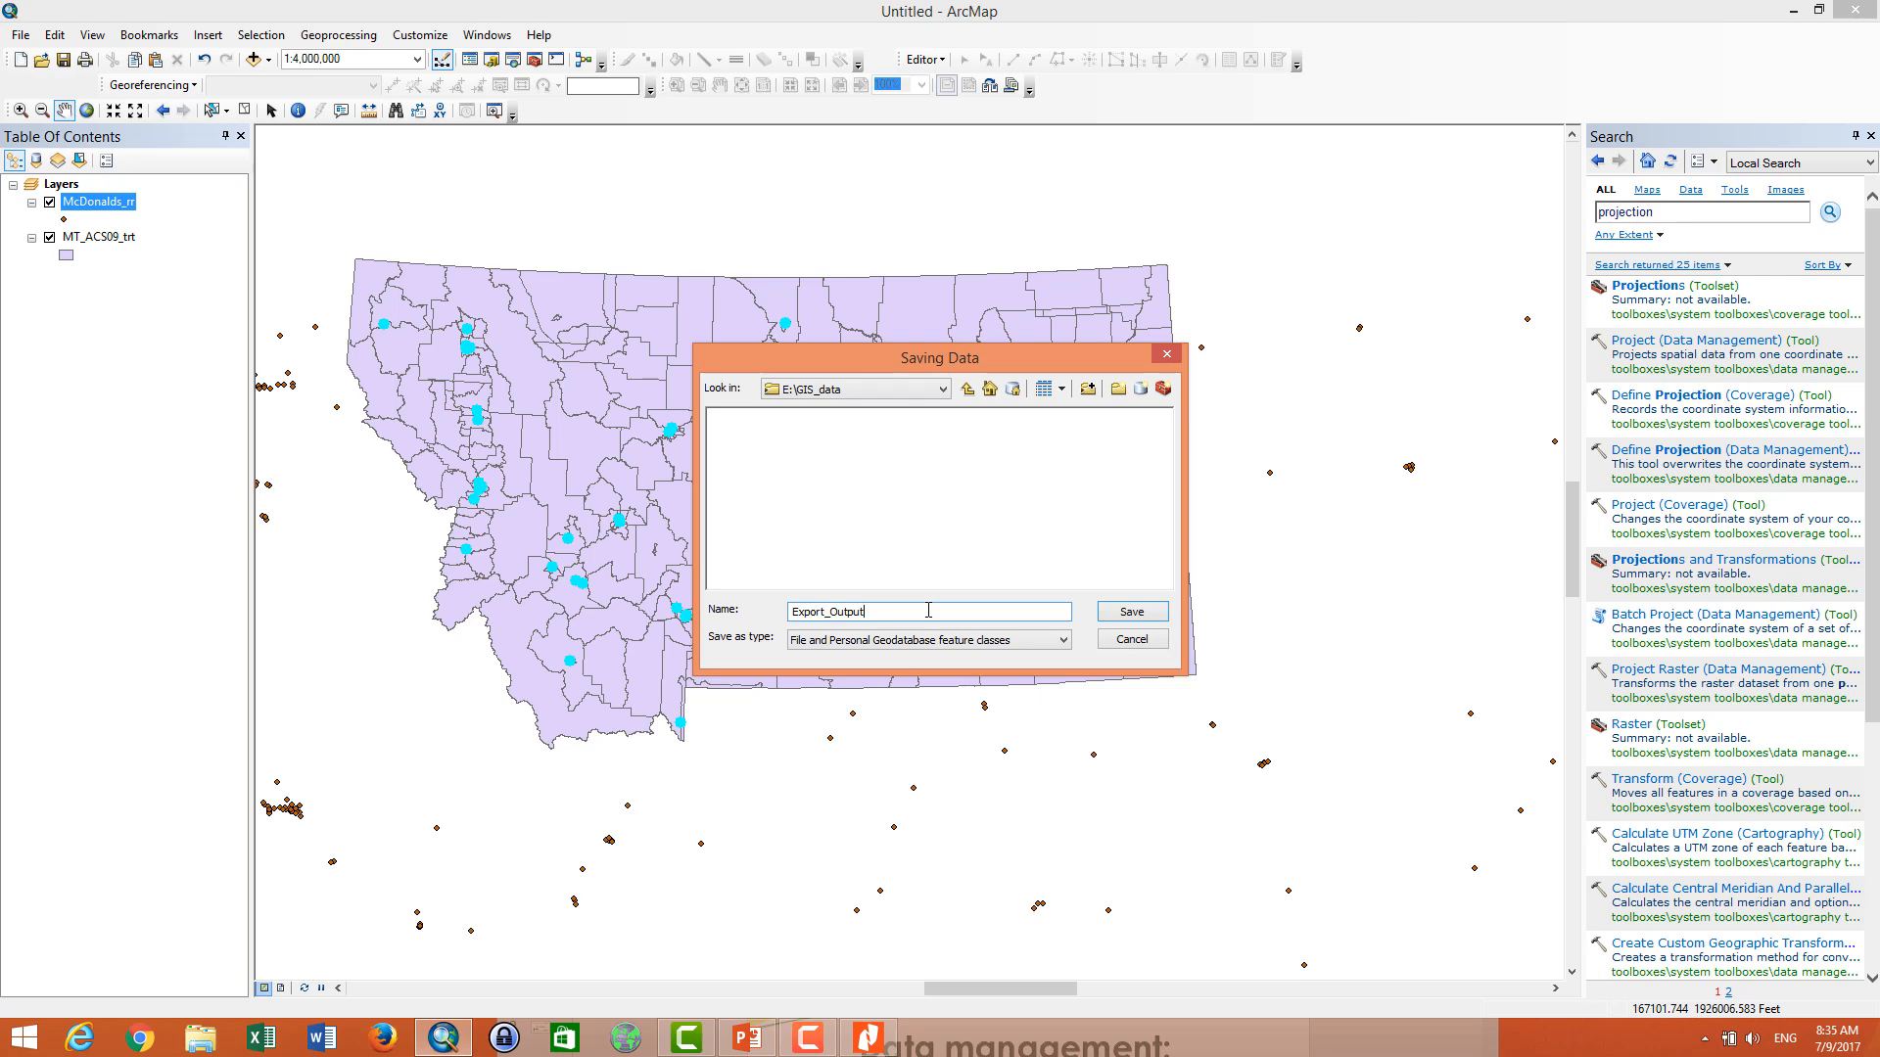
click(938, 387)
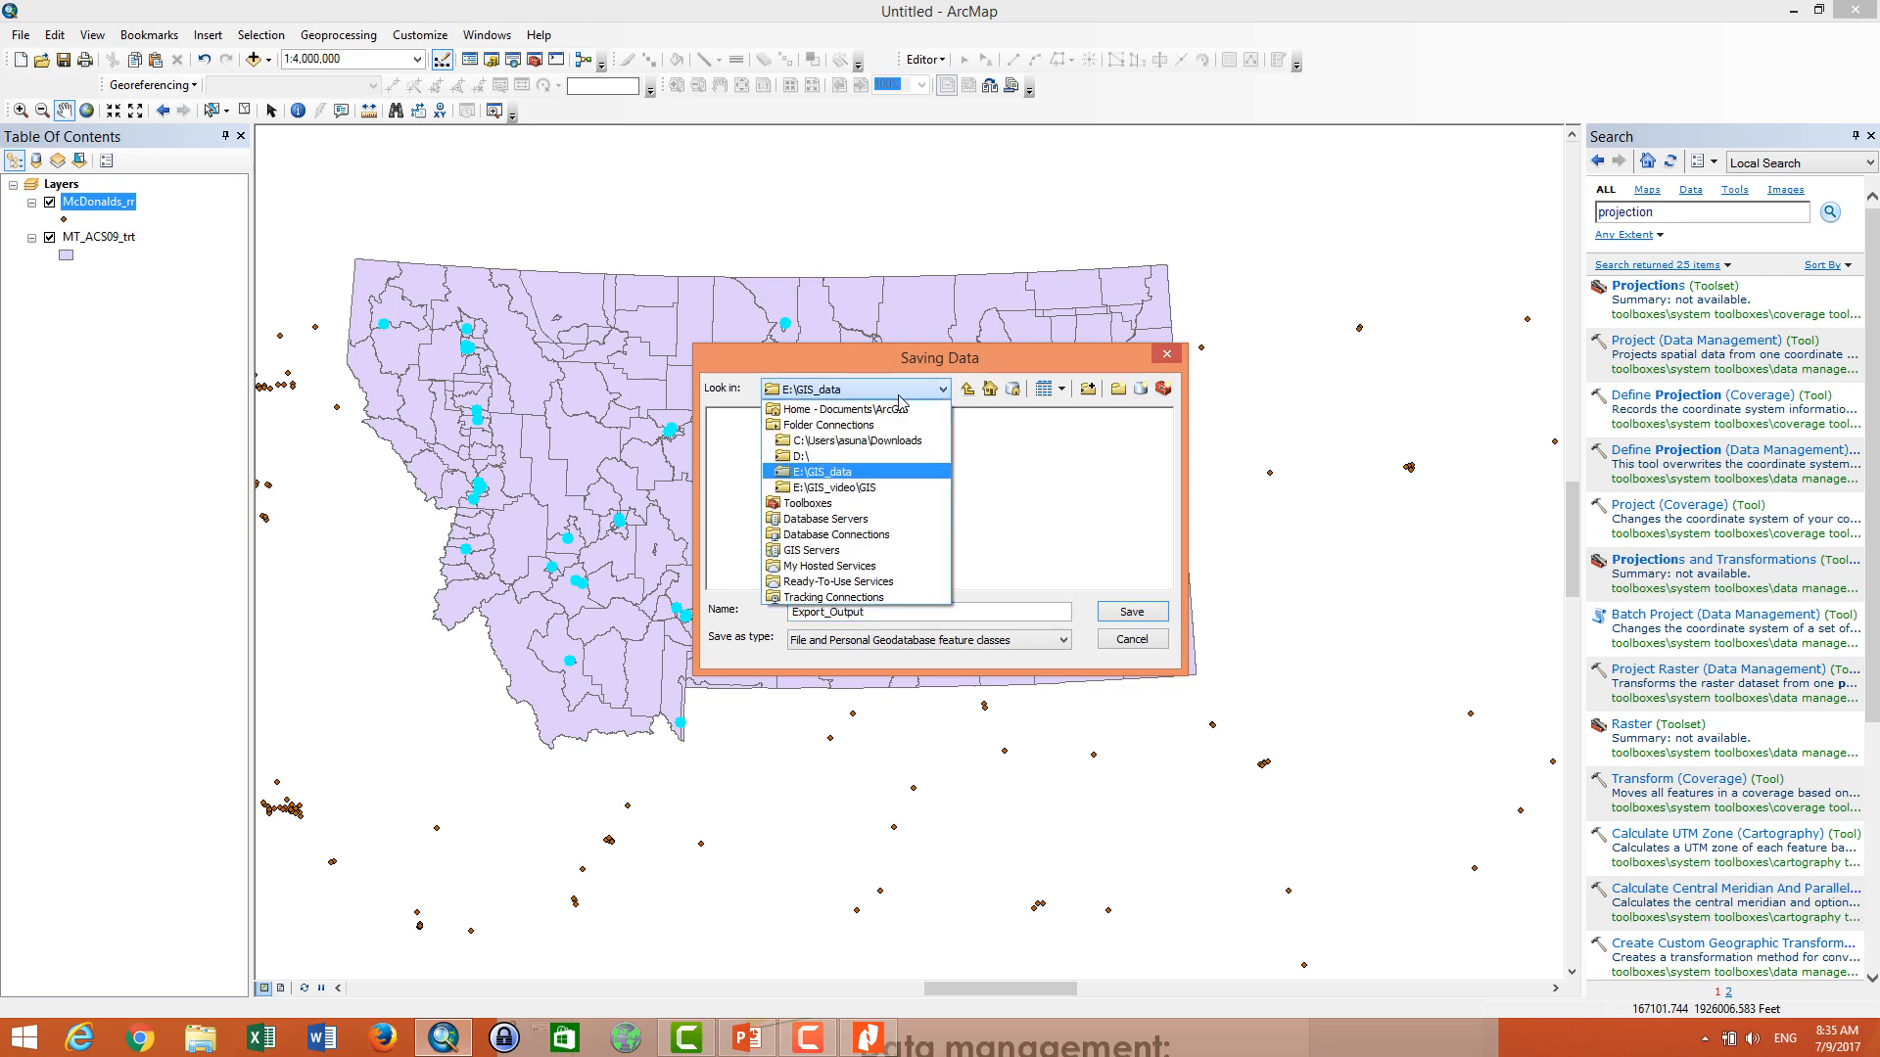
click(836, 488)
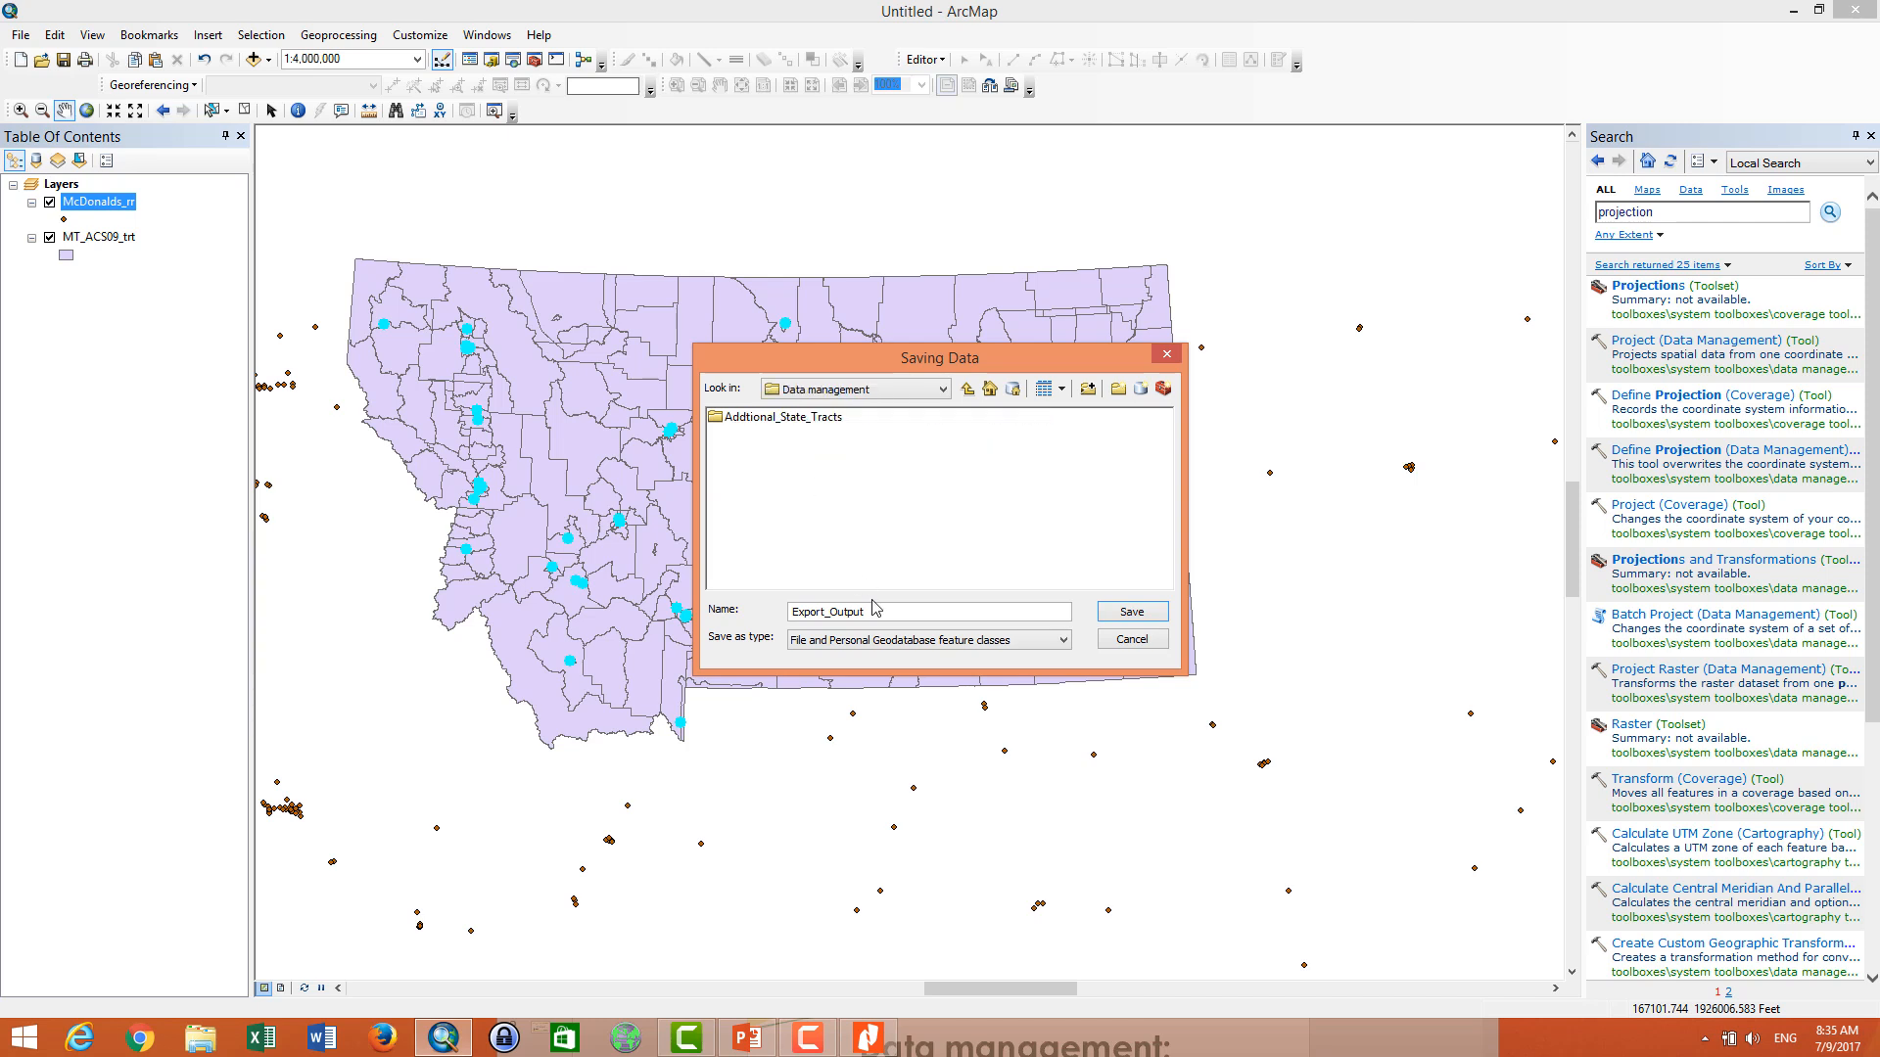
click(928, 611)
text(McDonalds_clip)
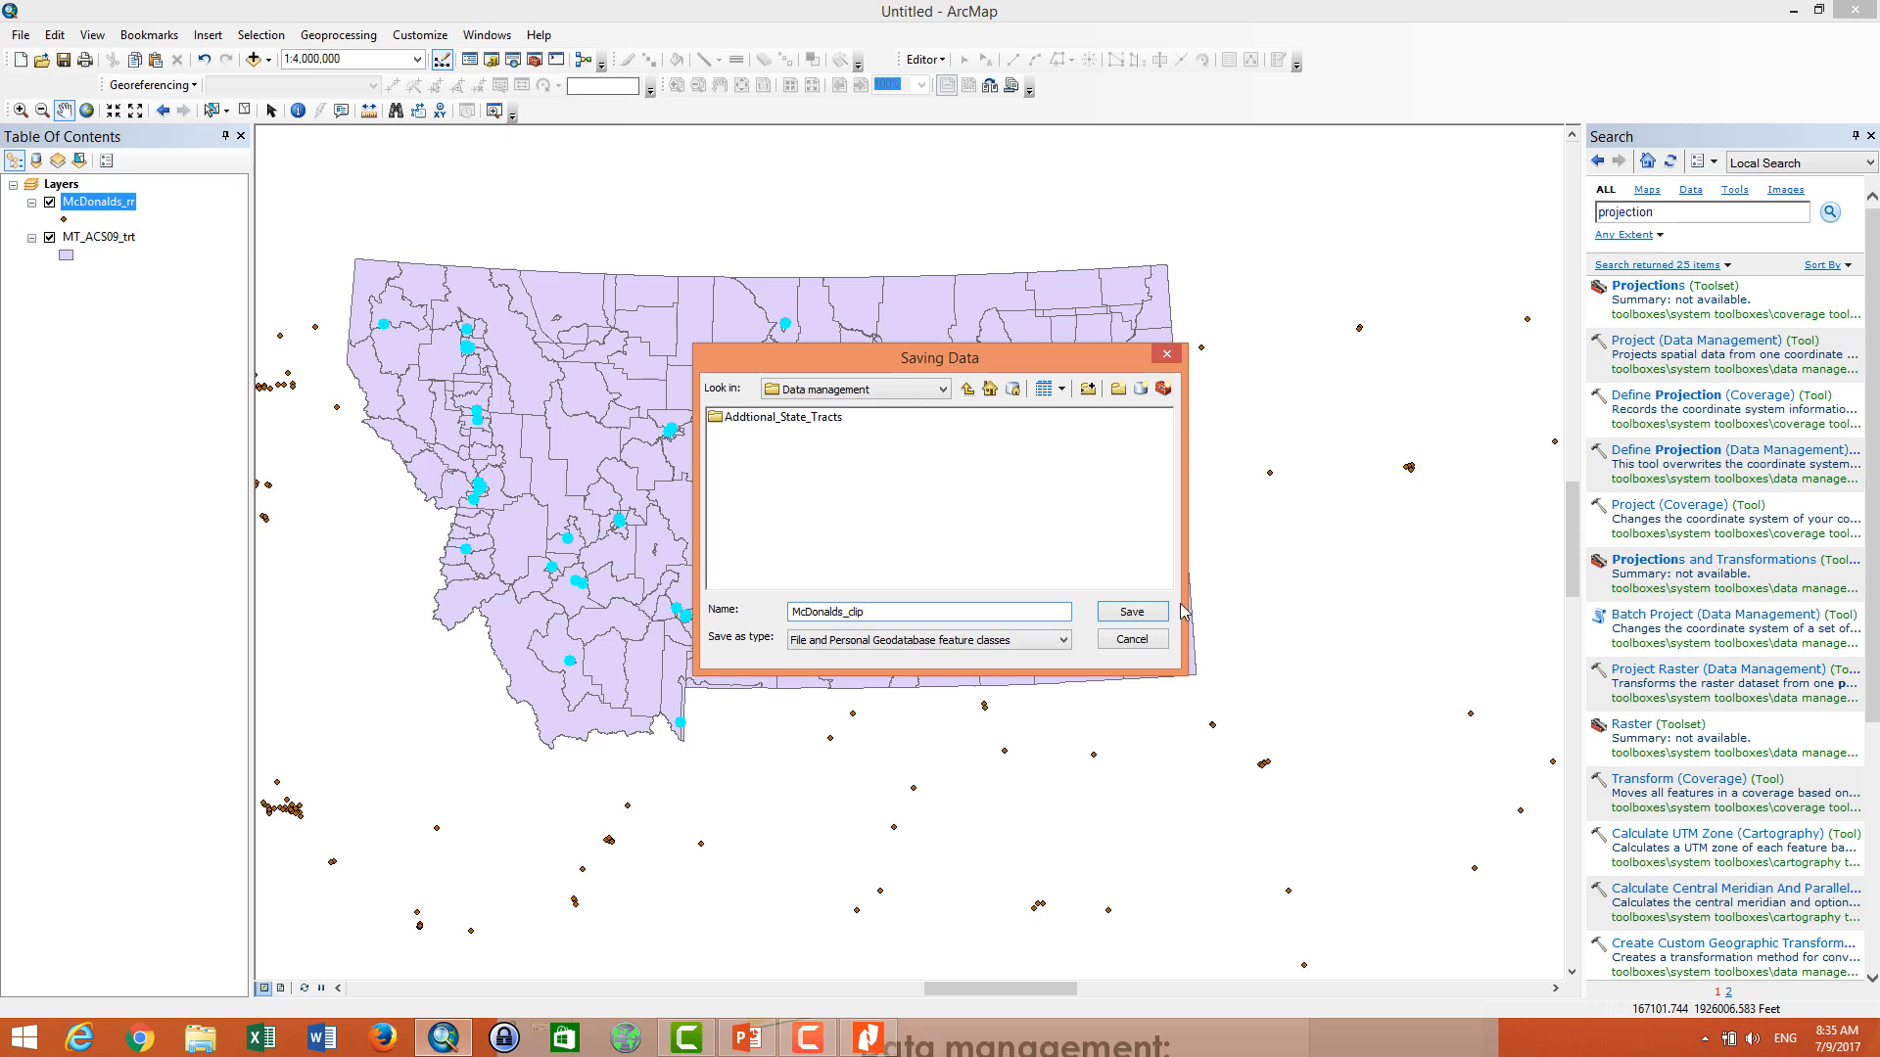
click(1128, 611)
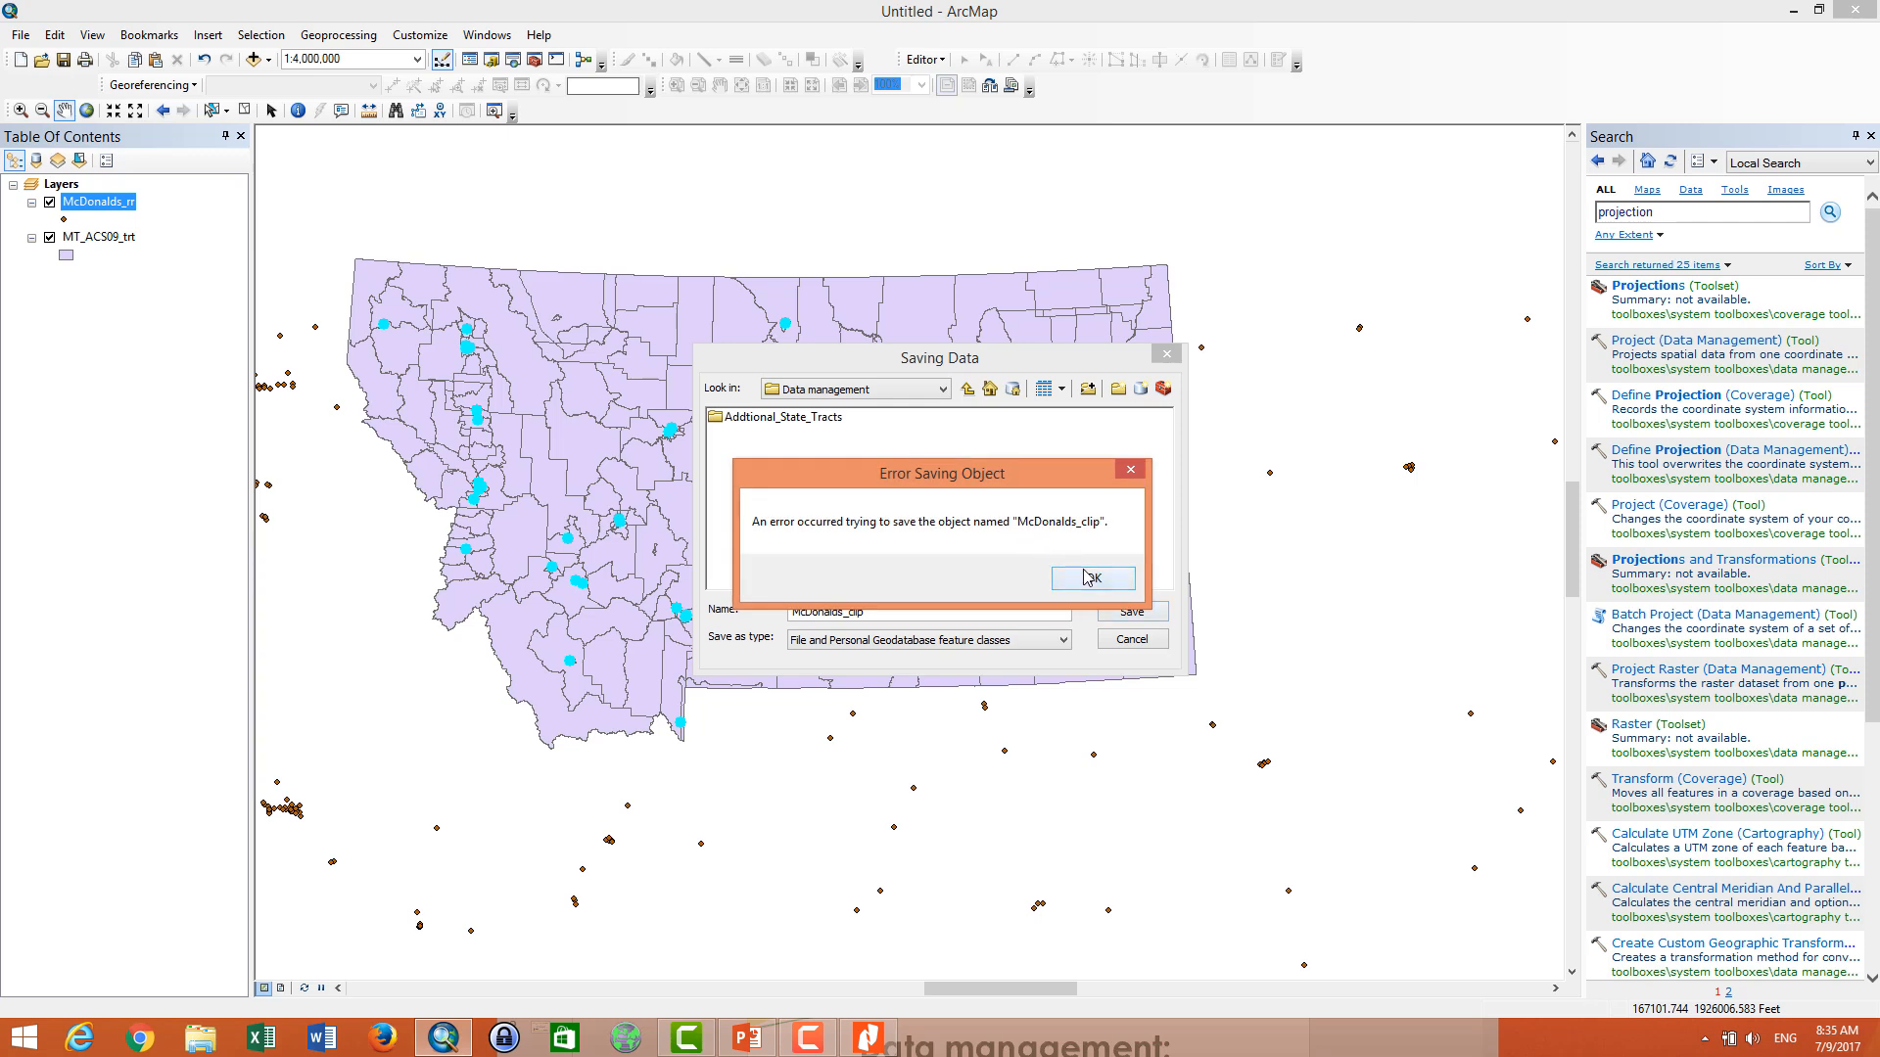
click(1090, 578)
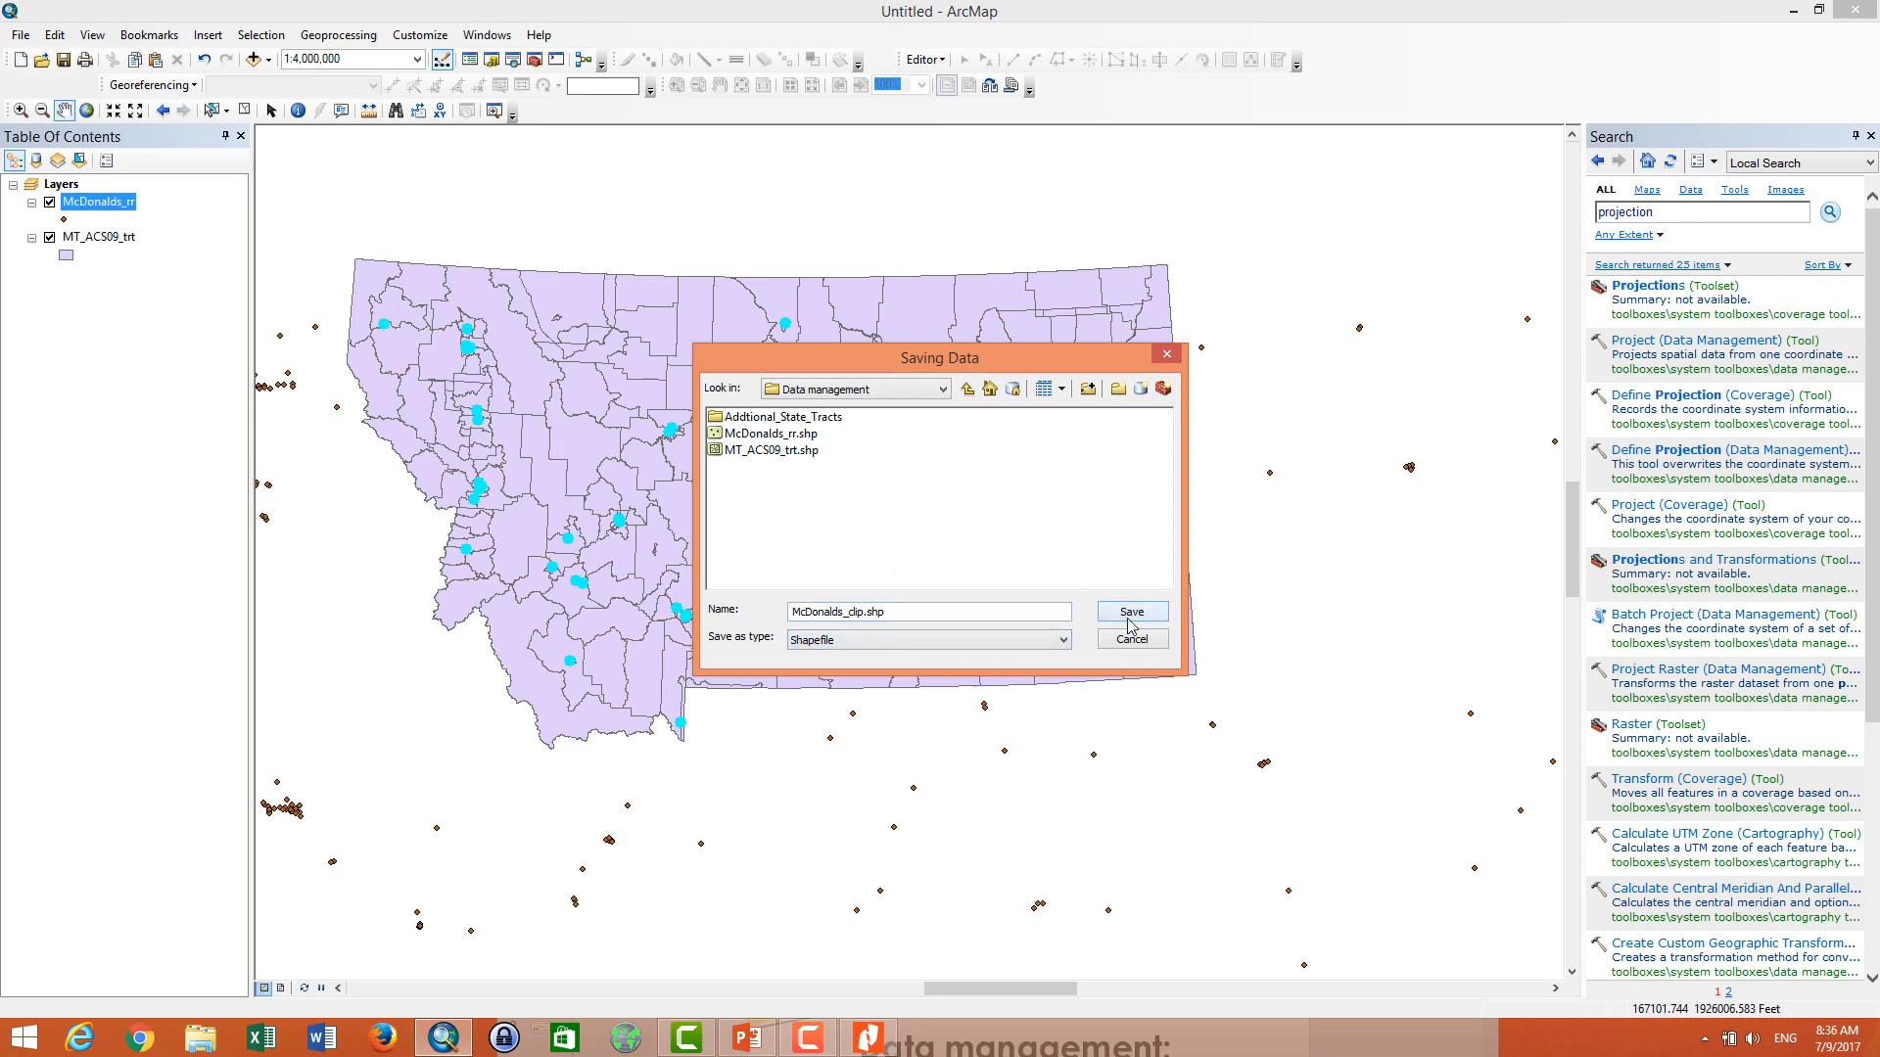
click(1128, 611)
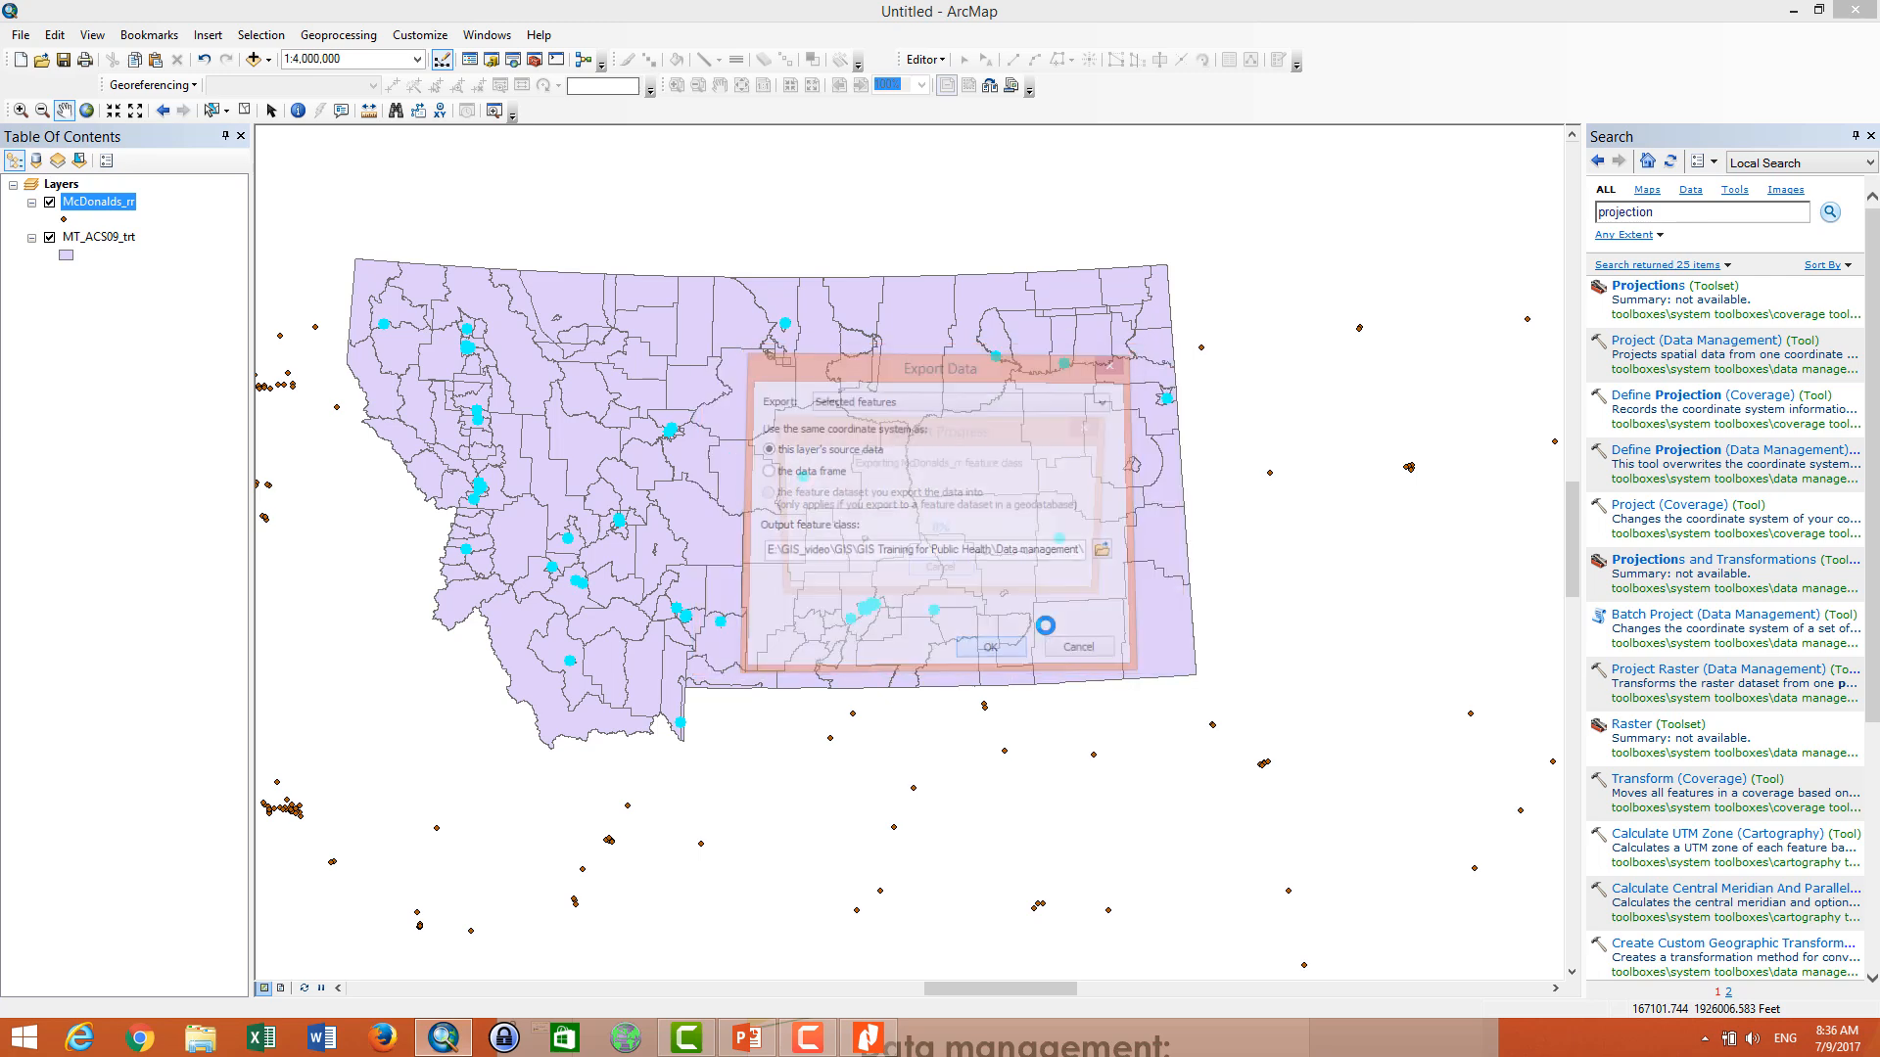
- Run the export and add McDonalds_clip to the map as a new layer
click(987, 644)
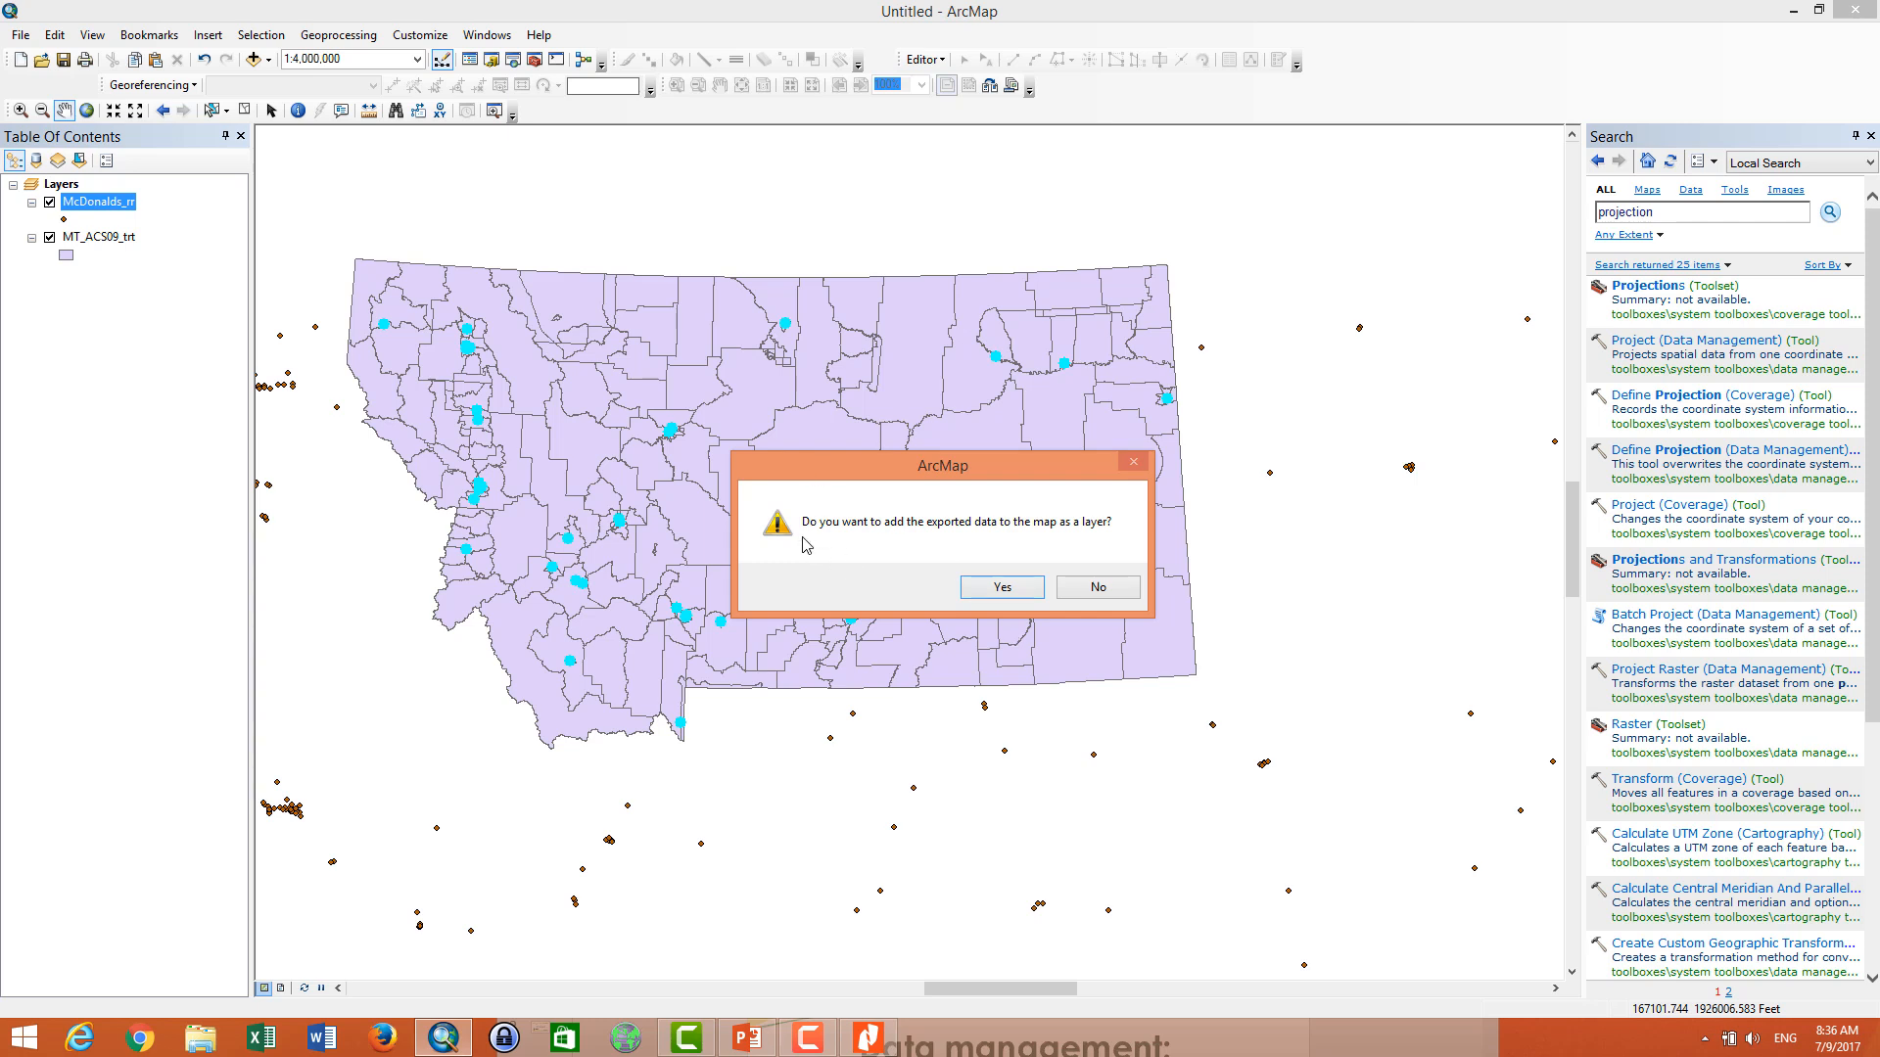
mouse_move(964, 535)
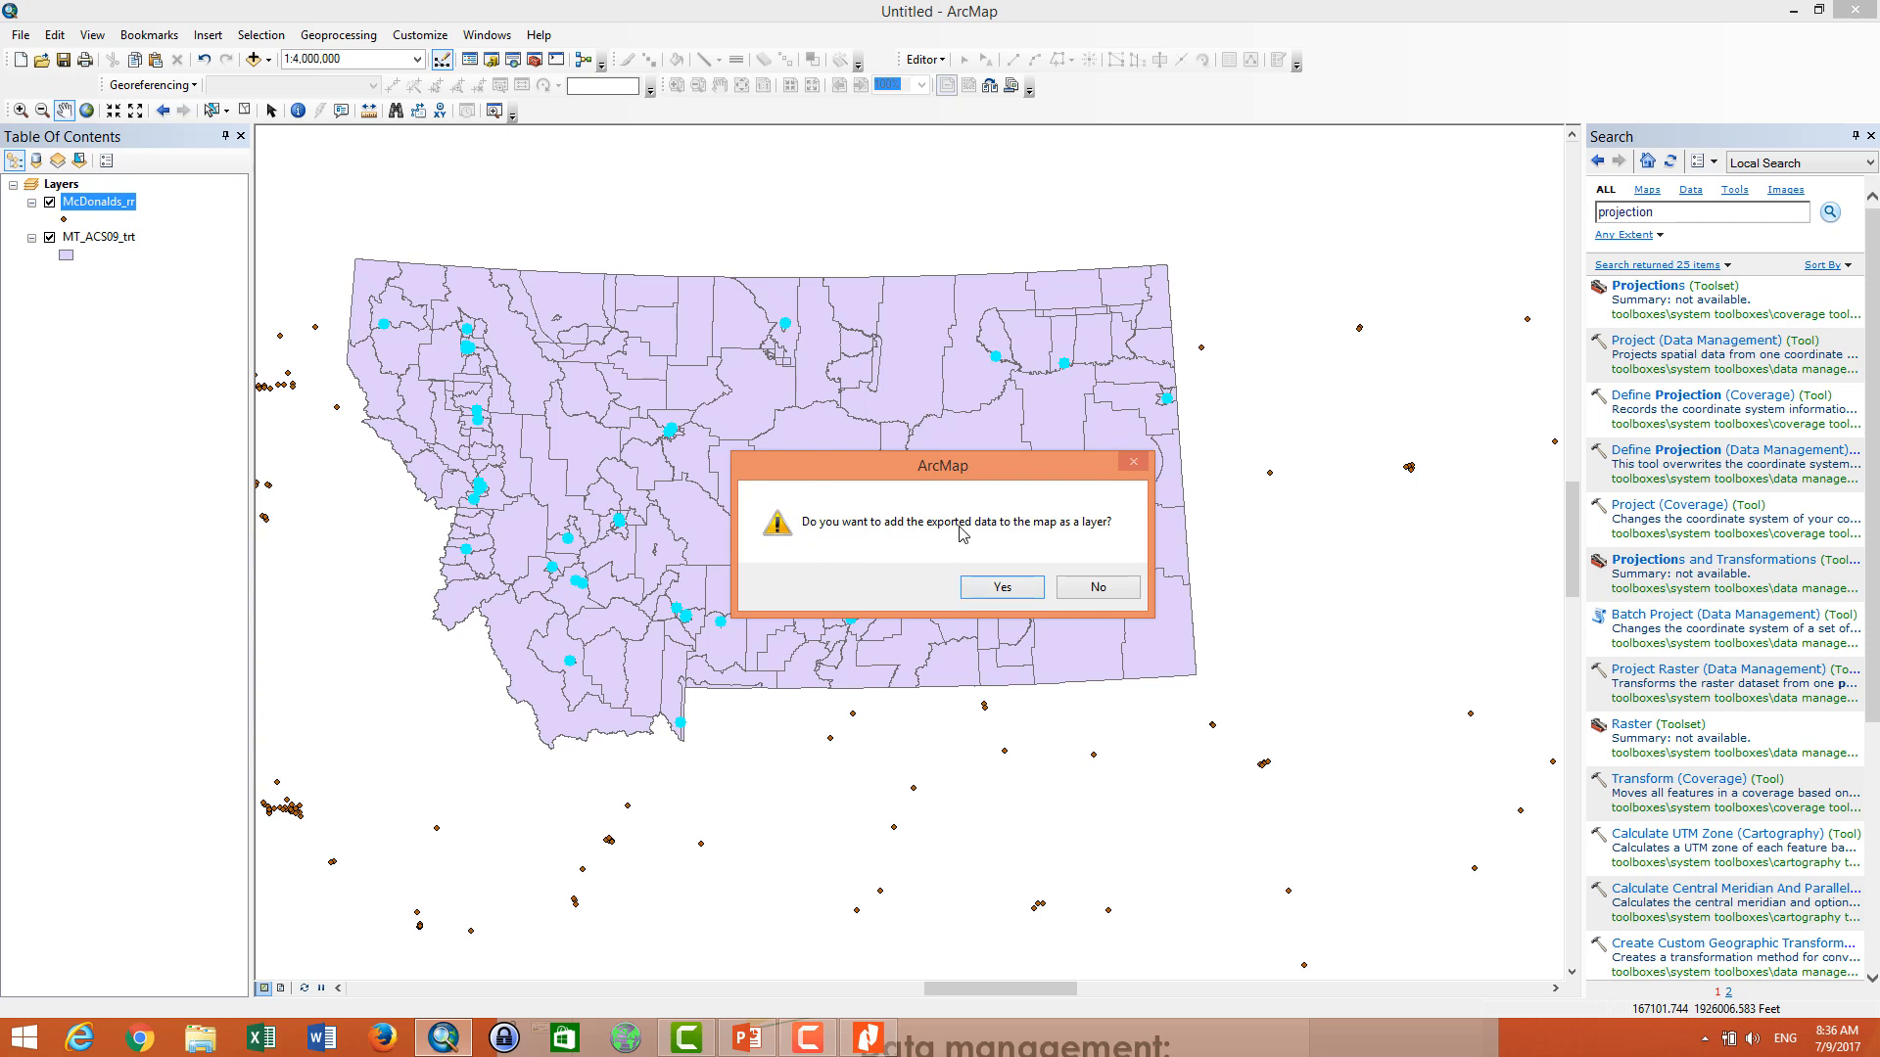
click(1001, 588)
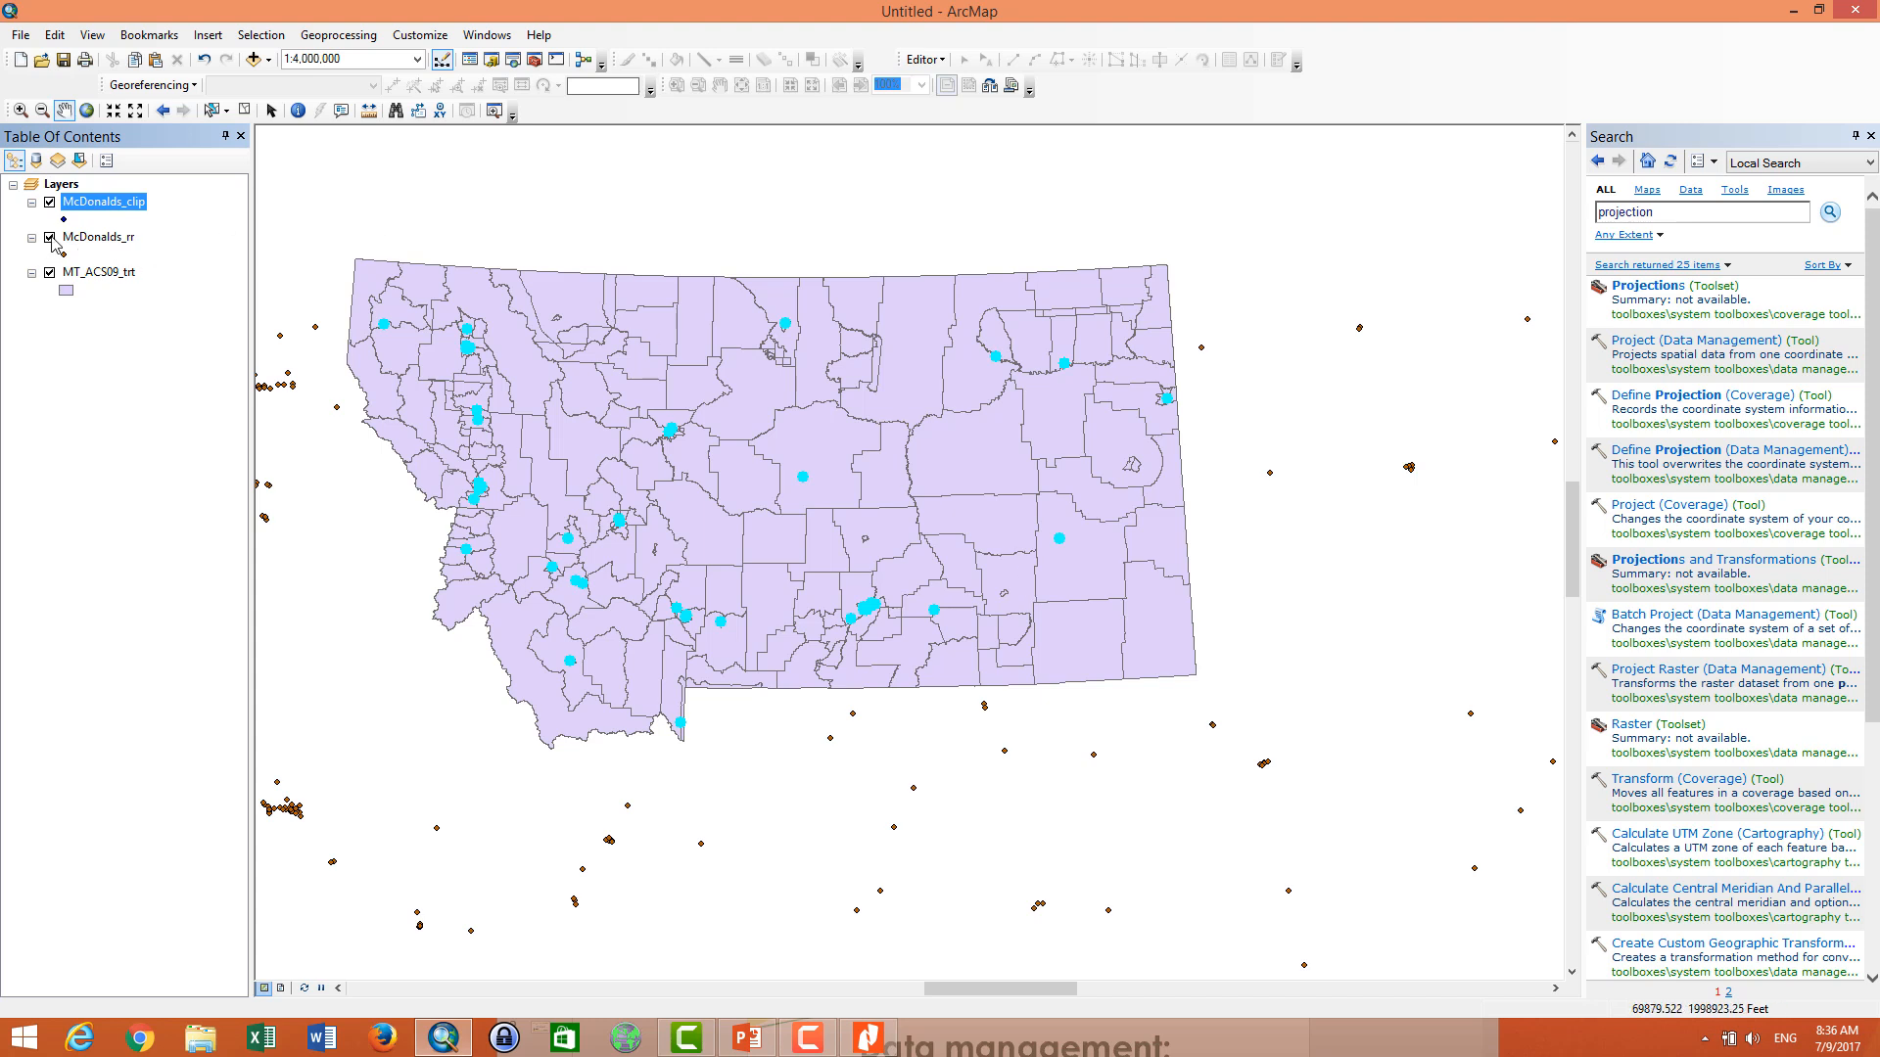
- Hide the original McDonalds_rr layer, leaving only the clipped points
click(51, 237)
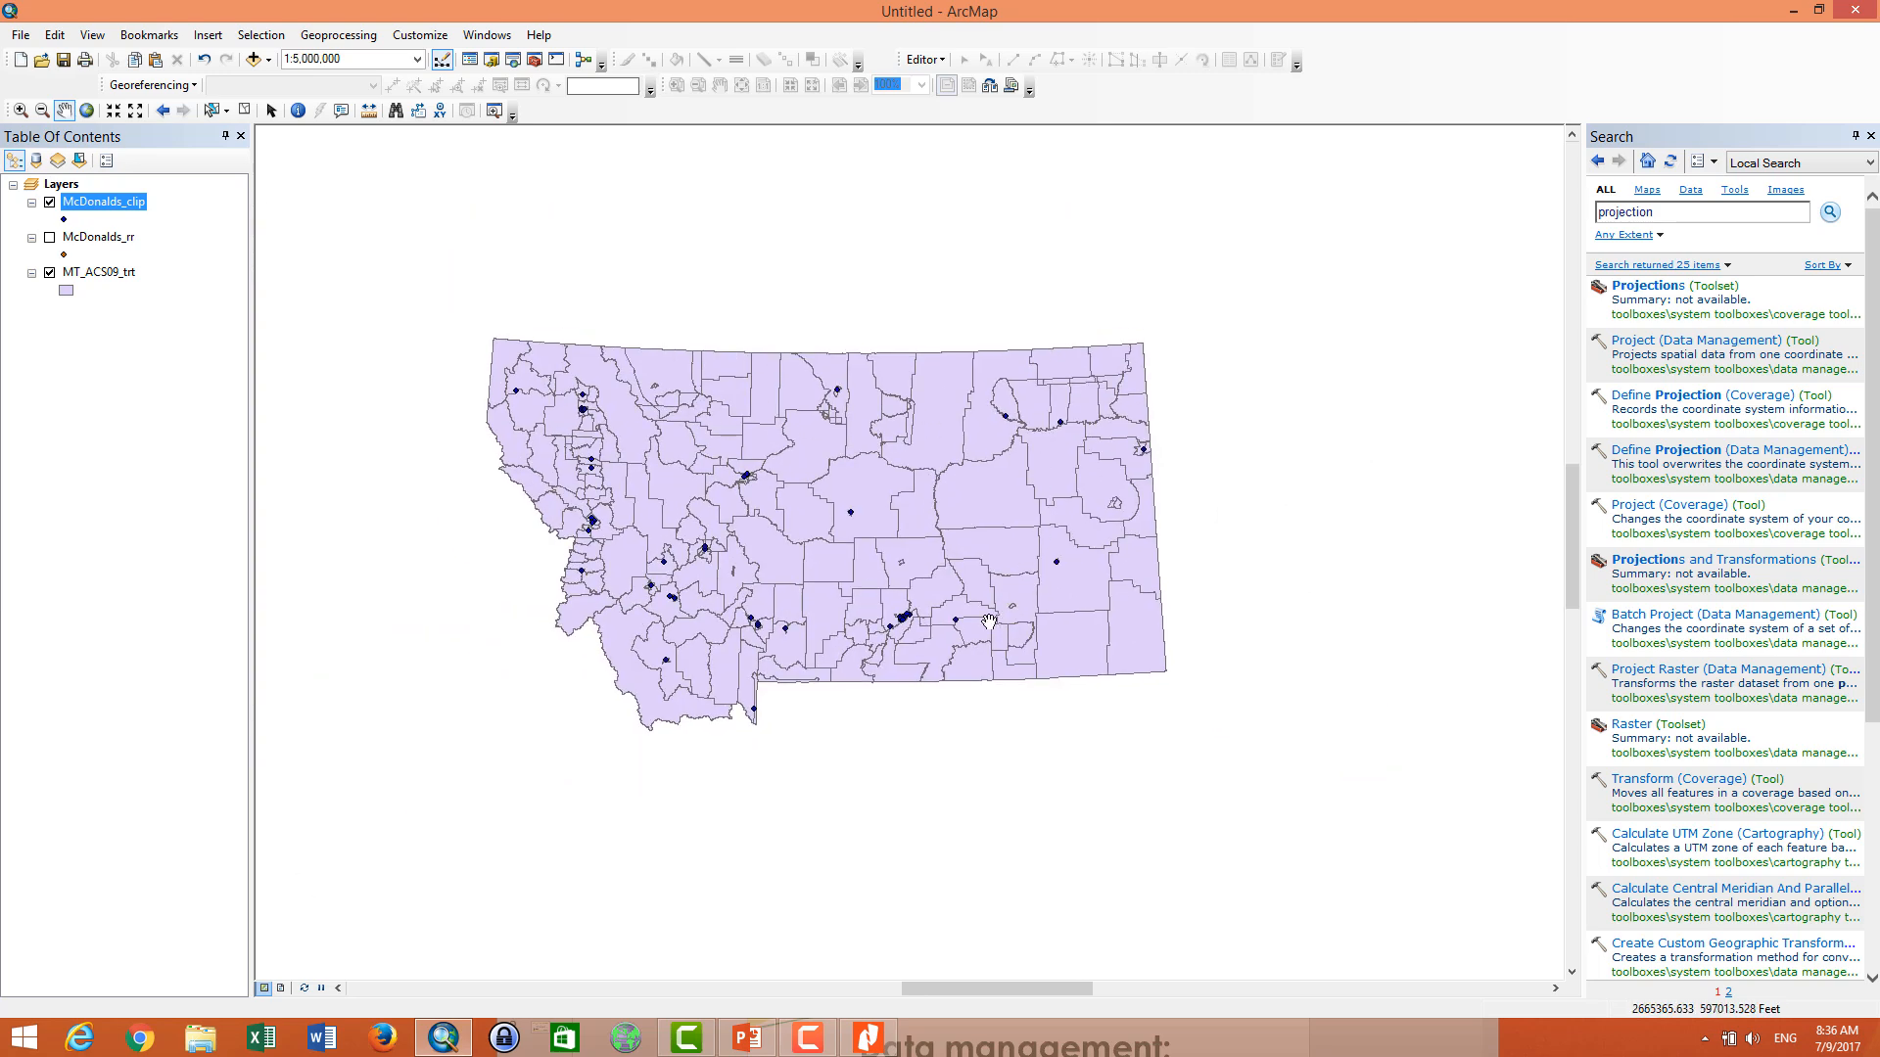
- View the McDonalds_clip attribute table listing 47 Montana locations
right_click(102, 199)
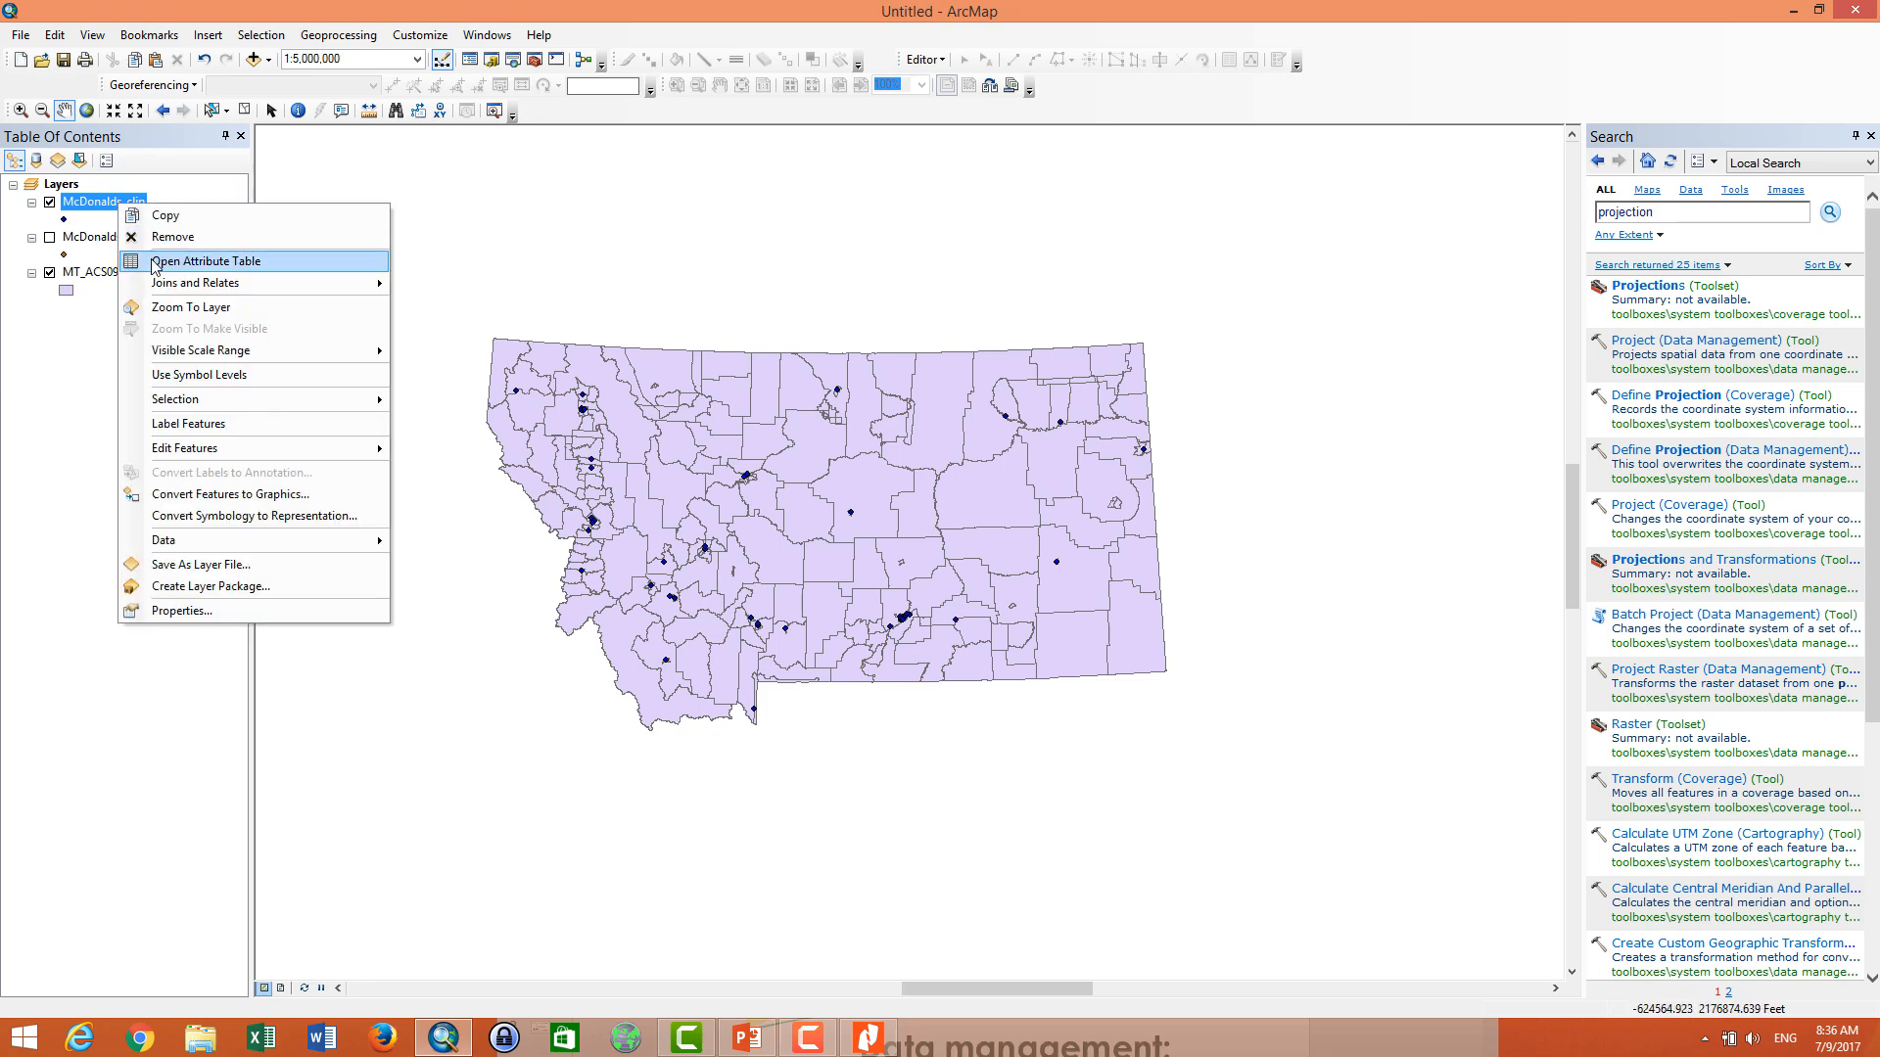
click(205, 261)
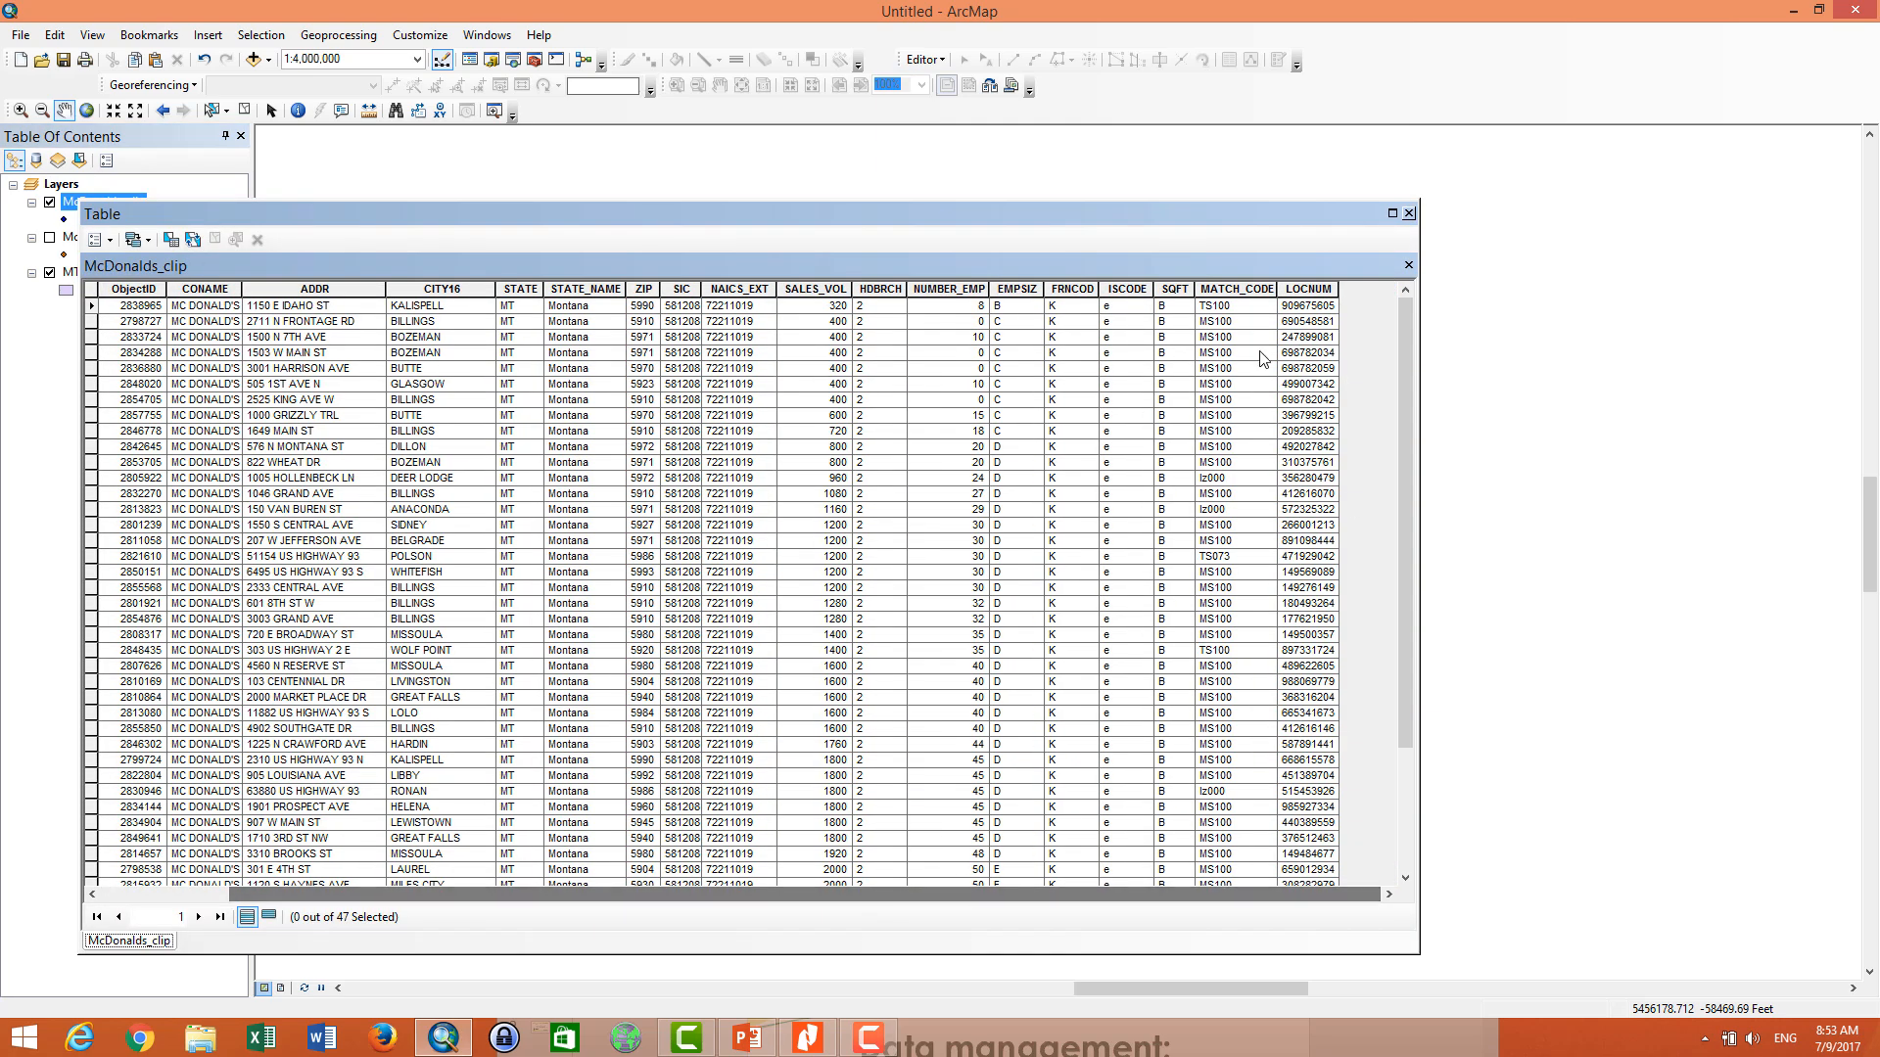
mouse_move(1410, 215)
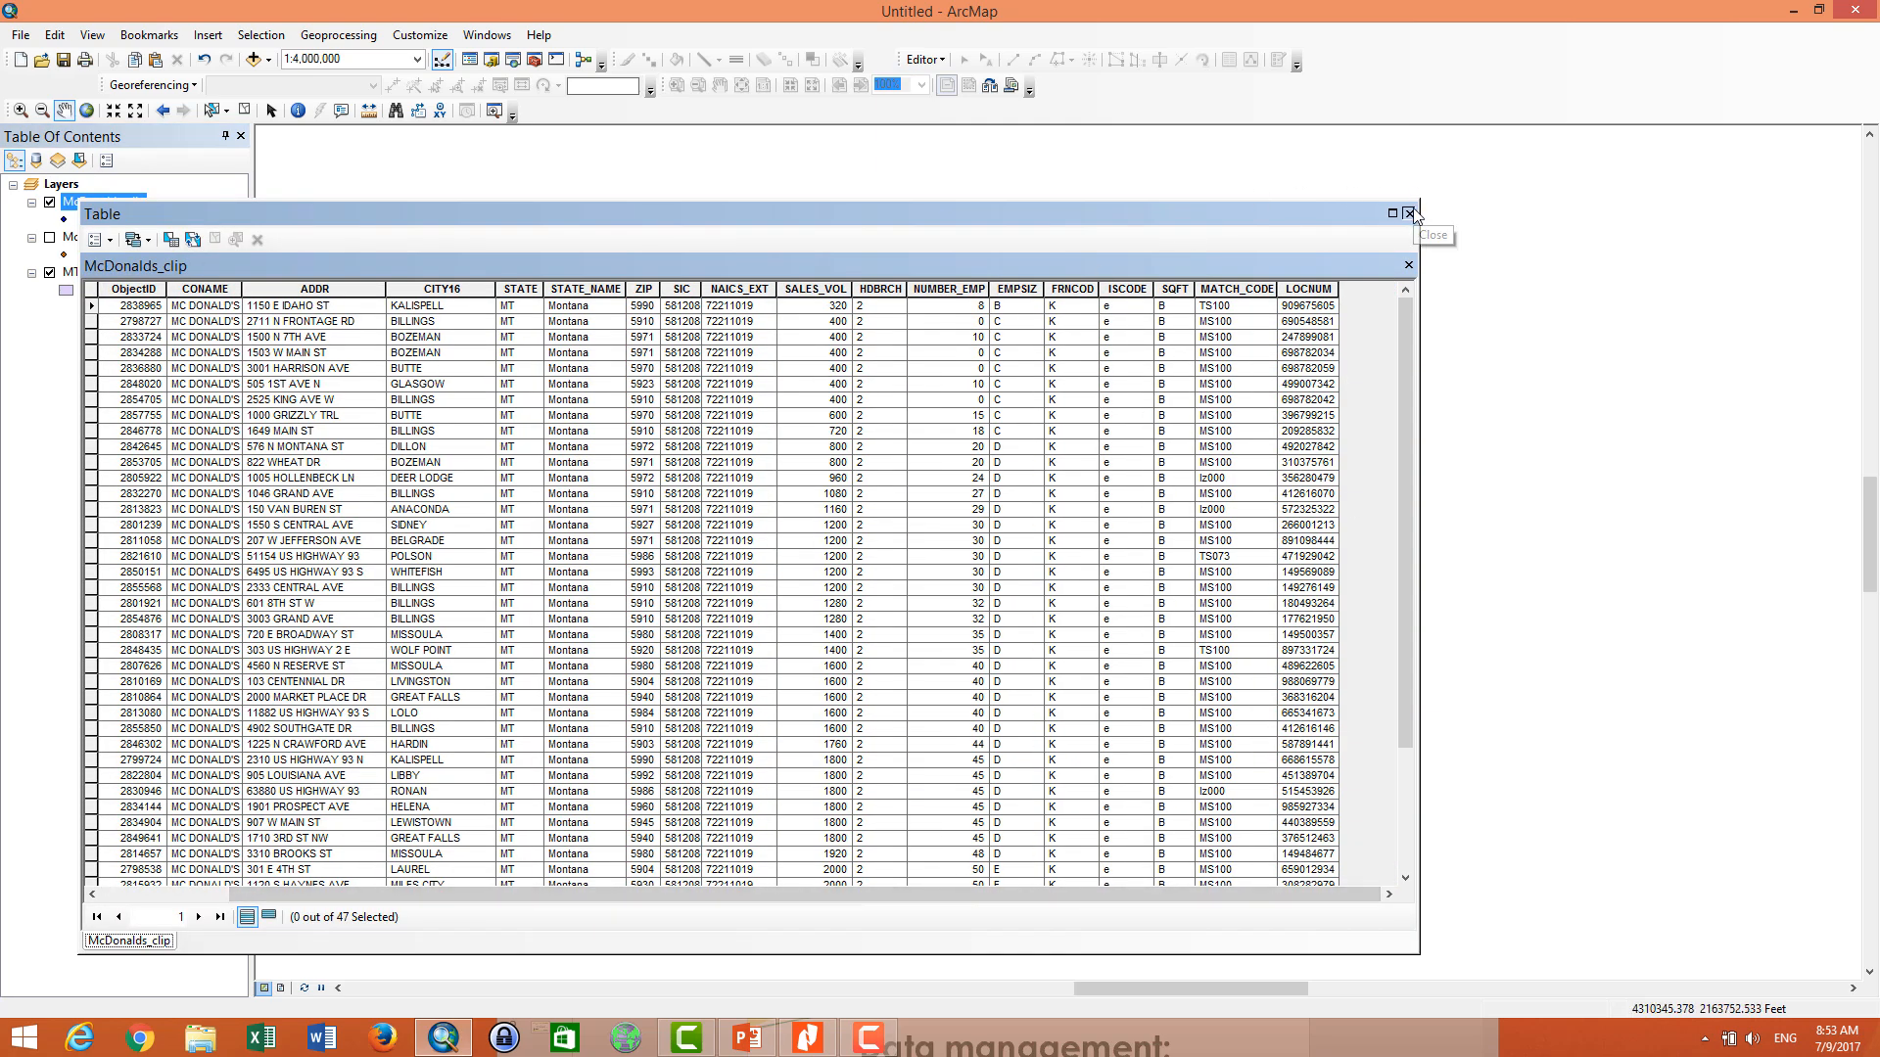
click(1411, 213)
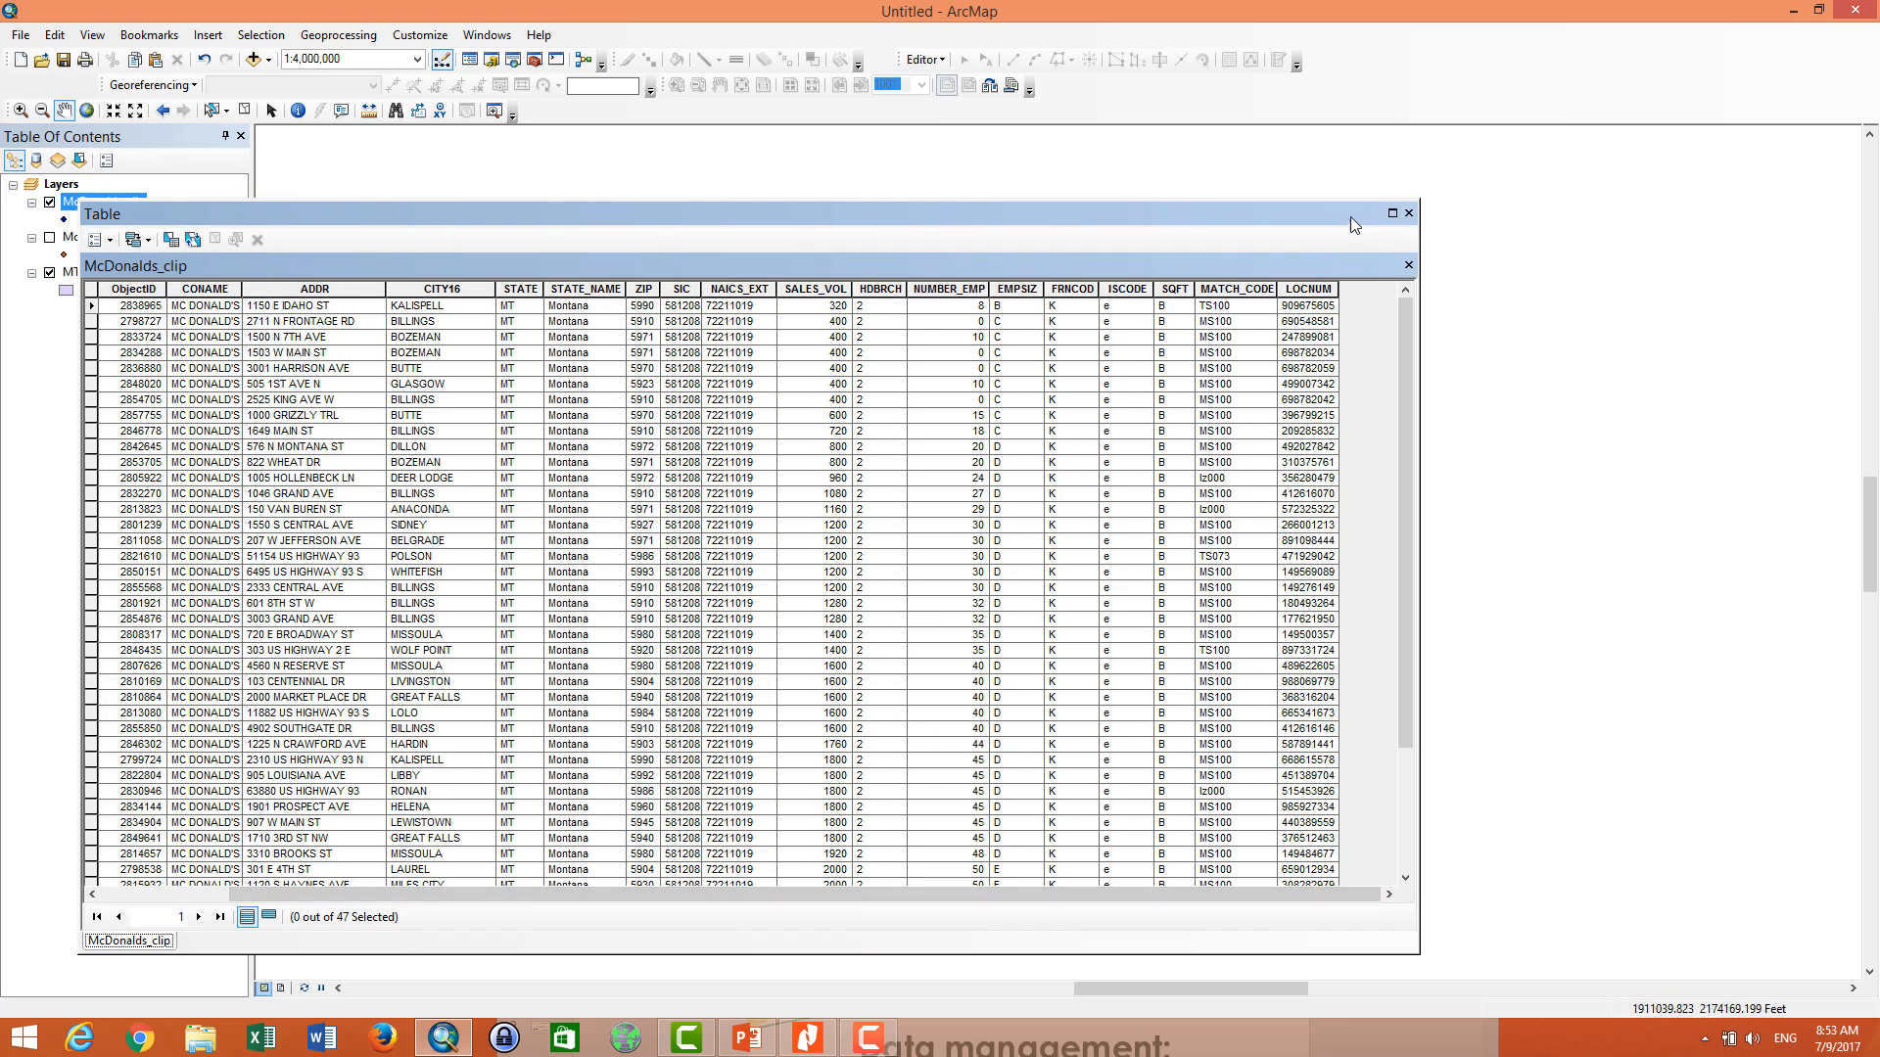
- Close the table and bring up the Search pane to find the Spatial Join tool
click(1408, 214)
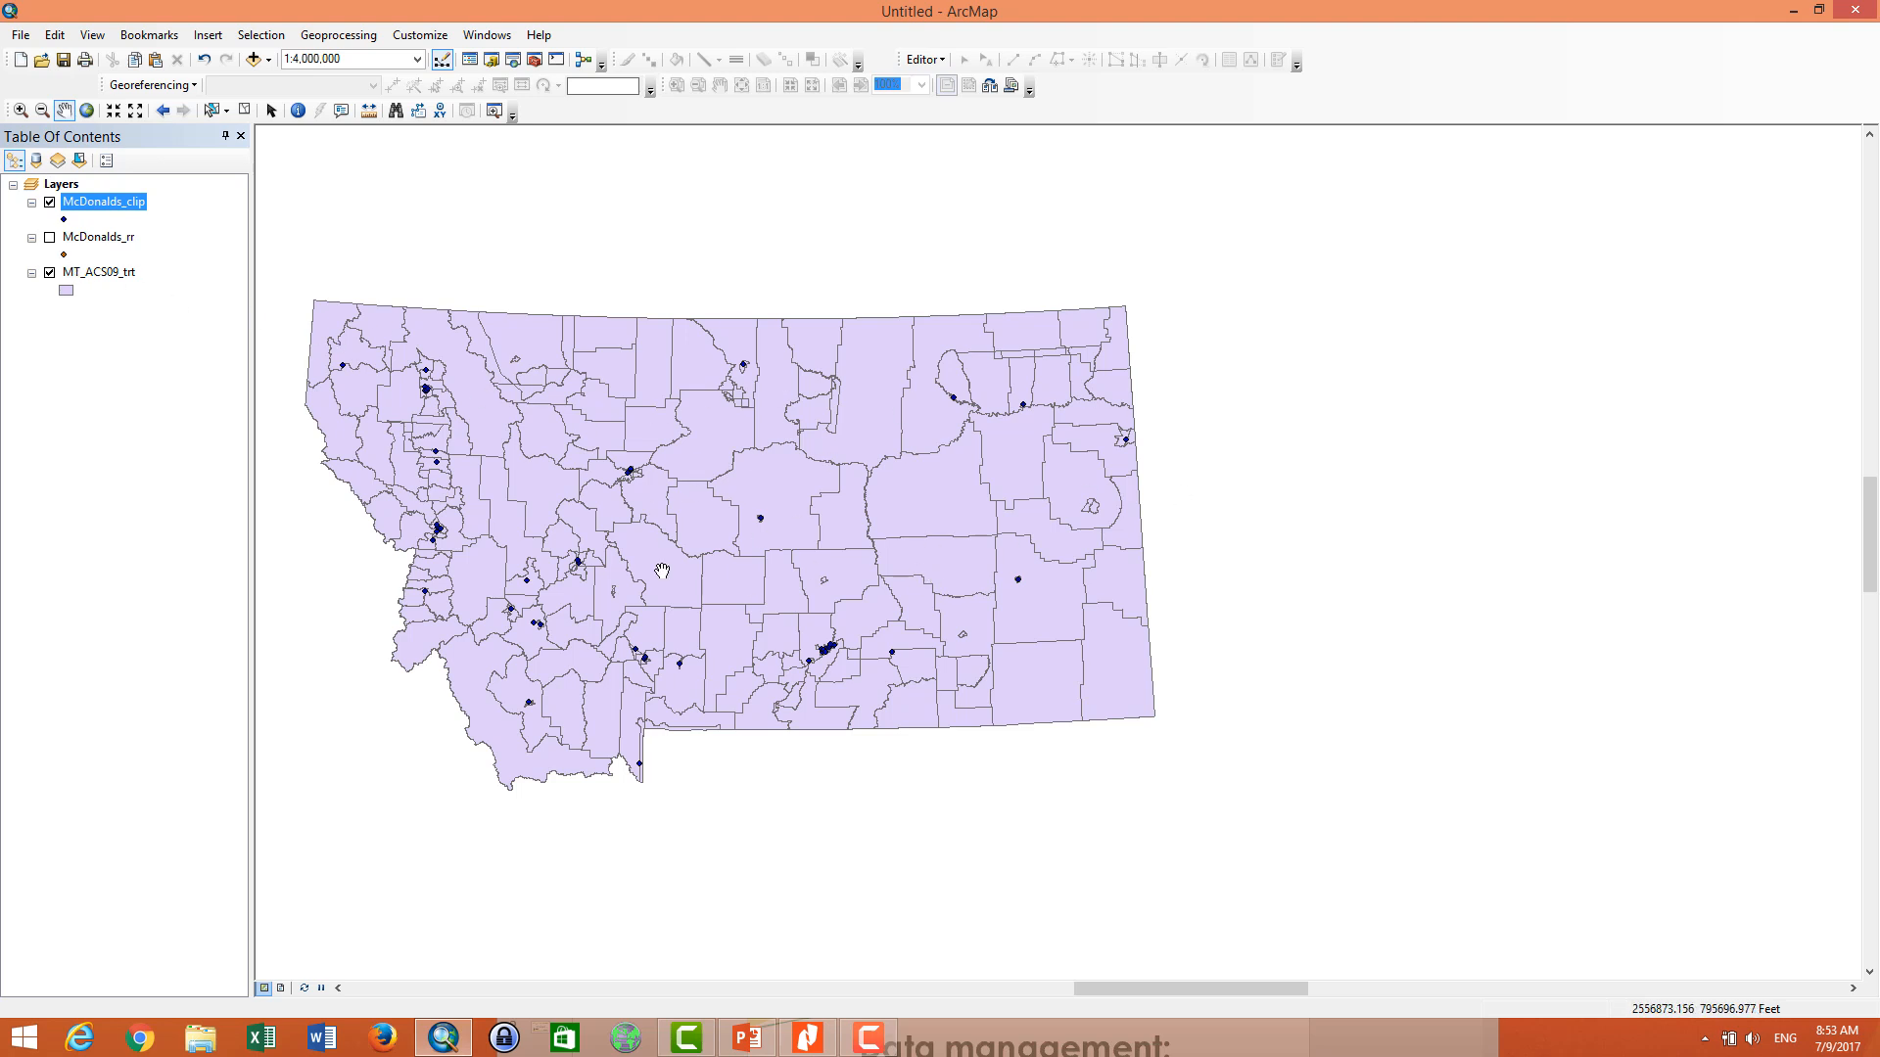
mouse_move(709, 445)
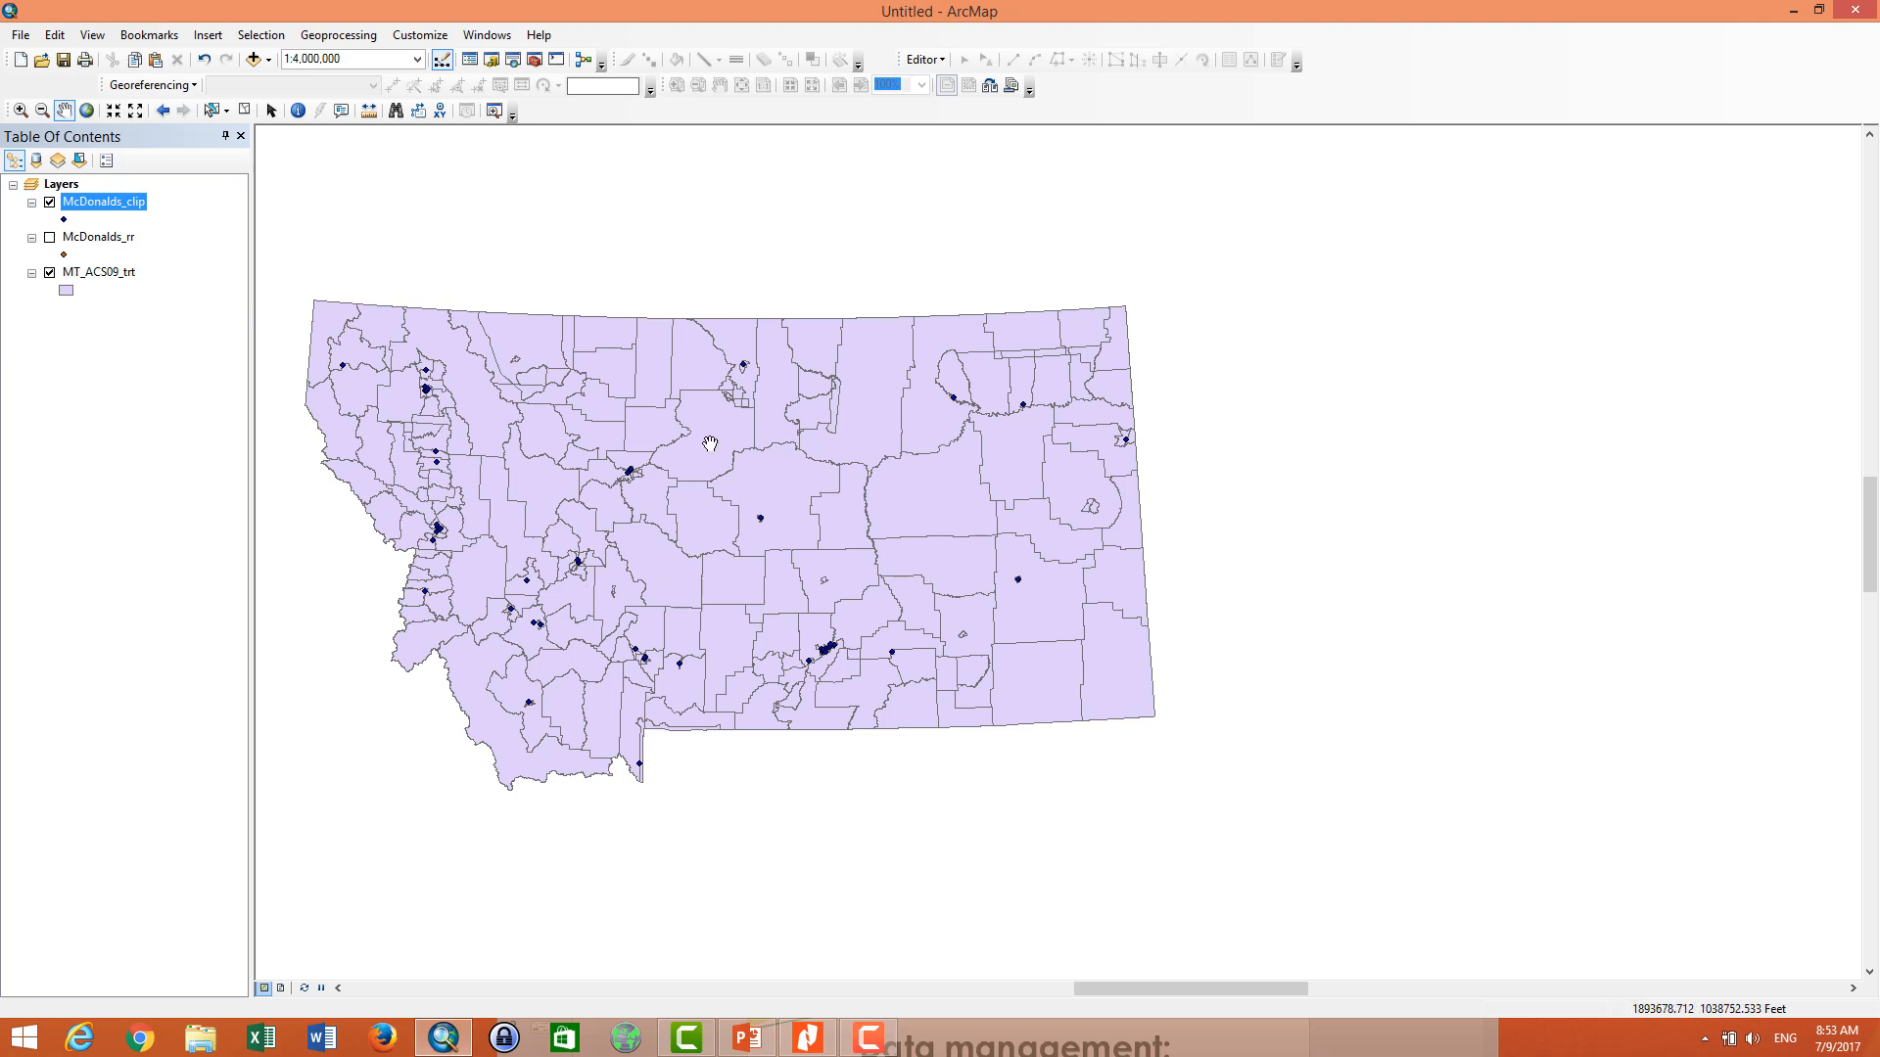
click(486, 35)
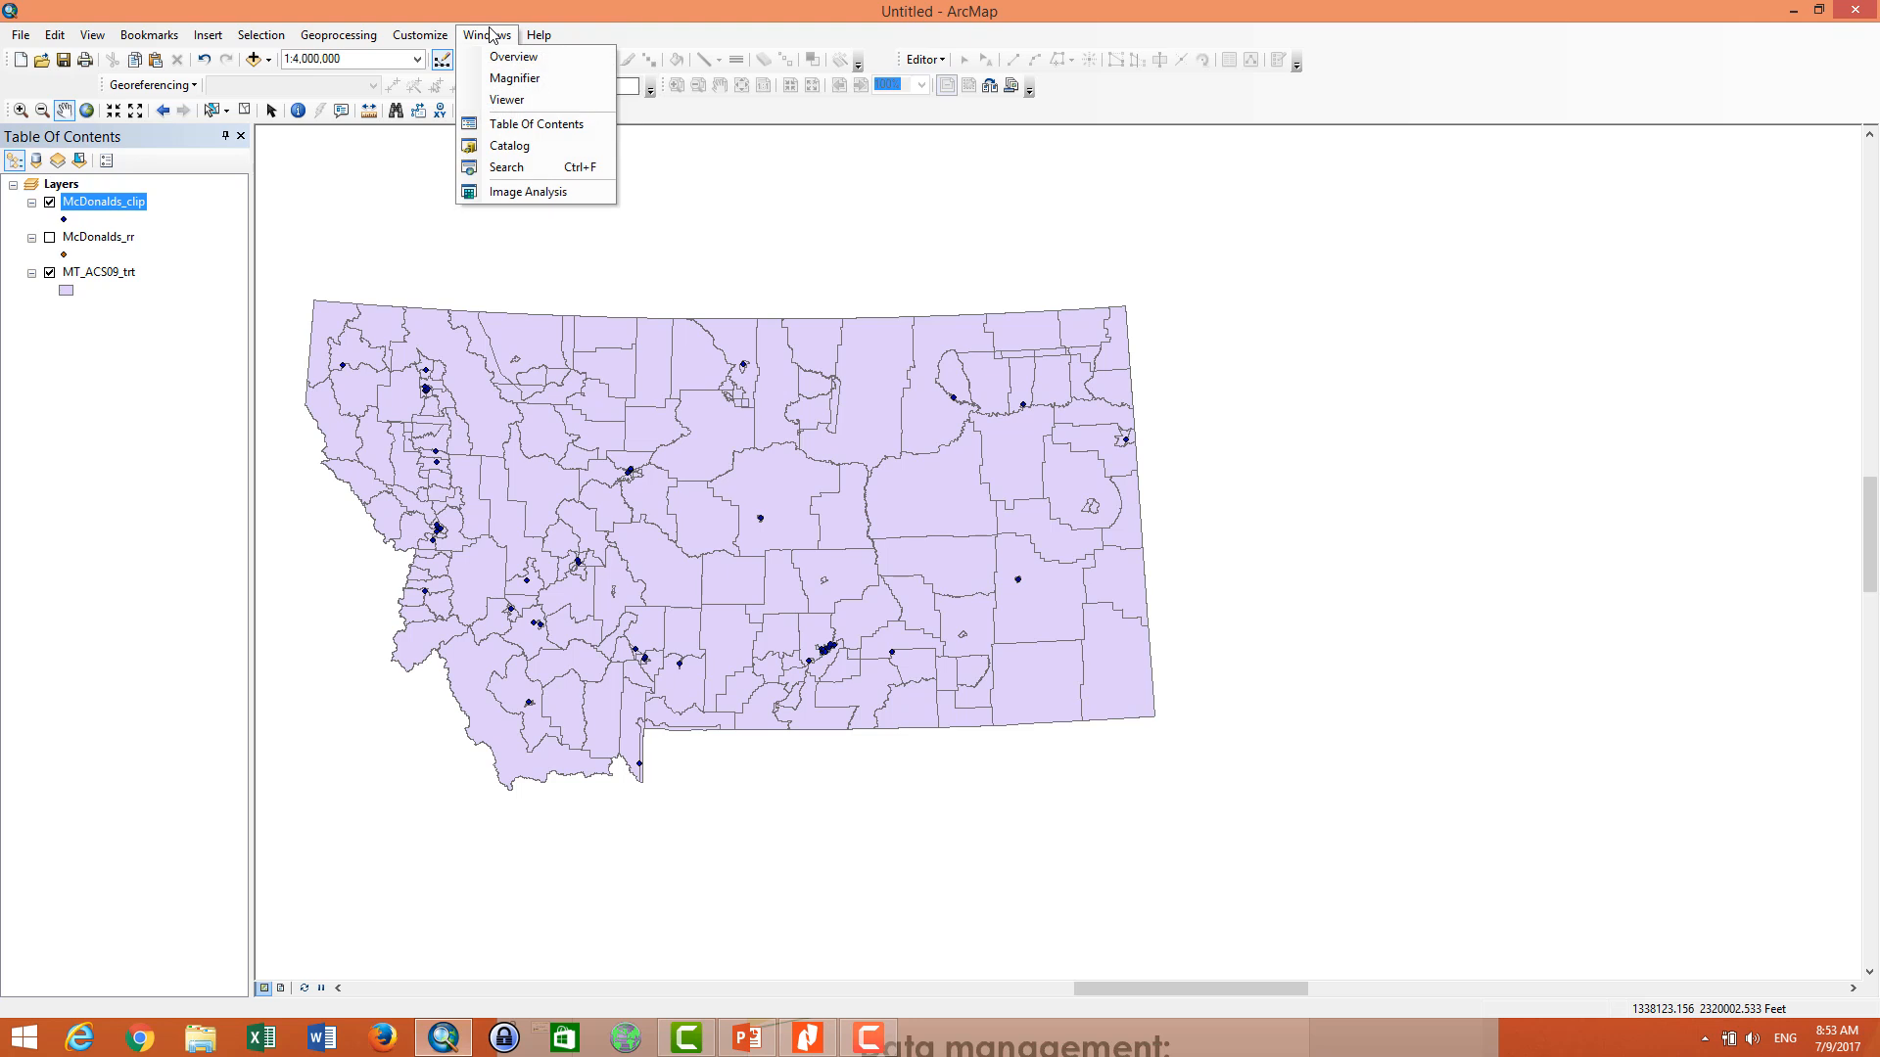
mouse_move(521, 167)
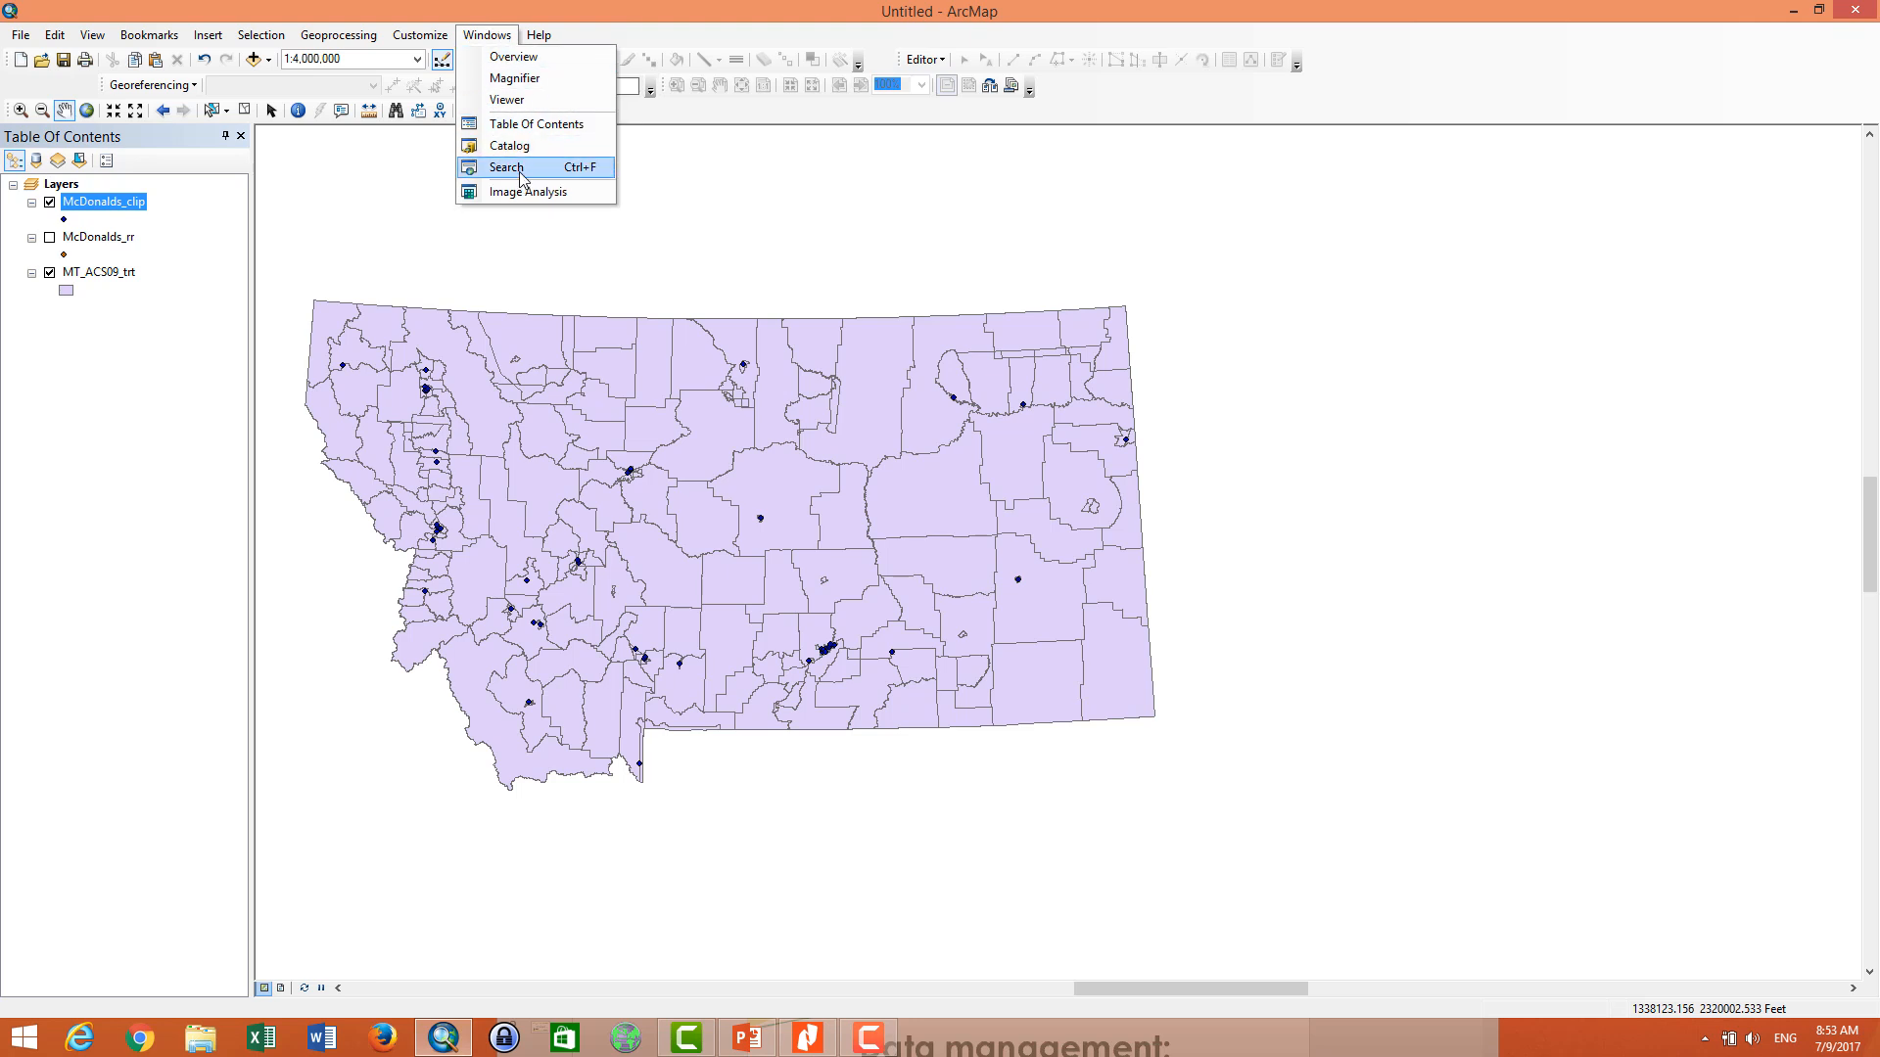
click(505, 166)
text(spatial join)
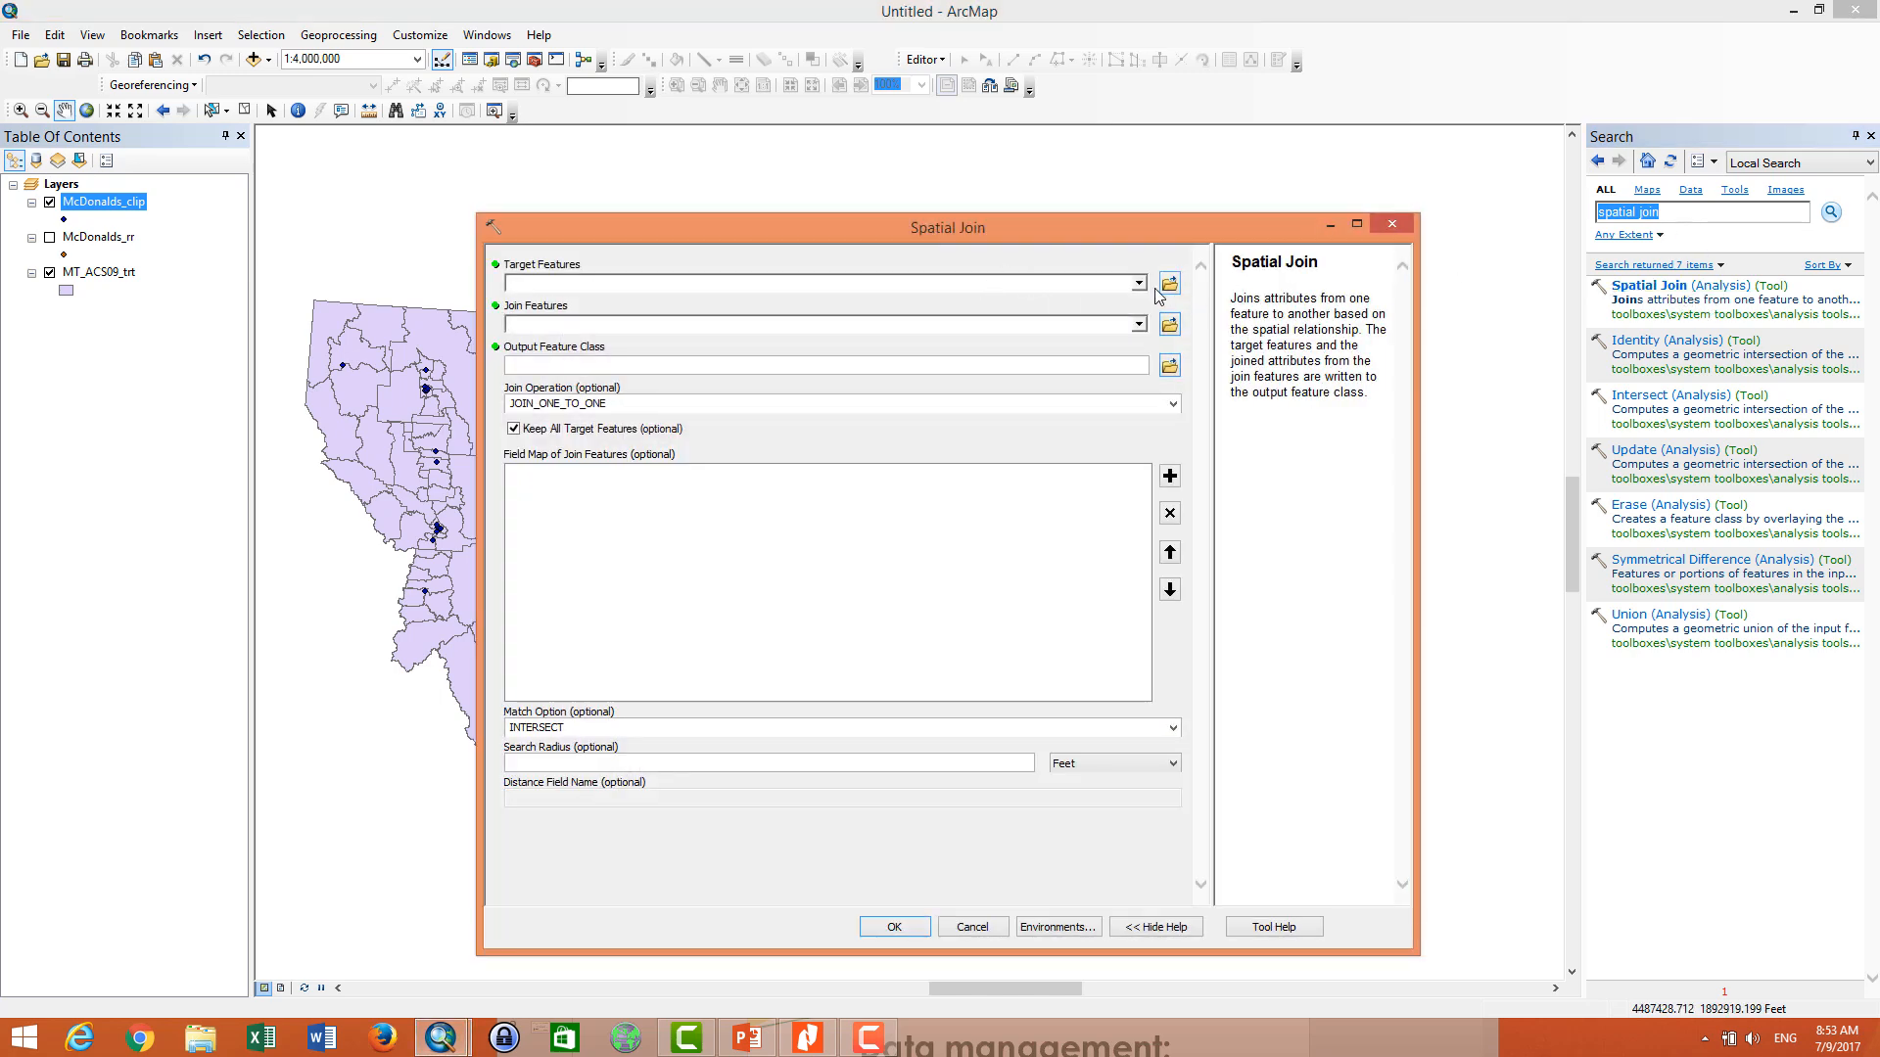
- Set McDonalds_clip as target, MT_ACS09_trt as join features, and WITHIN as the match option
click(1156, 282)
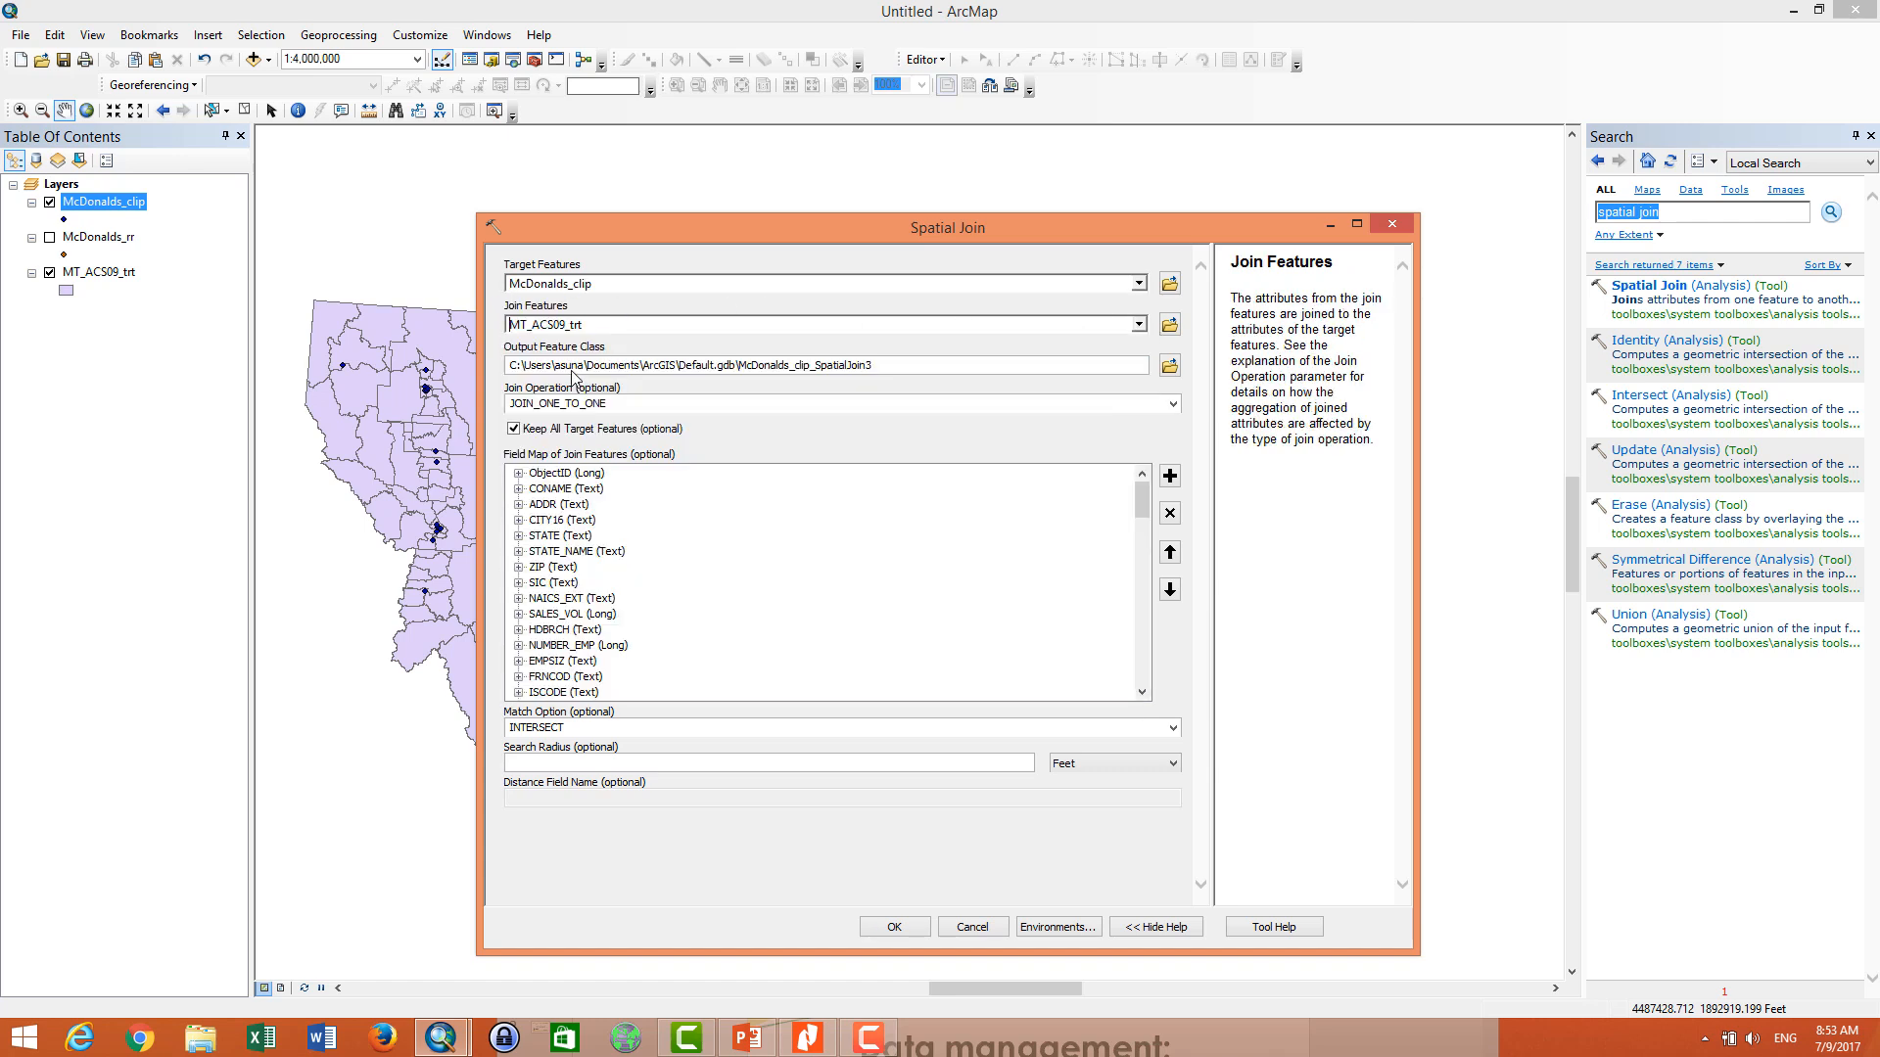
mouse_move(889, 372)
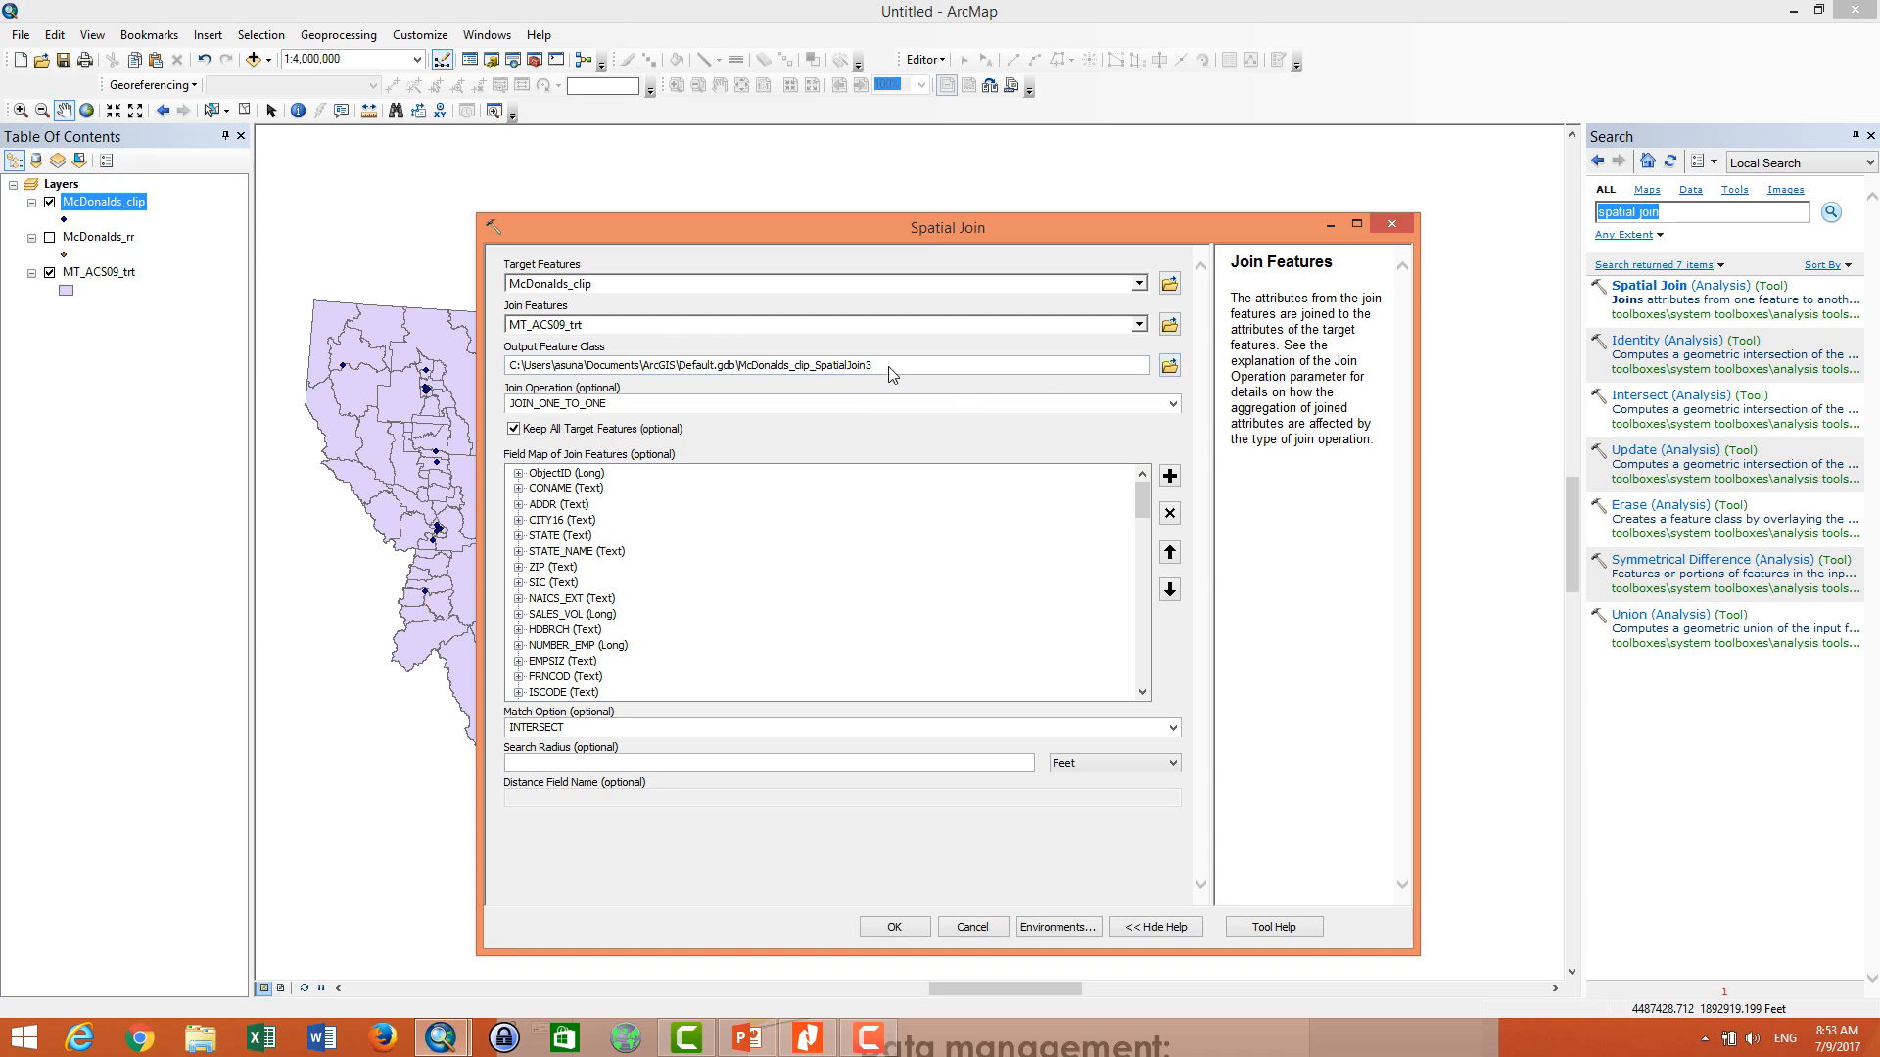
click(826, 365)
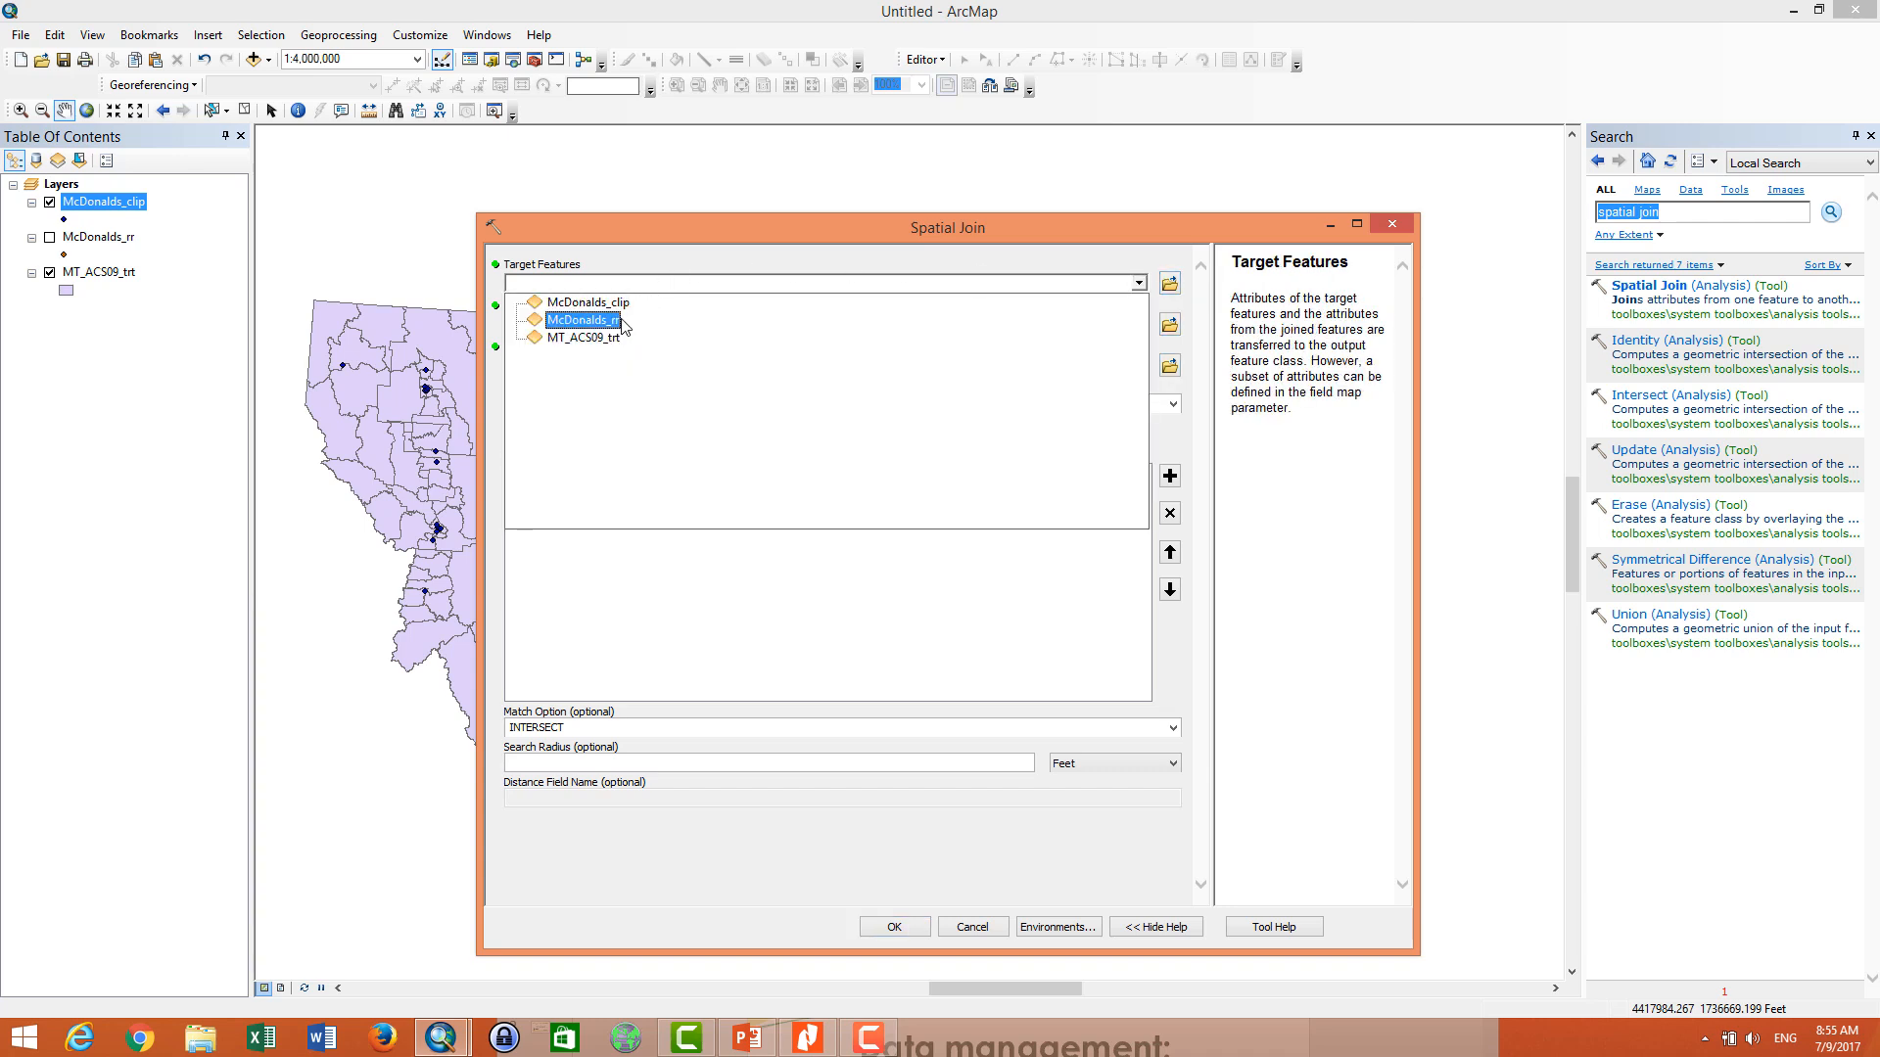
click(629, 301)
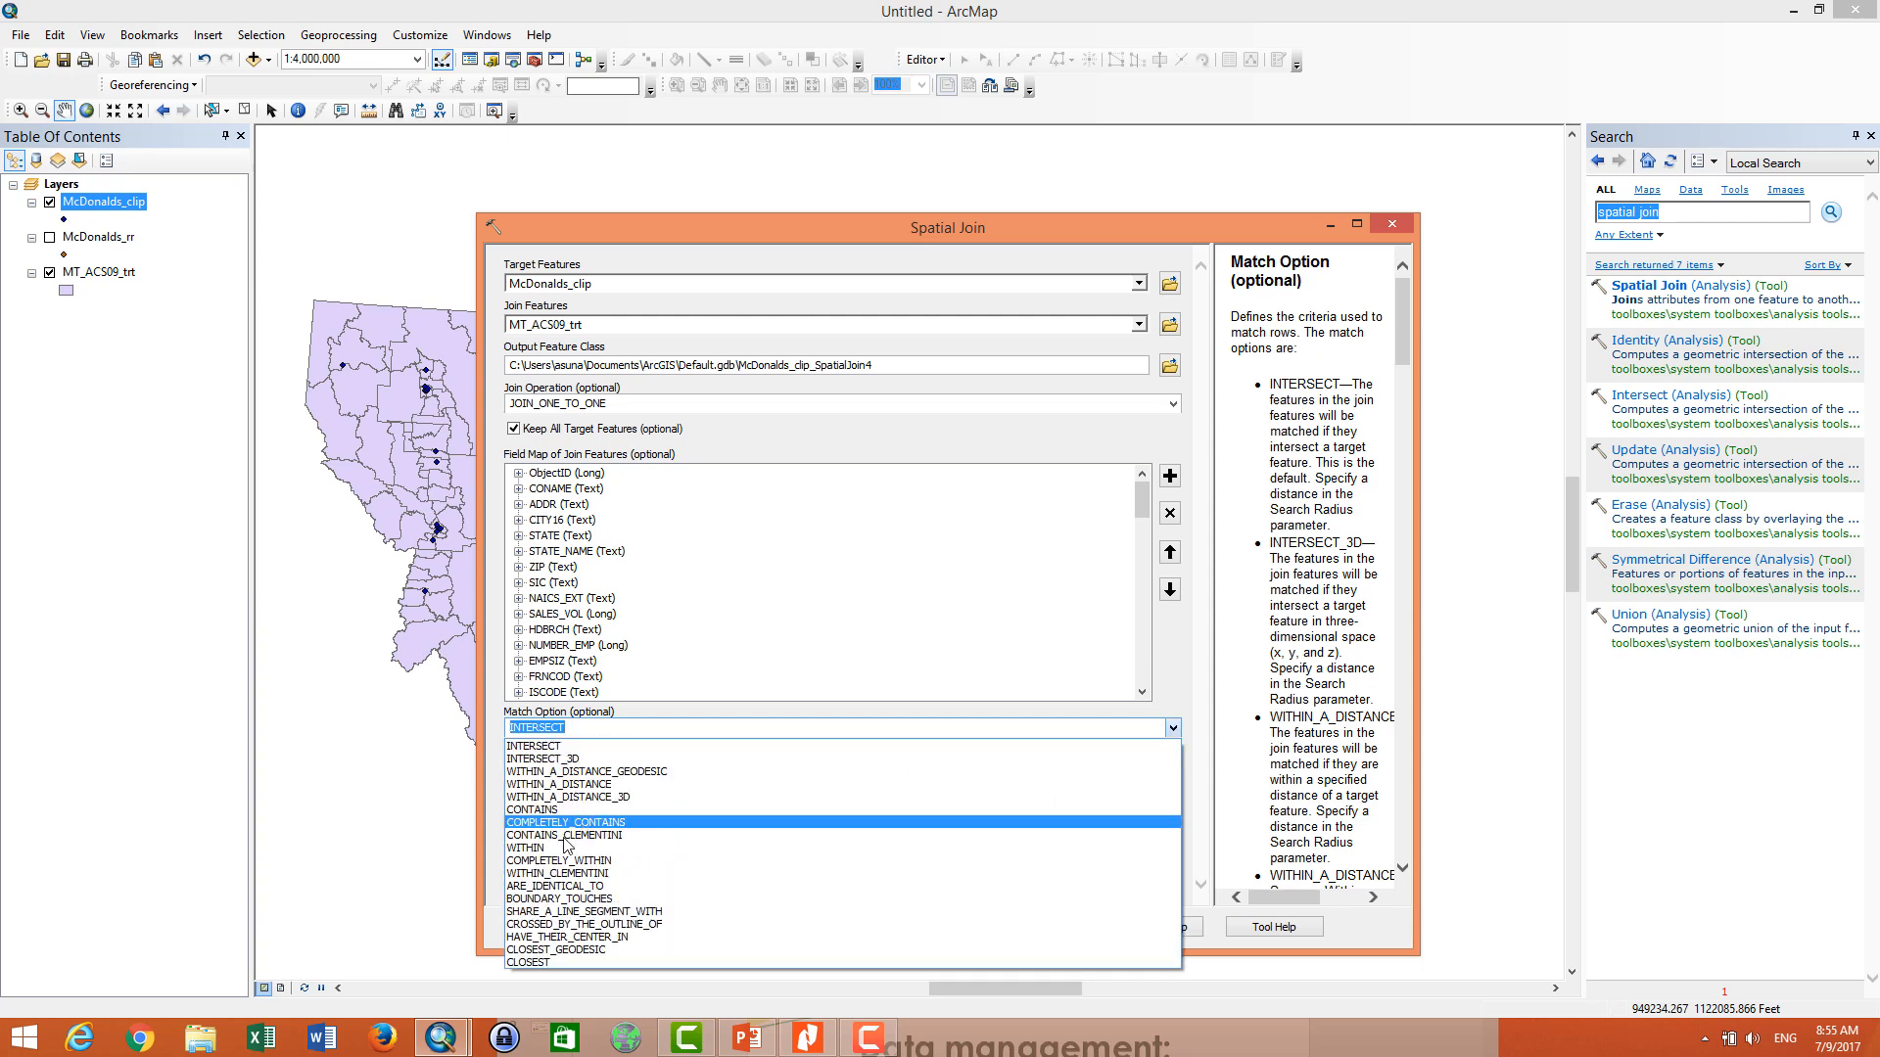
mouse_move(554, 848)
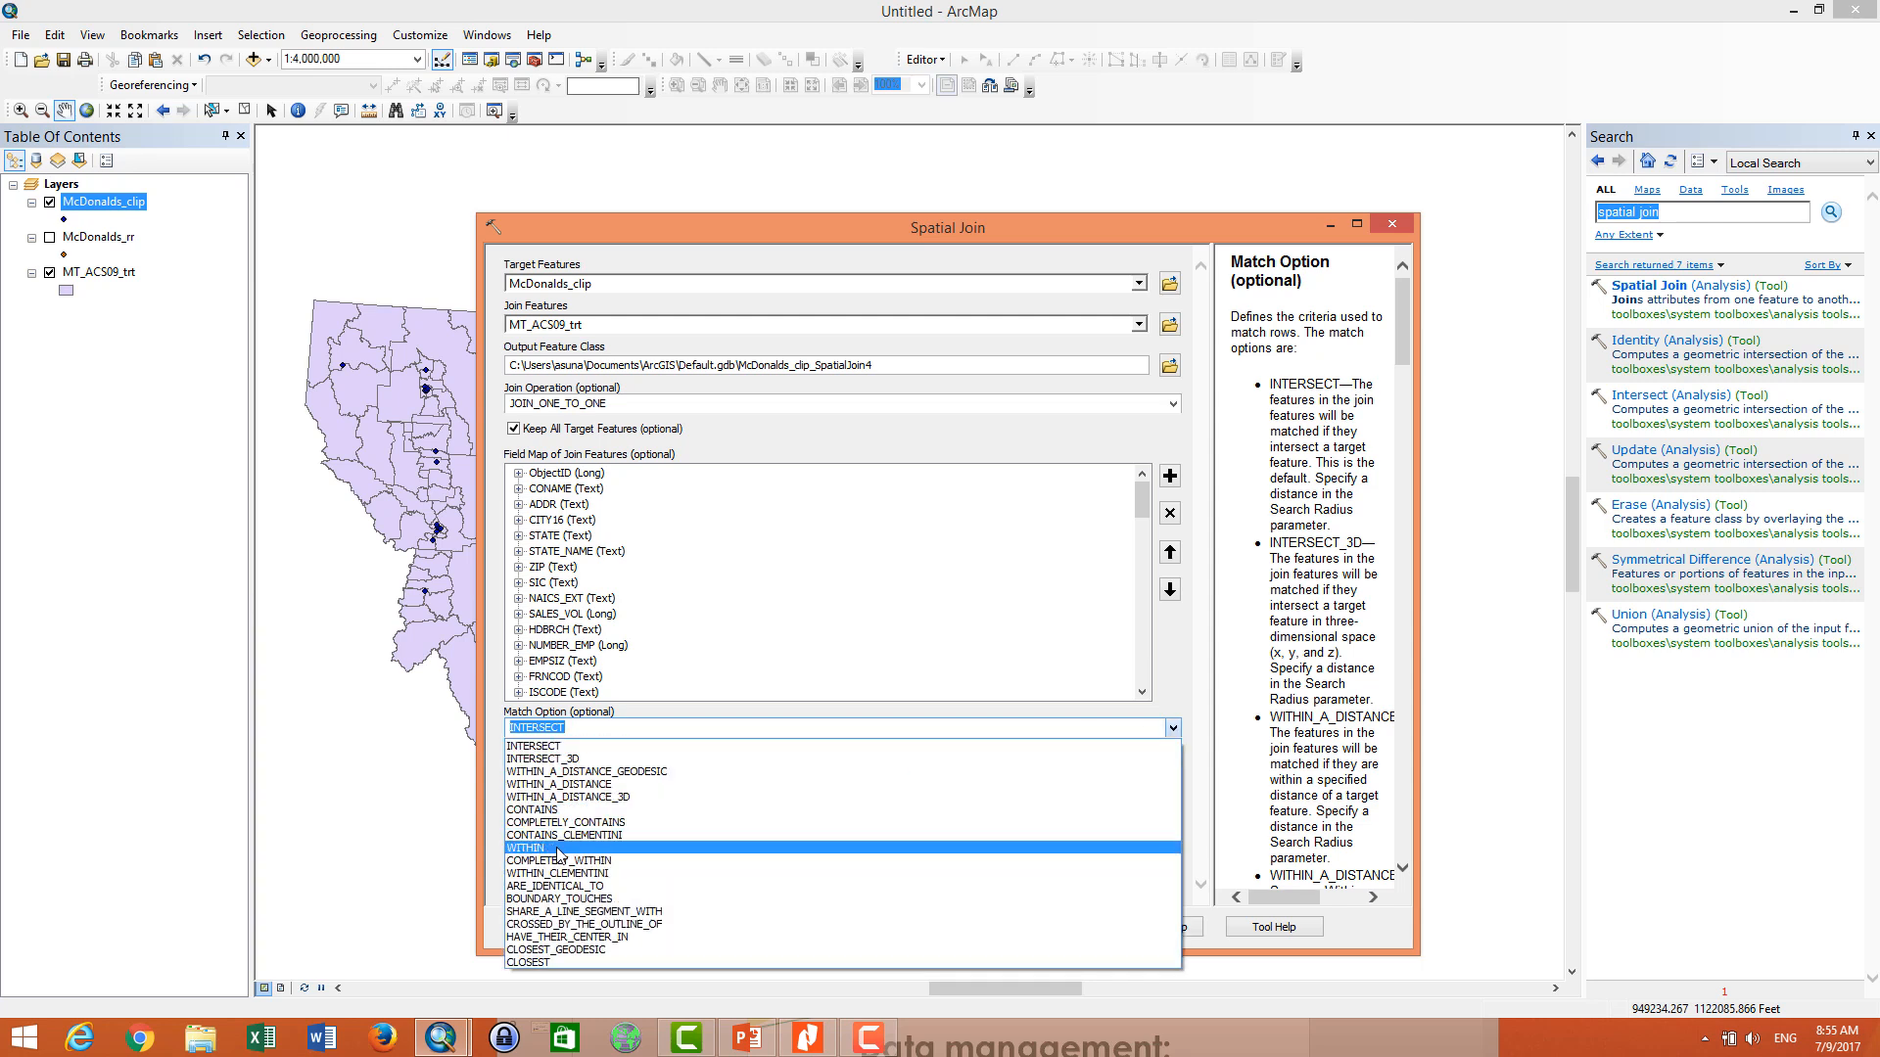
click(525, 848)
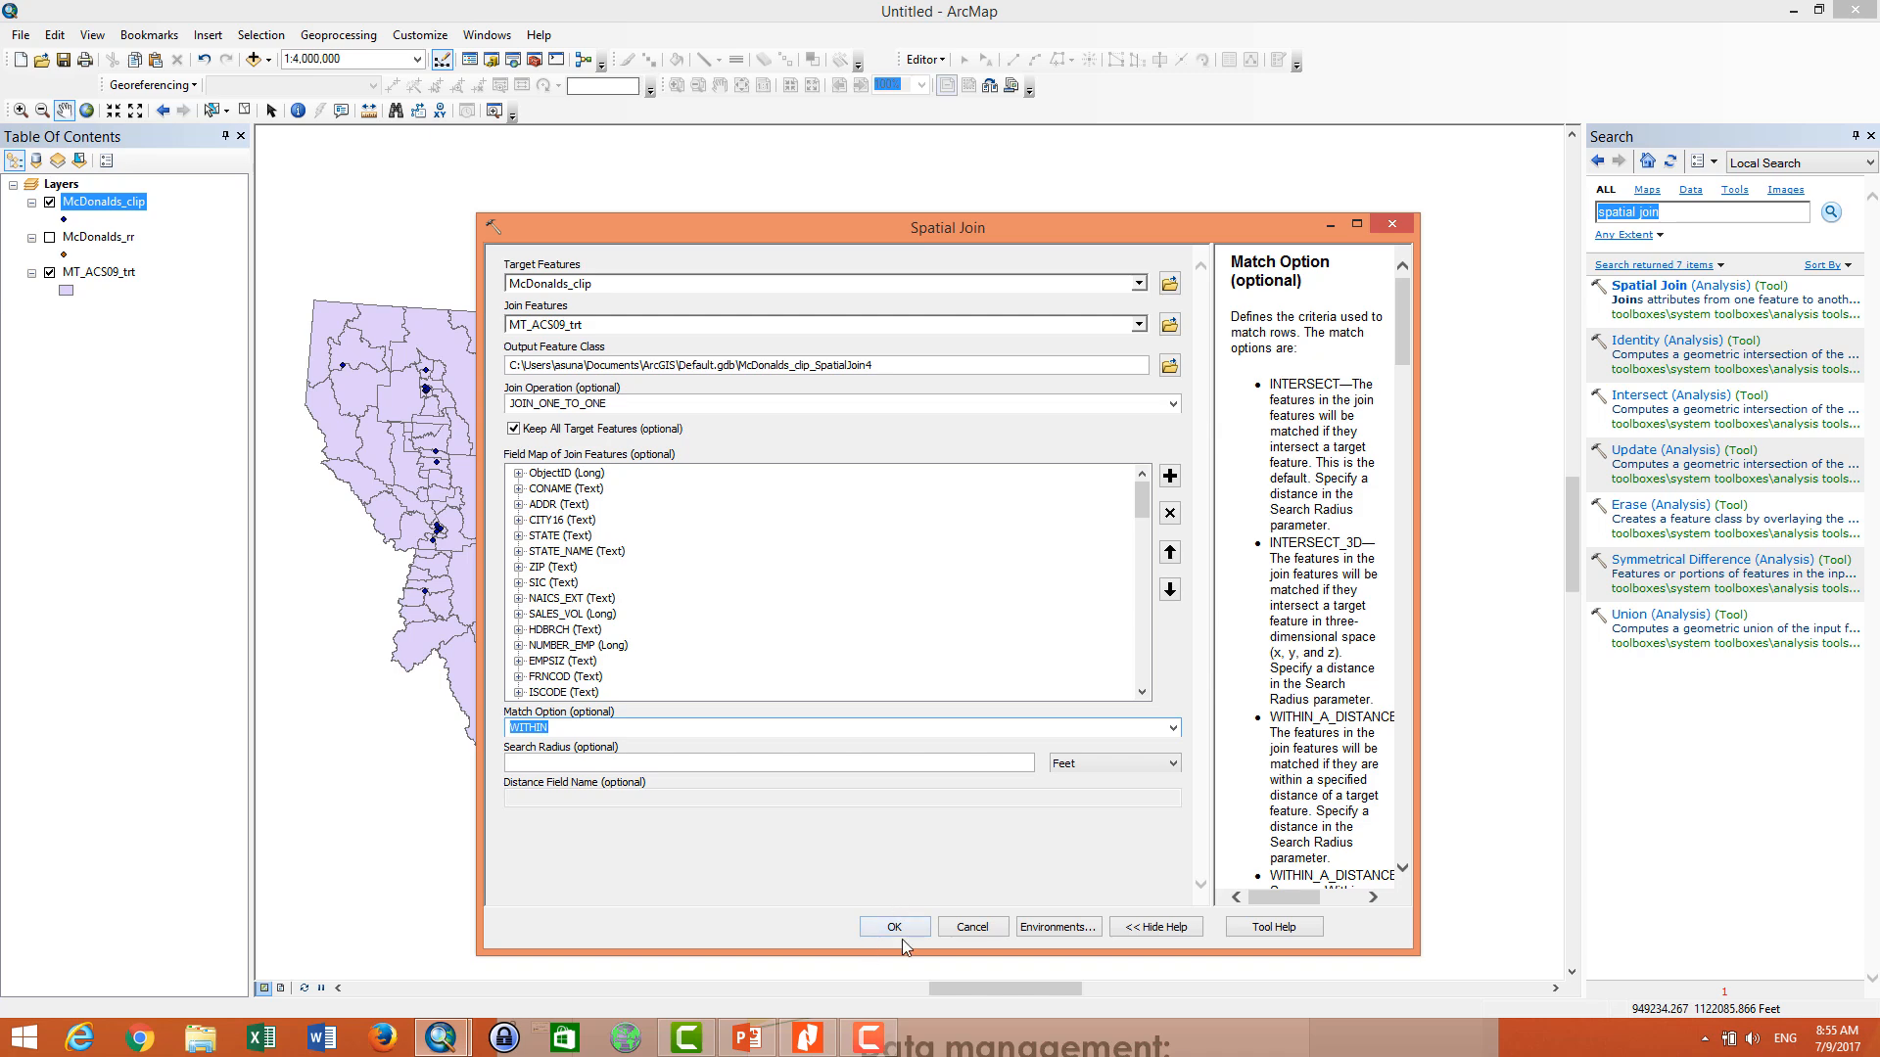
- Run the Spatial Join and review the 47 joined points in McDonalds_clip_SpatialJoin4's table
click(893, 926)
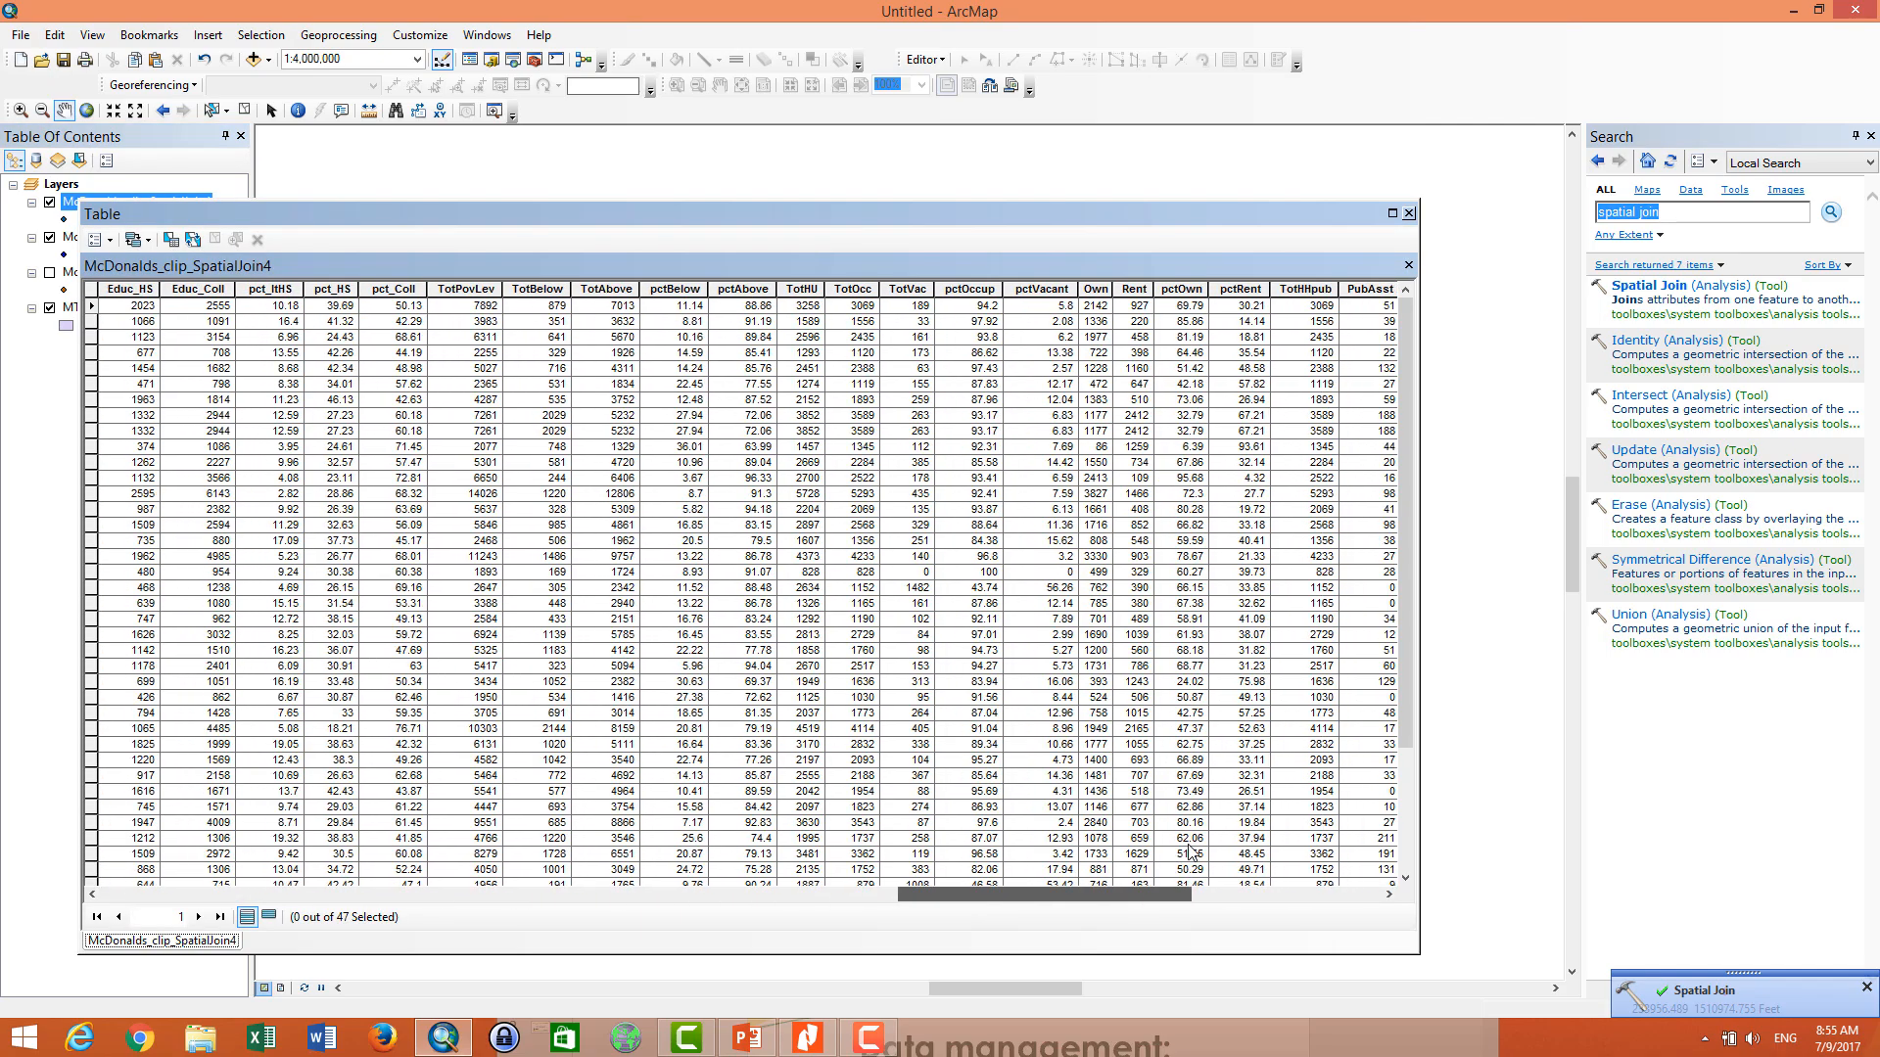
scroll(right, 3)
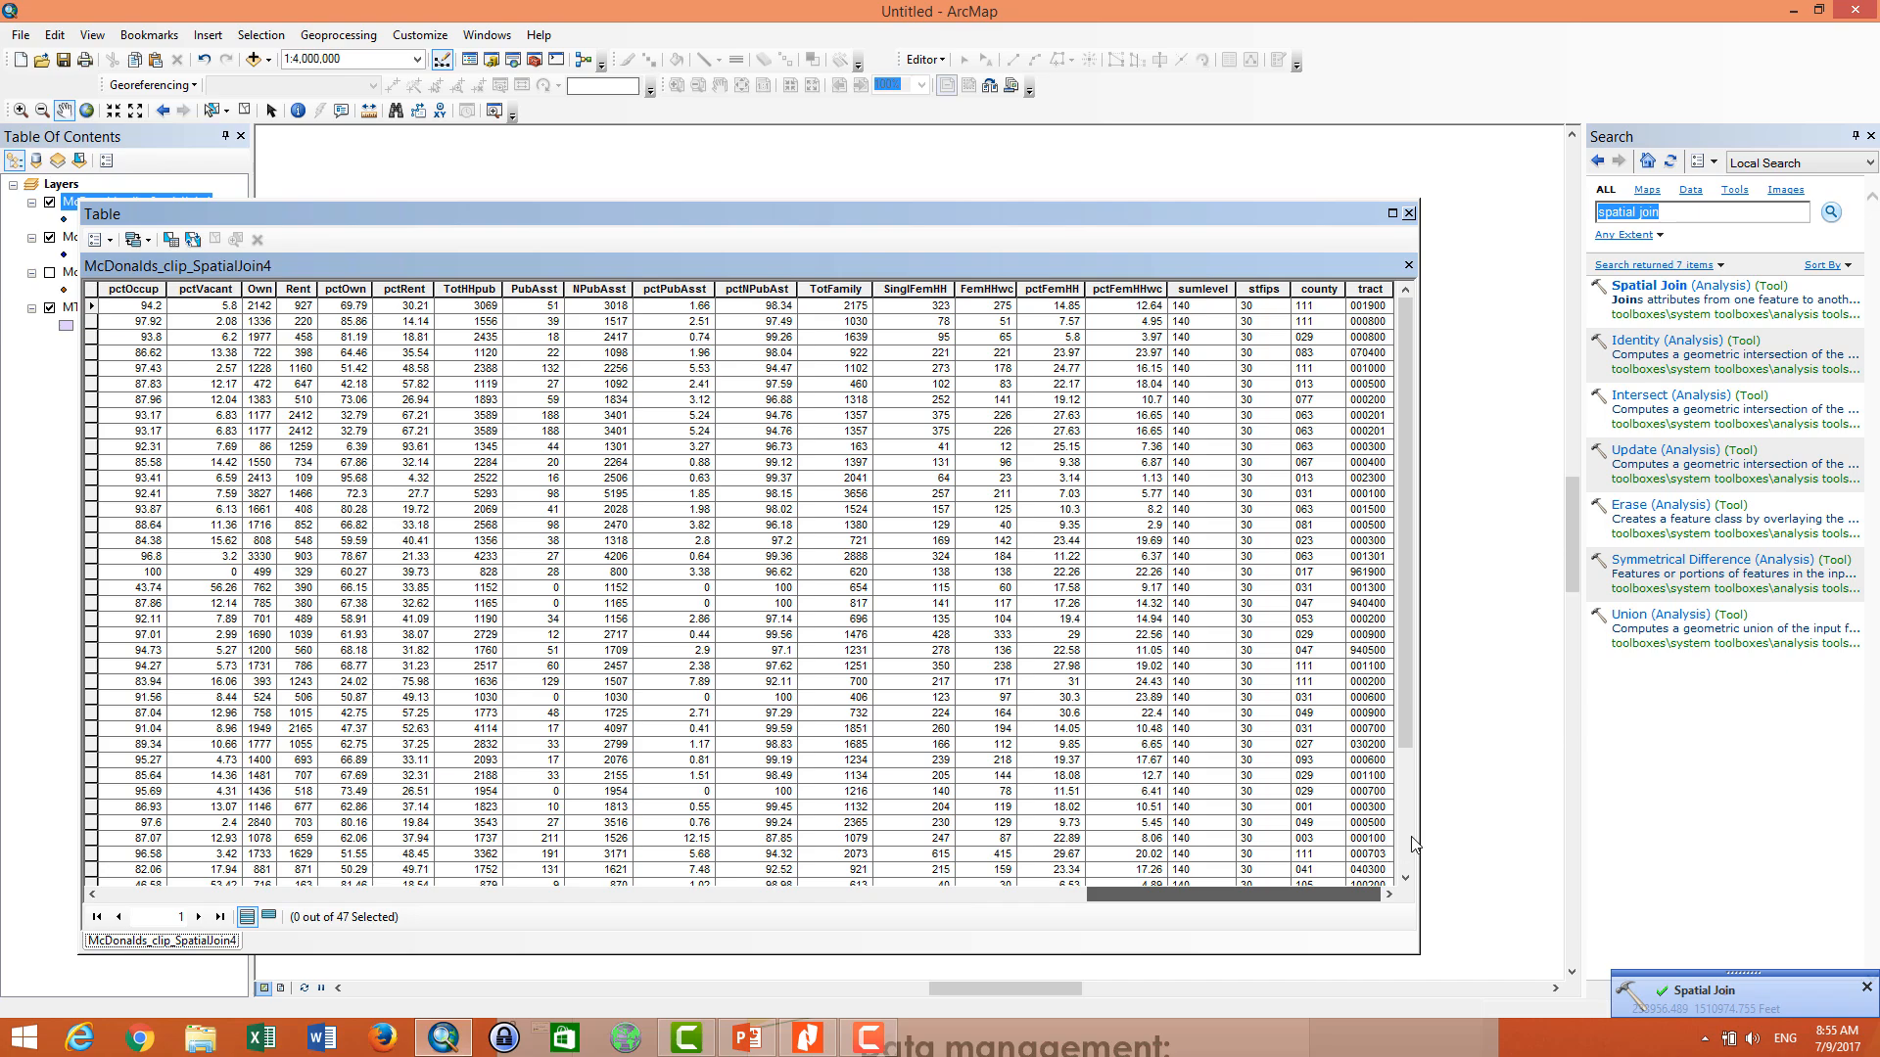